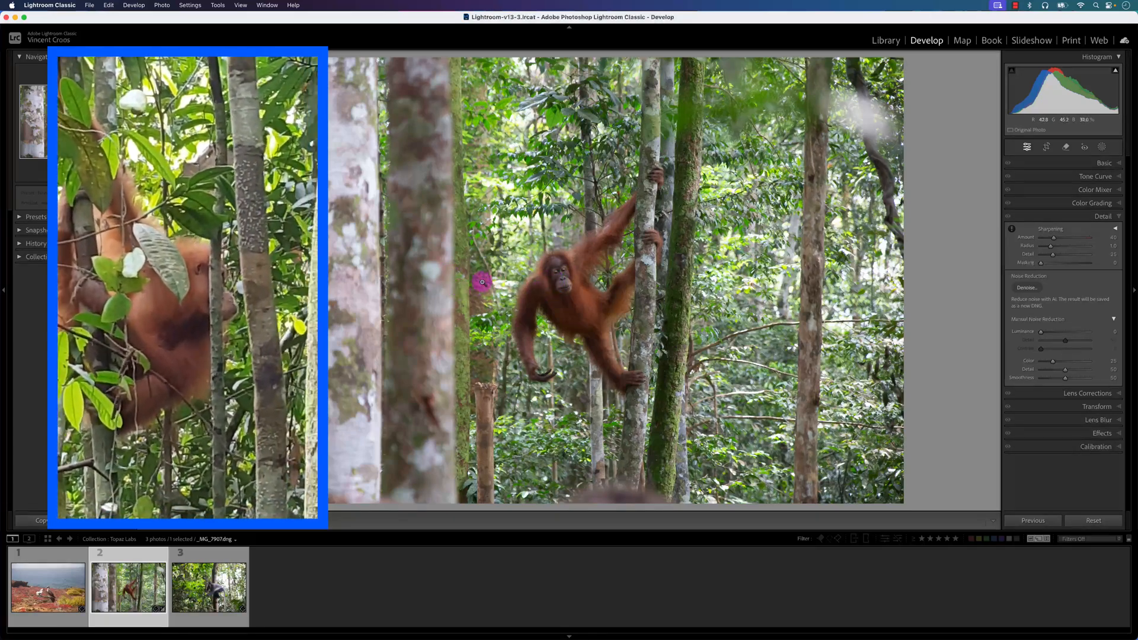
Zoom in close on the orangutan's face to inspect the noise
{"action": "left_click_drag", "start_coordinate": [482, 282], "coordinate": [526, 320]}
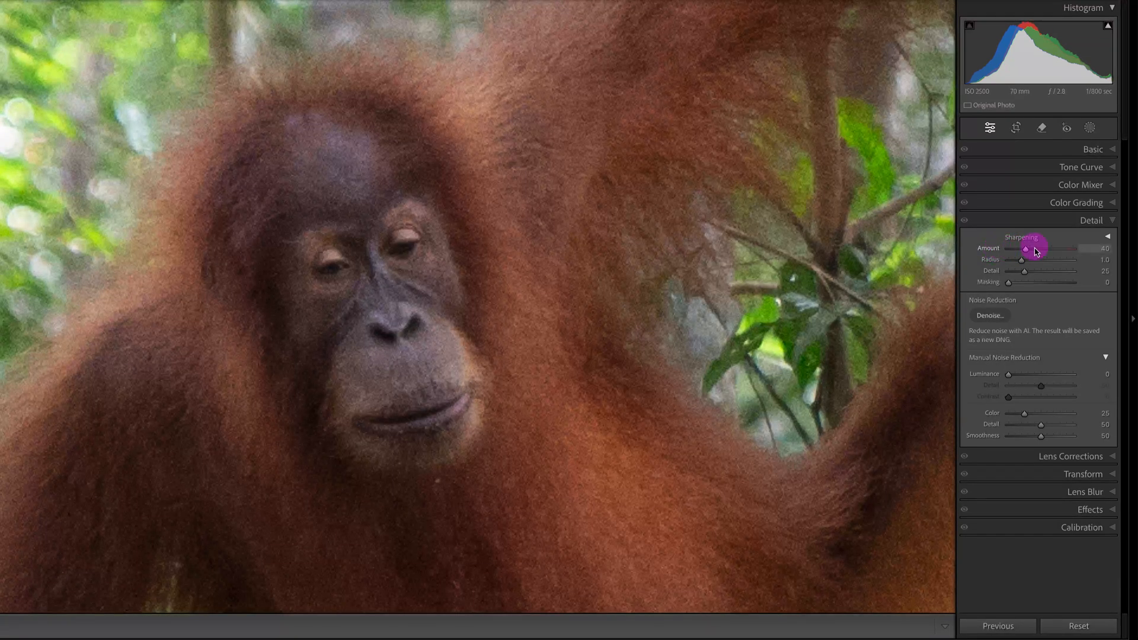
{"action": "mouse_move", "coordinate": [973, 386]}
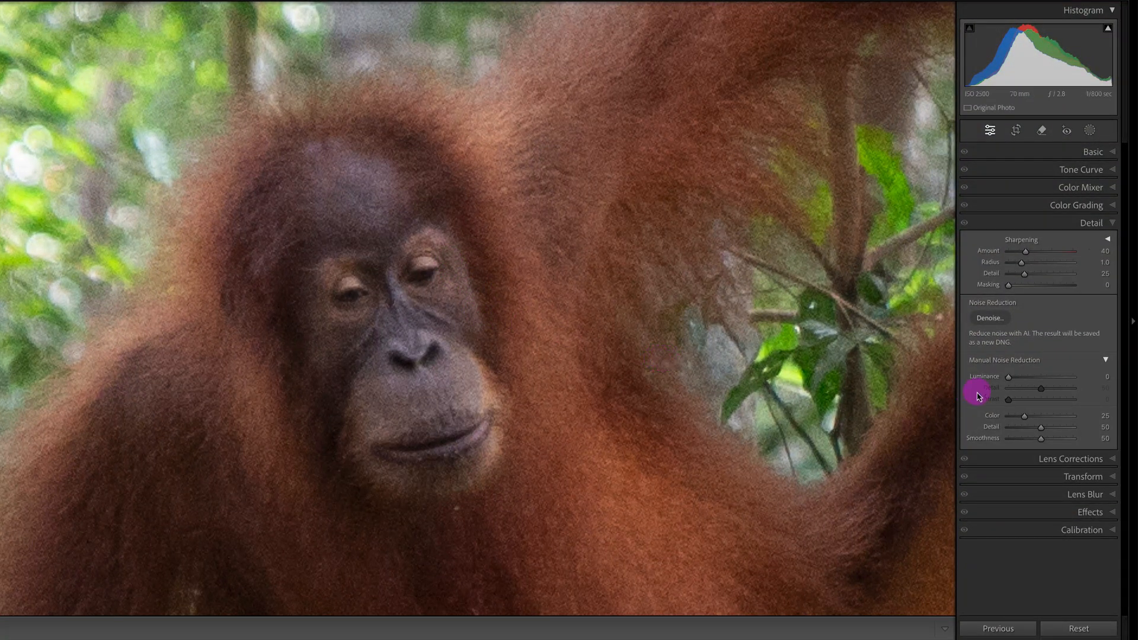
Set noise reduction to Luminance 34, Detail 80 and Contrast 28
{"action": "left_click_drag", "start_coordinate": [1006, 376], "coordinate": [1024, 376]}
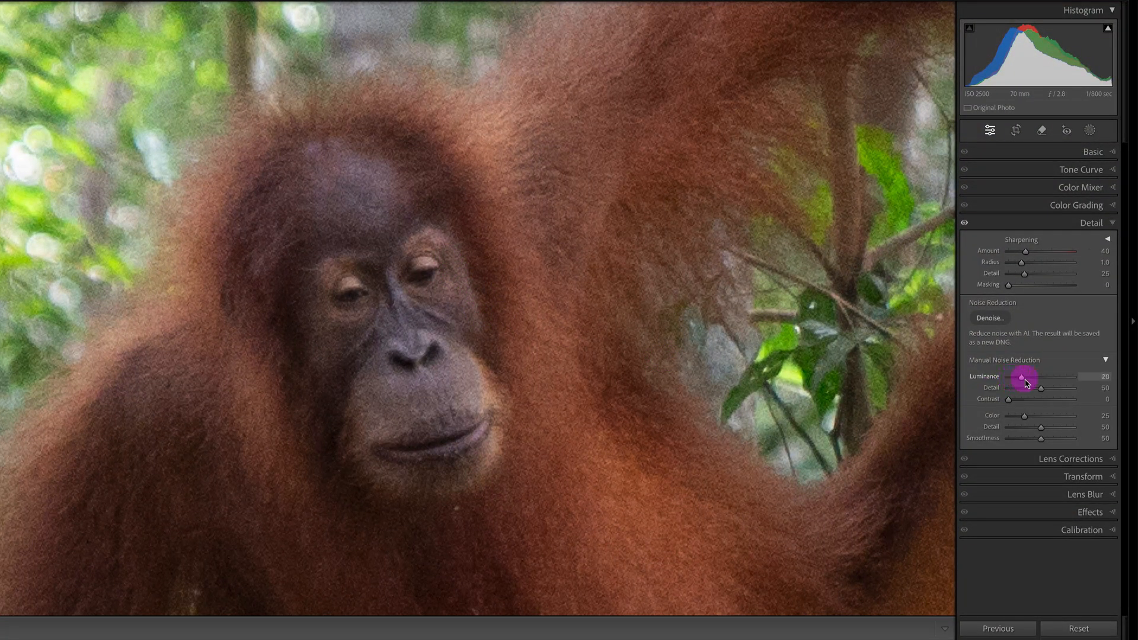
{"action": "left_click_drag", "start_coordinate": [1020, 377], "coordinate": [1033, 377]}
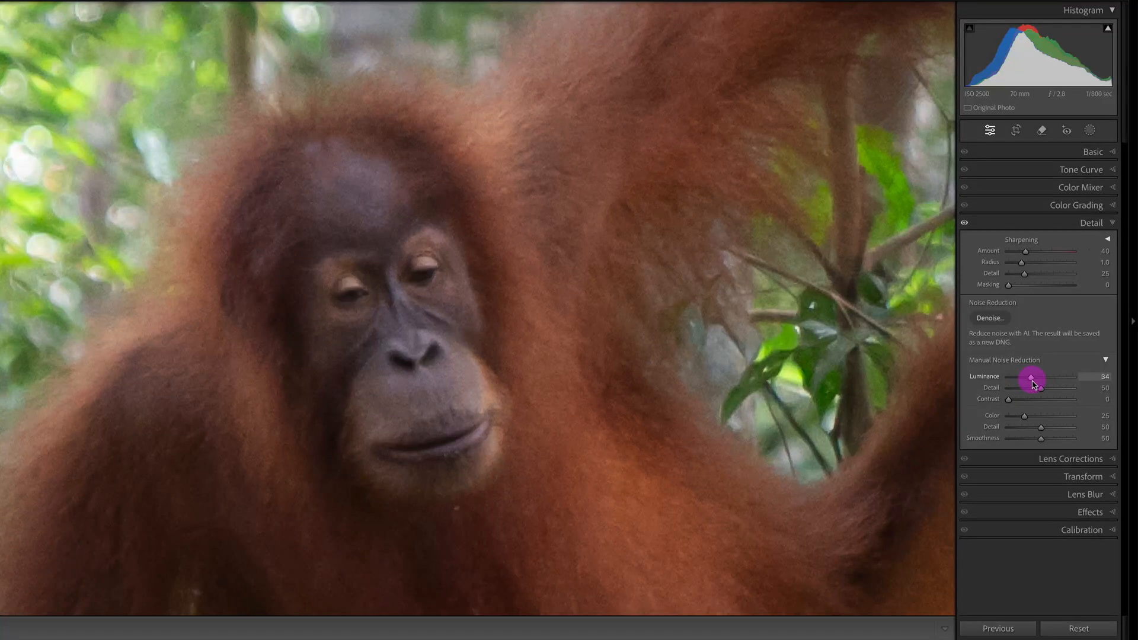
{"action": "left_click_drag", "start_coordinate": [1045, 387], "coordinate": [1032, 388]}
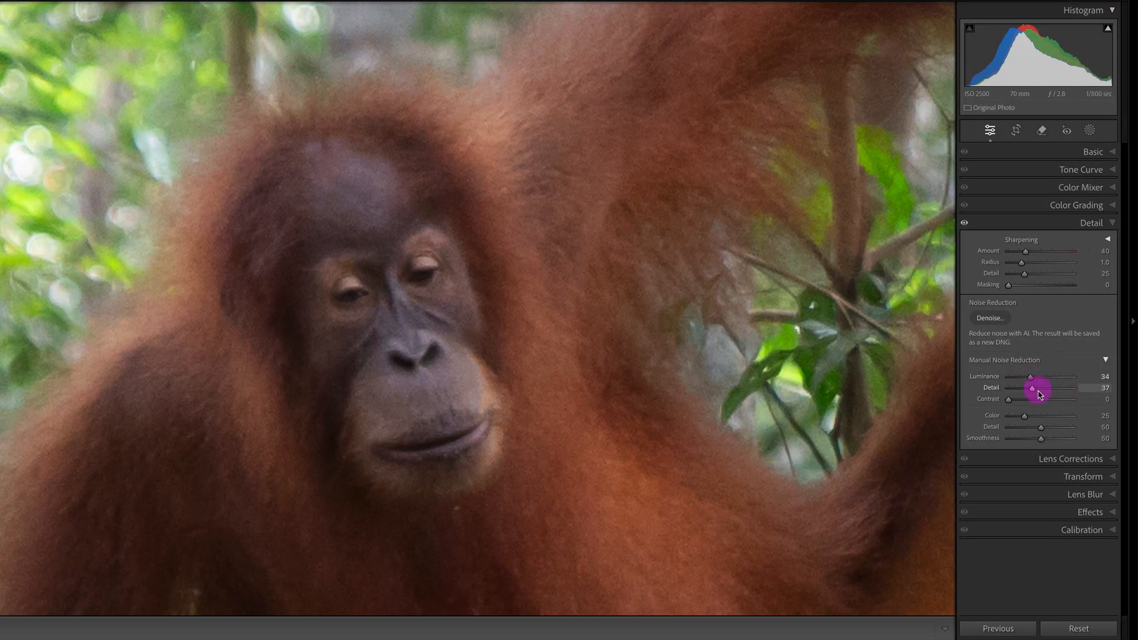
{"action": "left_click_drag", "start_coordinate": [1039, 388], "coordinate": [1027, 399]}
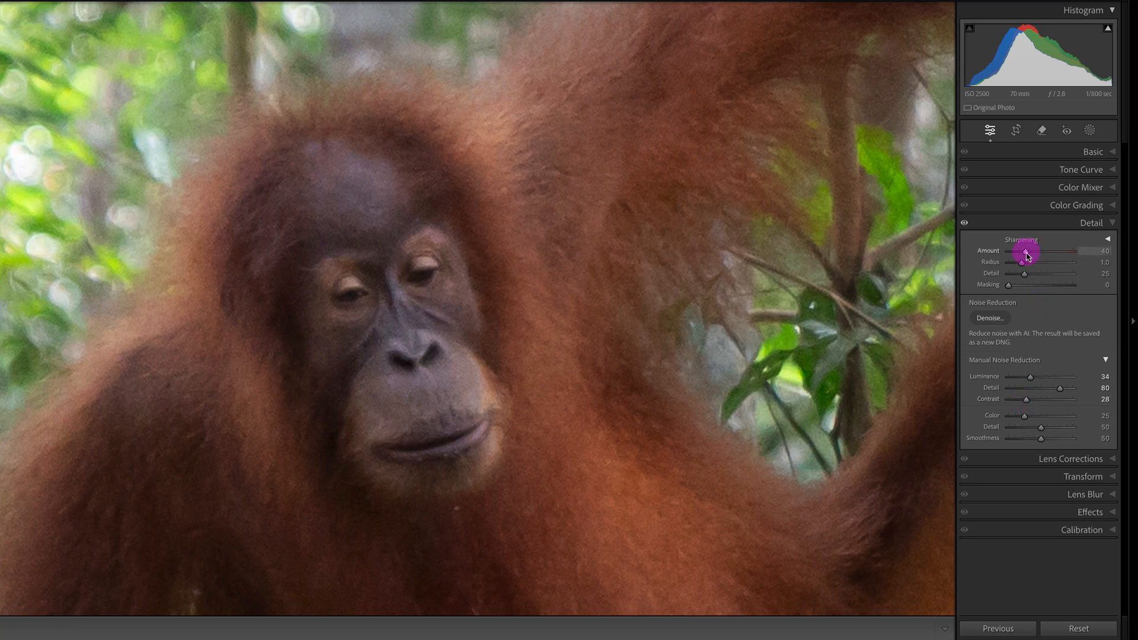
Set sharpening Amount to 95 with Masking 59
{"action": "left_click_drag", "start_coordinate": [1018, 256], "coordinate": [1036, 256]}
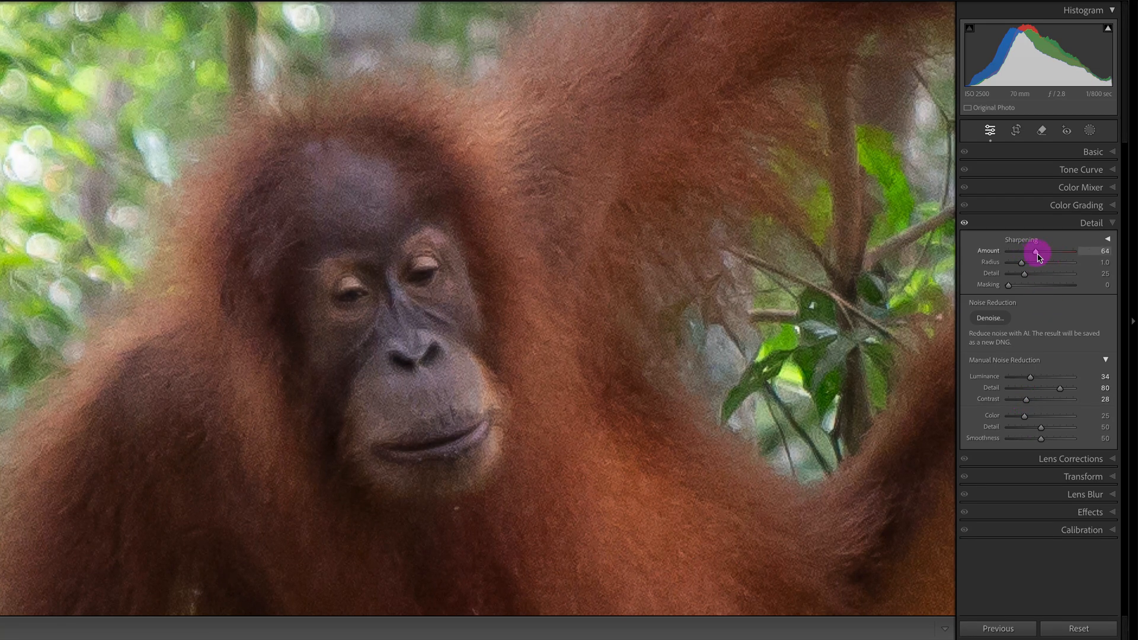
{"action": "left_click_drag", "start_coordinate": [1022, 251], "coordinate": [1044, 251]}
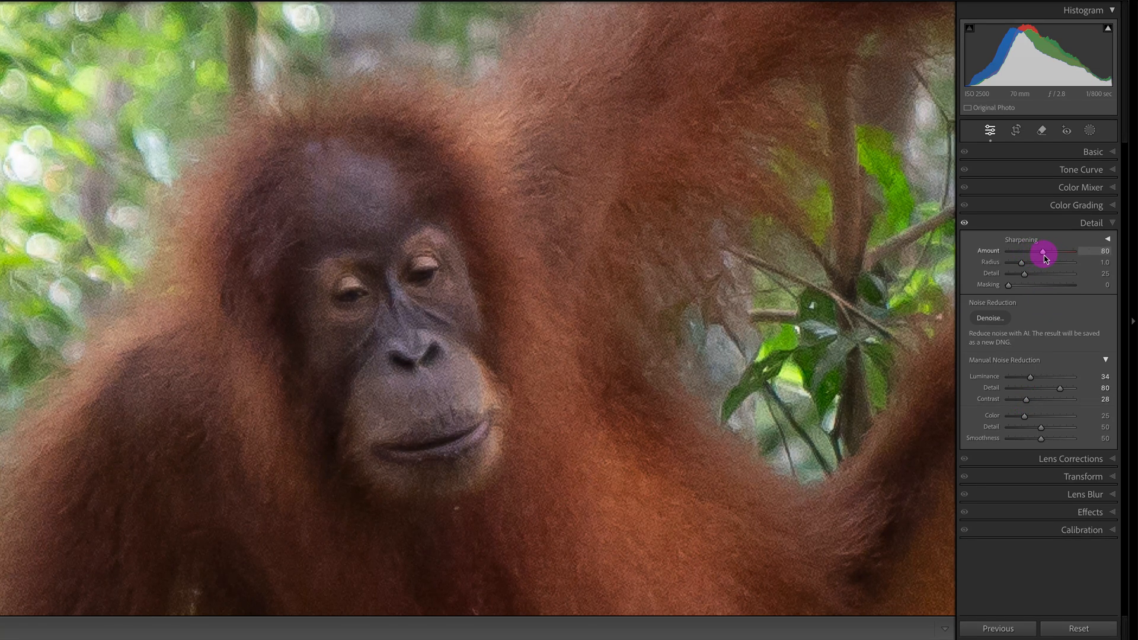
{"action": "left_click_drag", "start_coordinate": [1044, 250], "coordinate": [1037, 250]}
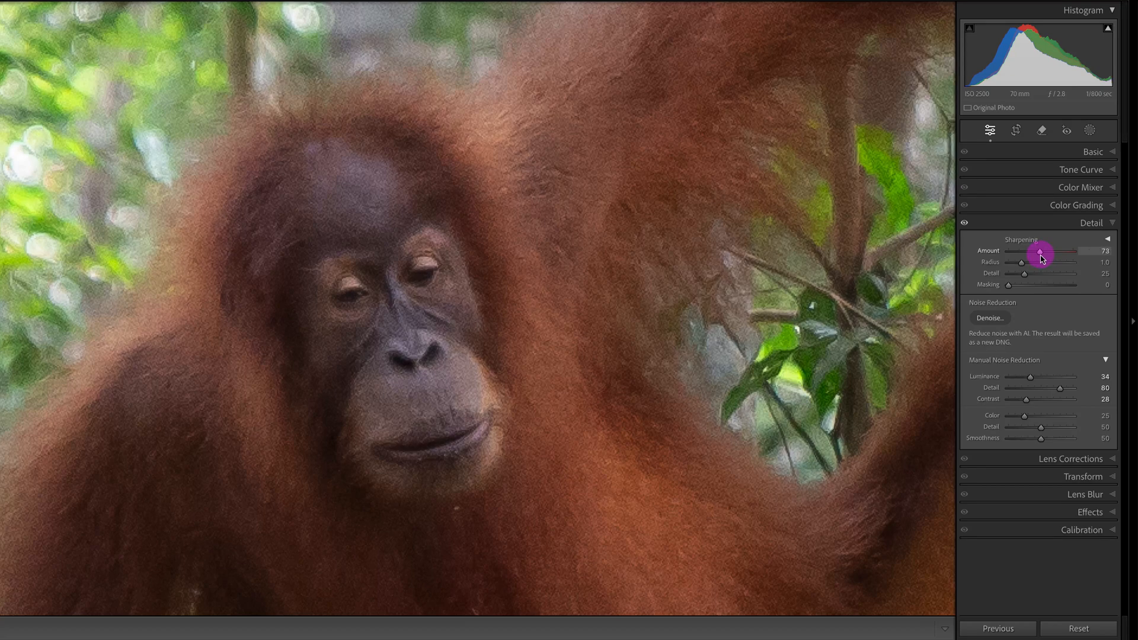
{"action": "left_click_drag", "start_coordinate": [1038, 250], "coordinate": [1049, 250]}
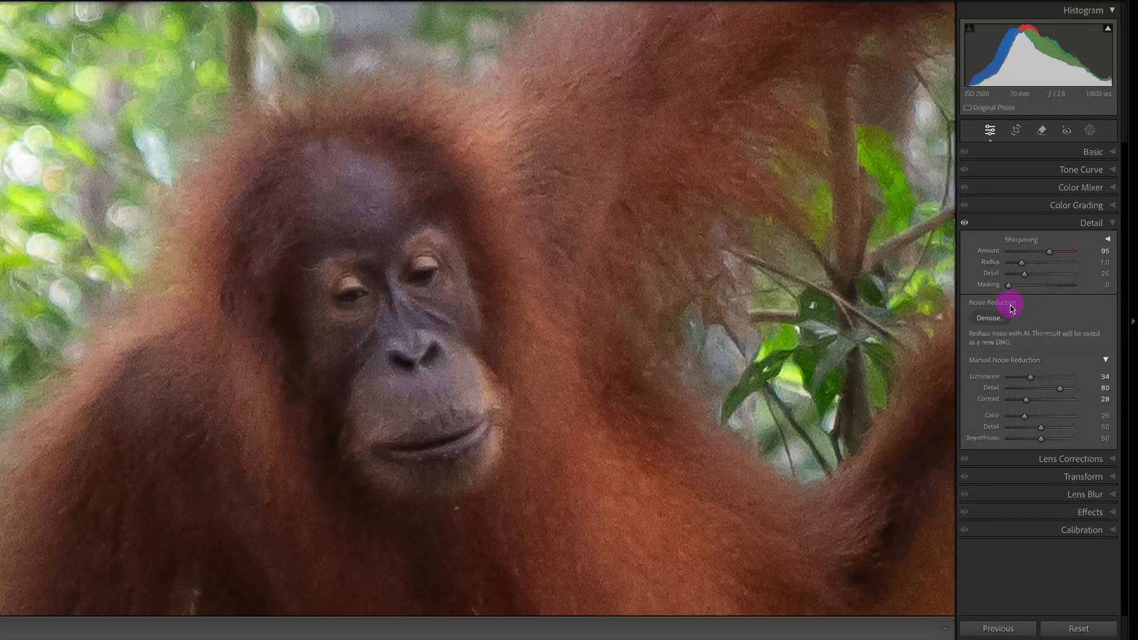
{"action": "left_click_drag", "start_coordinate": [1009, 283], "coordinate": [1021, 284]}
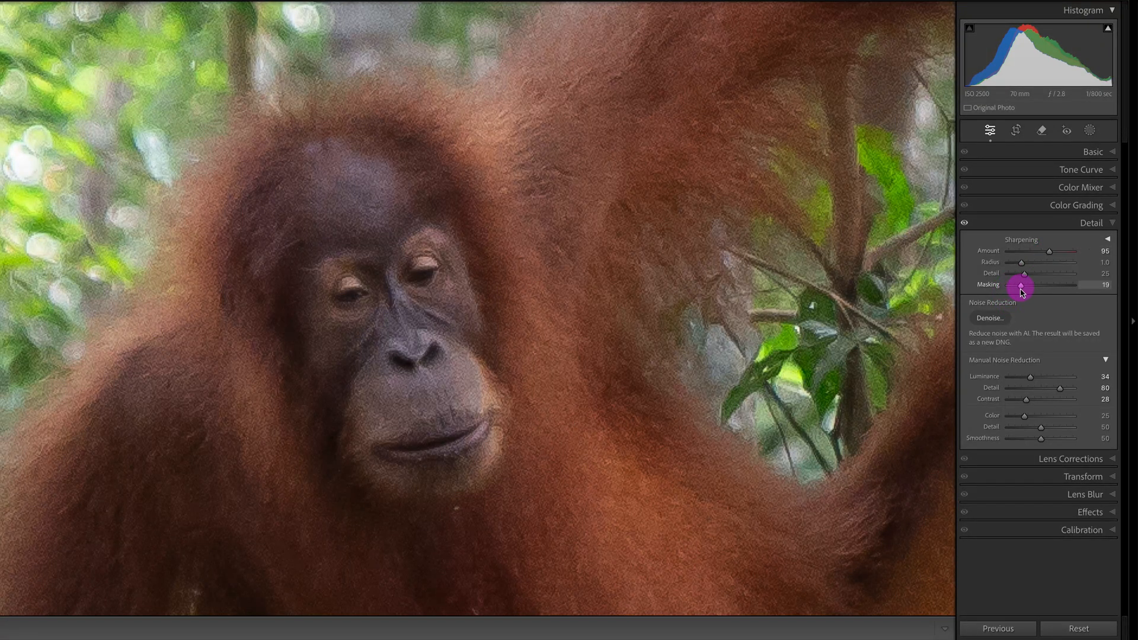
{"action": "left_click_drag", "start_coordinate": [1026, 284], "coordinate": [1005, 284]}
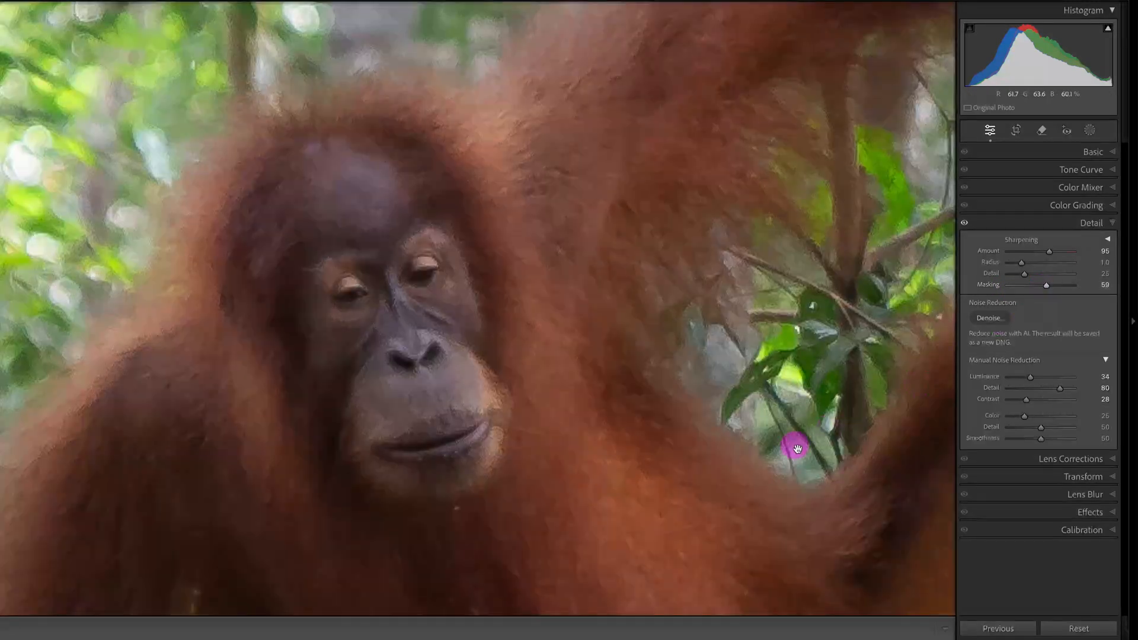
{"action": "mouse_move", "coordinate": [693, 392]}
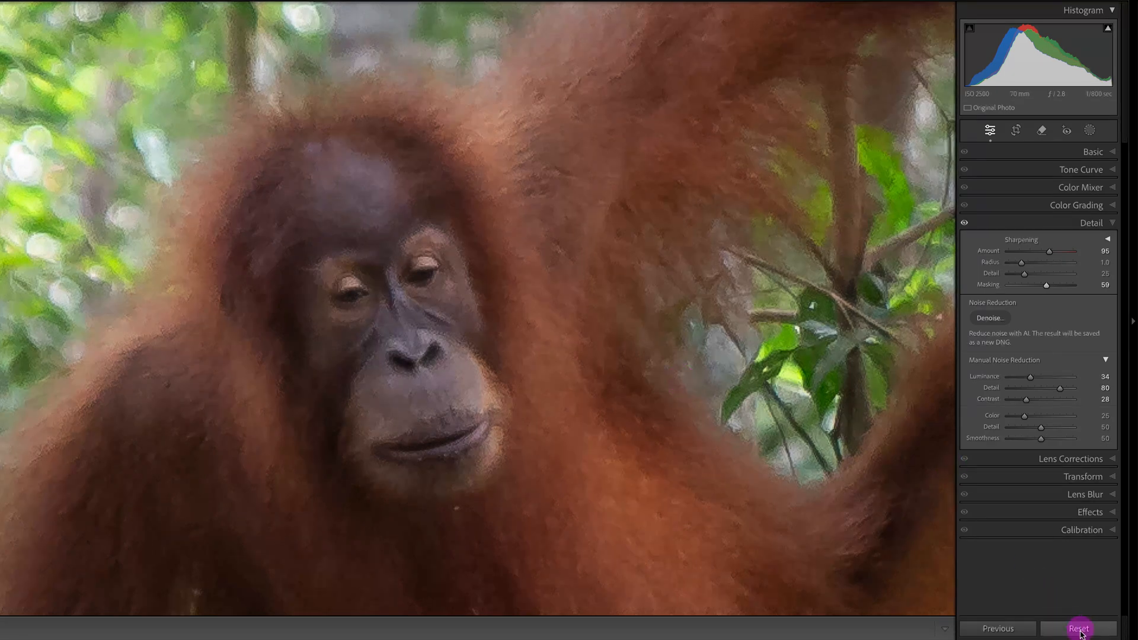
Reset the photo so sharpening returns to 40, masking 0 and luminance 0
{"action": "left_click", "coordinate": [1079, 628]}
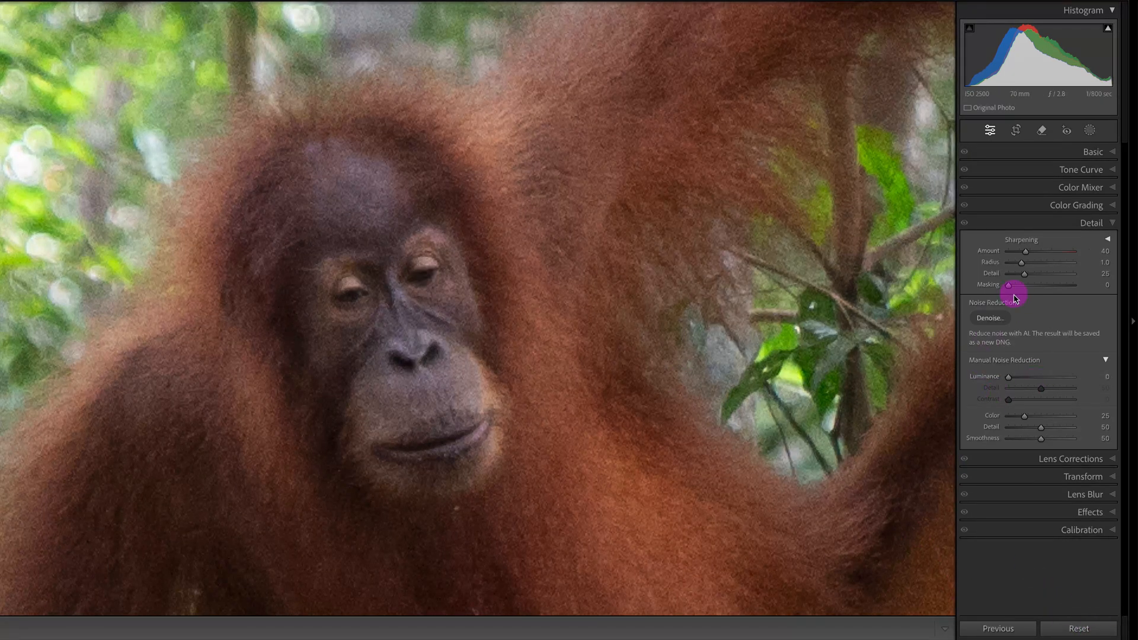
{"action": "mouse_move", "coordinate": [1020, 245]}
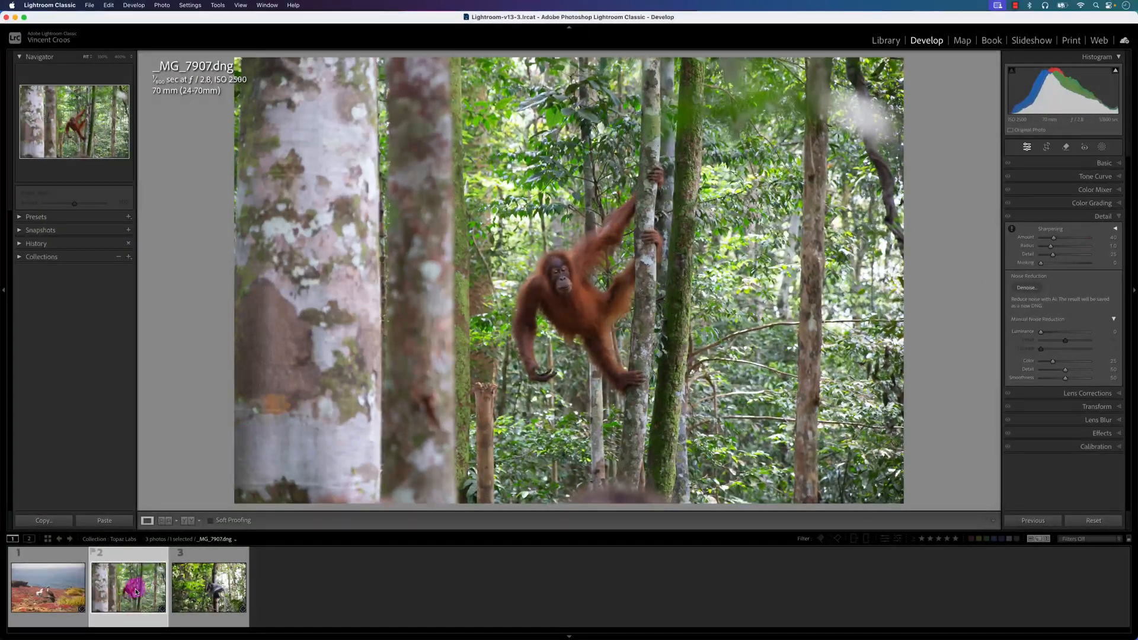
Edit a 16-bit ProPhoto RGB TIFF copy with Lightroom adjustments in Topaz Photo AI
{"action": "right_click", "coordinate": [128, 588]}
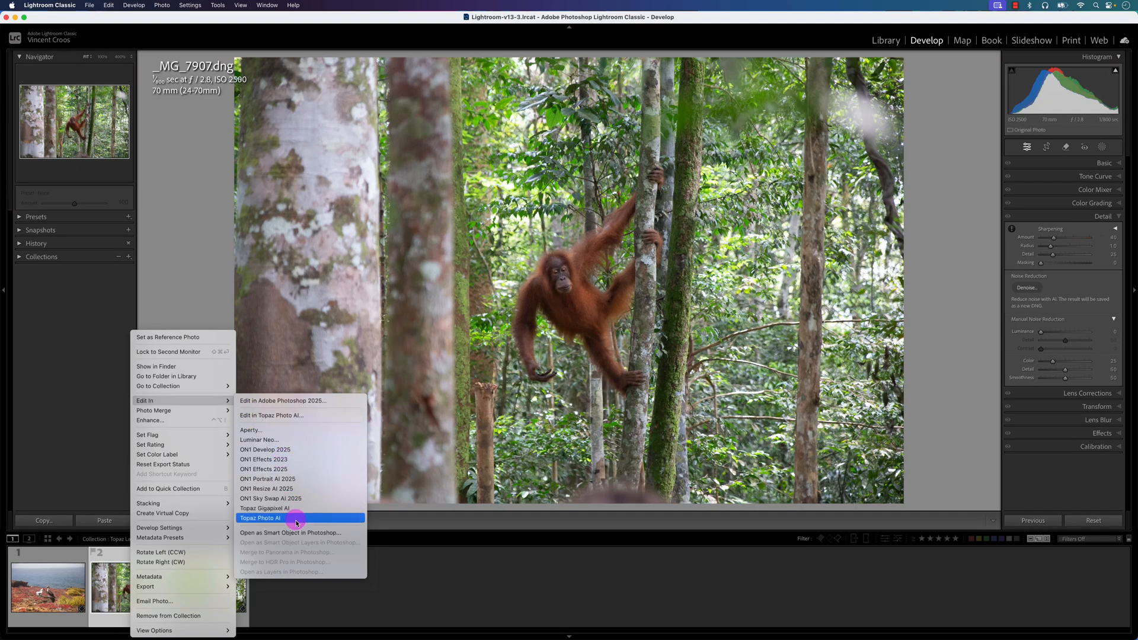
{"action": "left_click", "coordinate": [260, 518]}
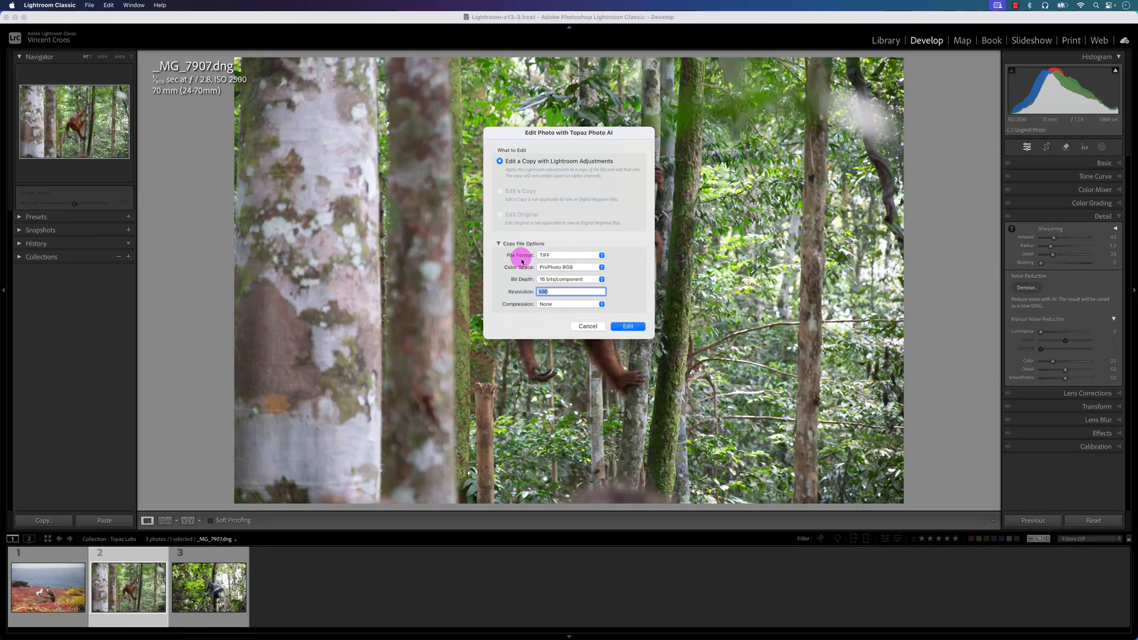
{"action": "mouse_move", "coordinate": [529, 275]}
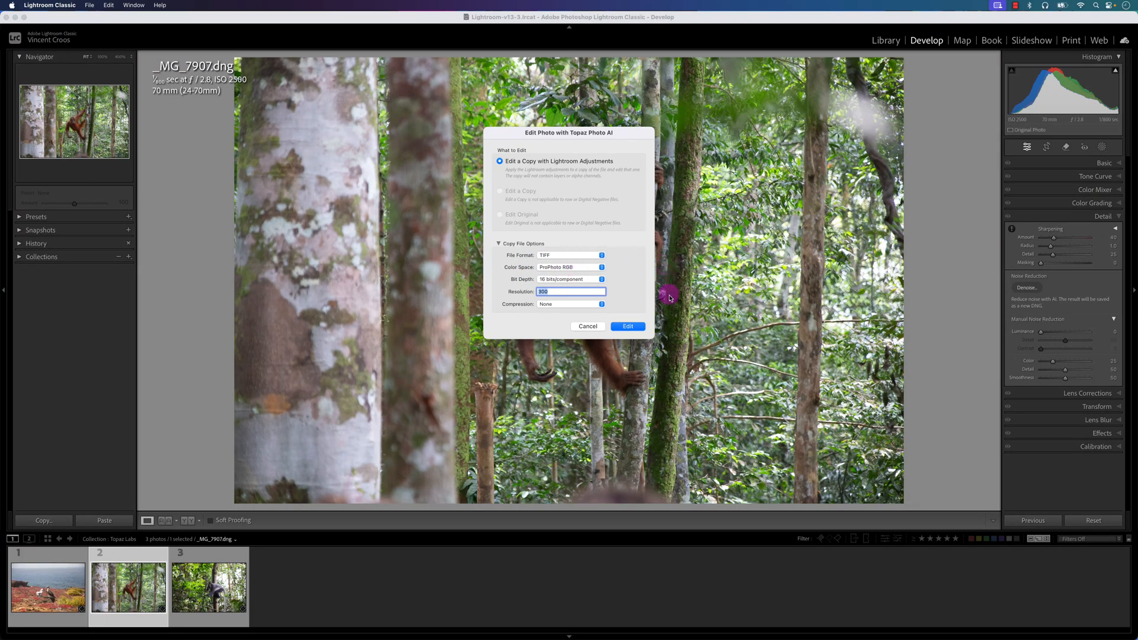
{"action": "left_click", "coordinate": [627, 326]}
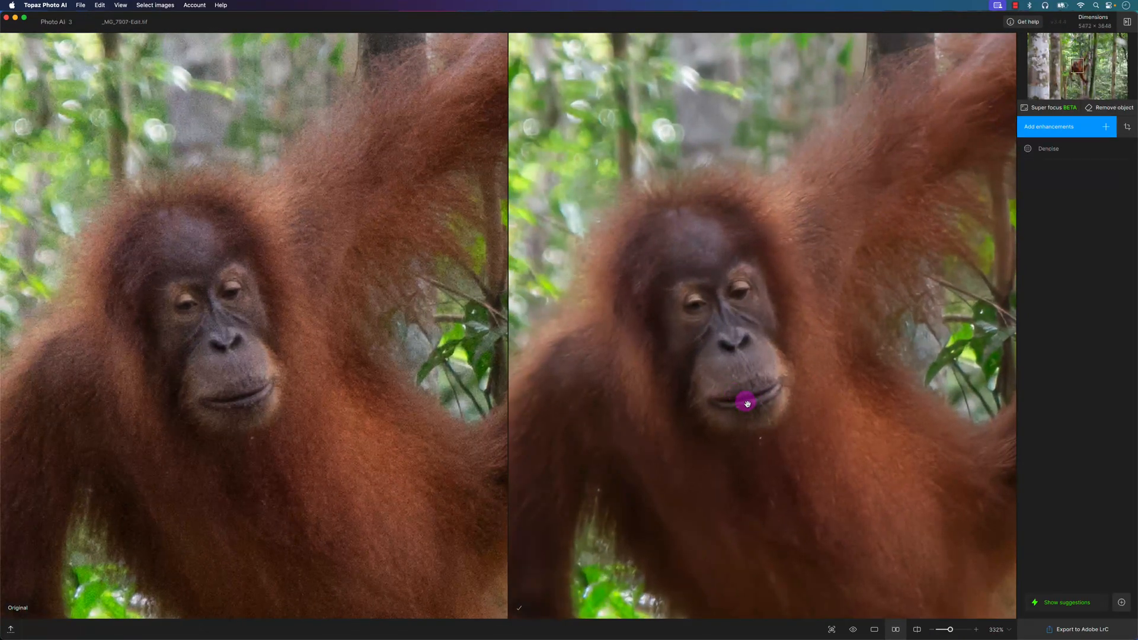
{"action": "mouse_move", "coordinate": [752, 411]}
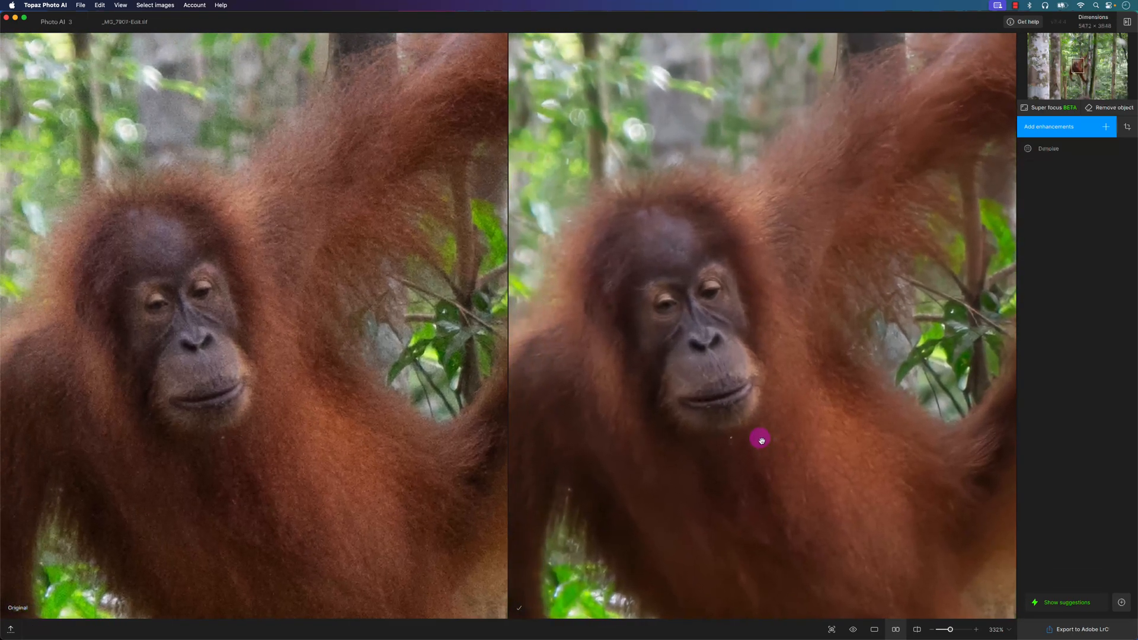
{"action": "mouse_move", "coordinate": [1034, 214]}
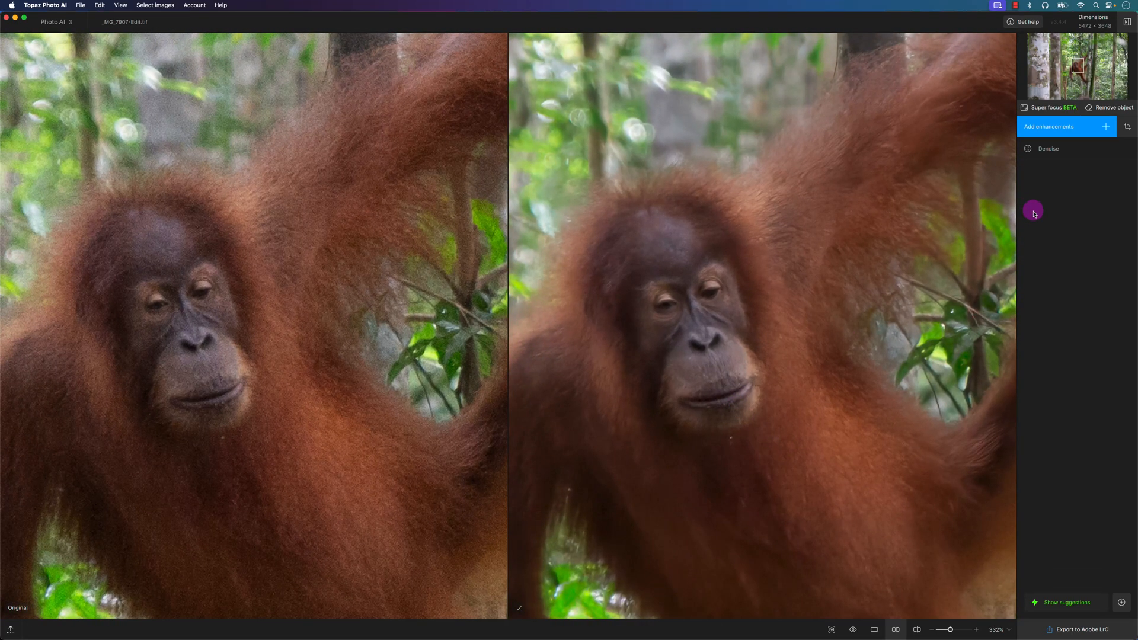
{"action": "mouse_move", "coordinate": [744, 319]}
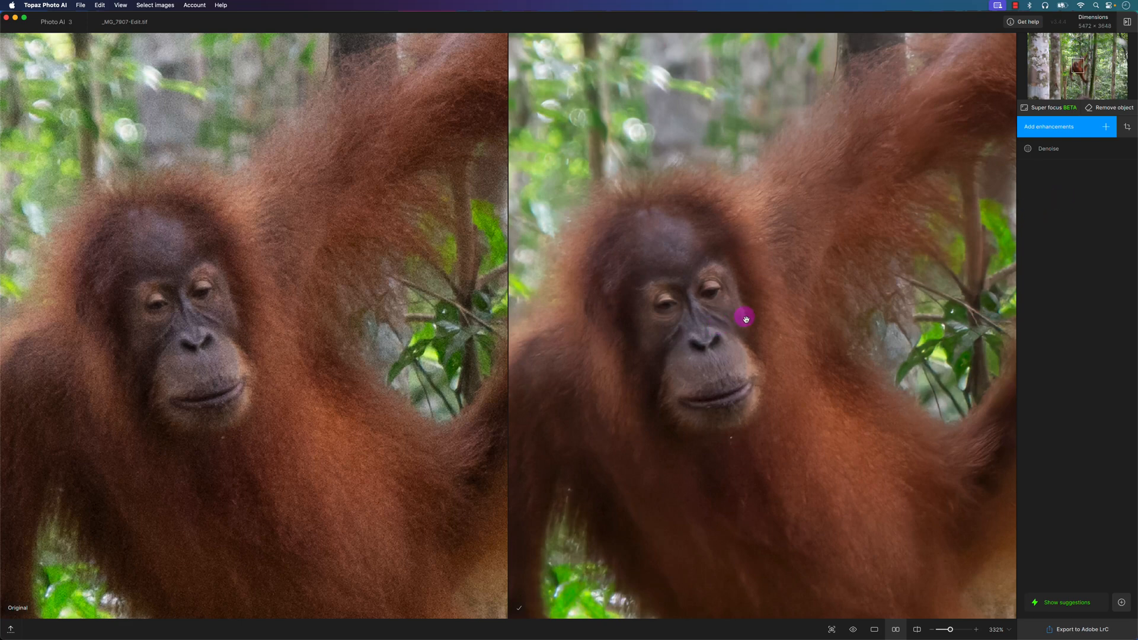
{"action": "mouse_move", "coordinate": [1086, 211]}
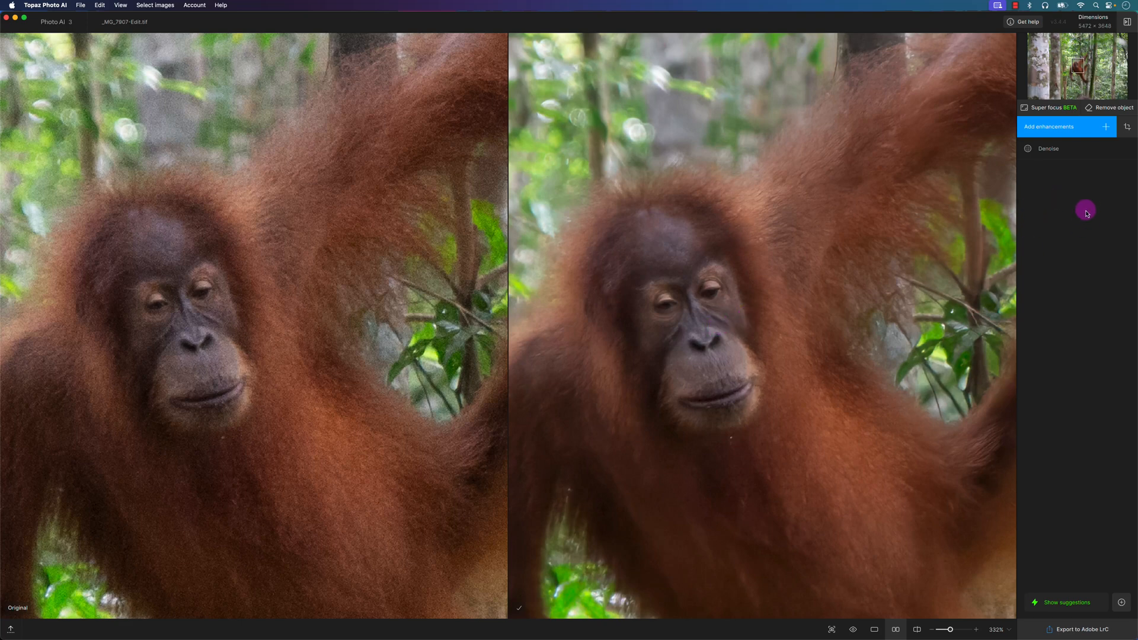
{"action": "mouse_move", "coordinate": [833, 253]}
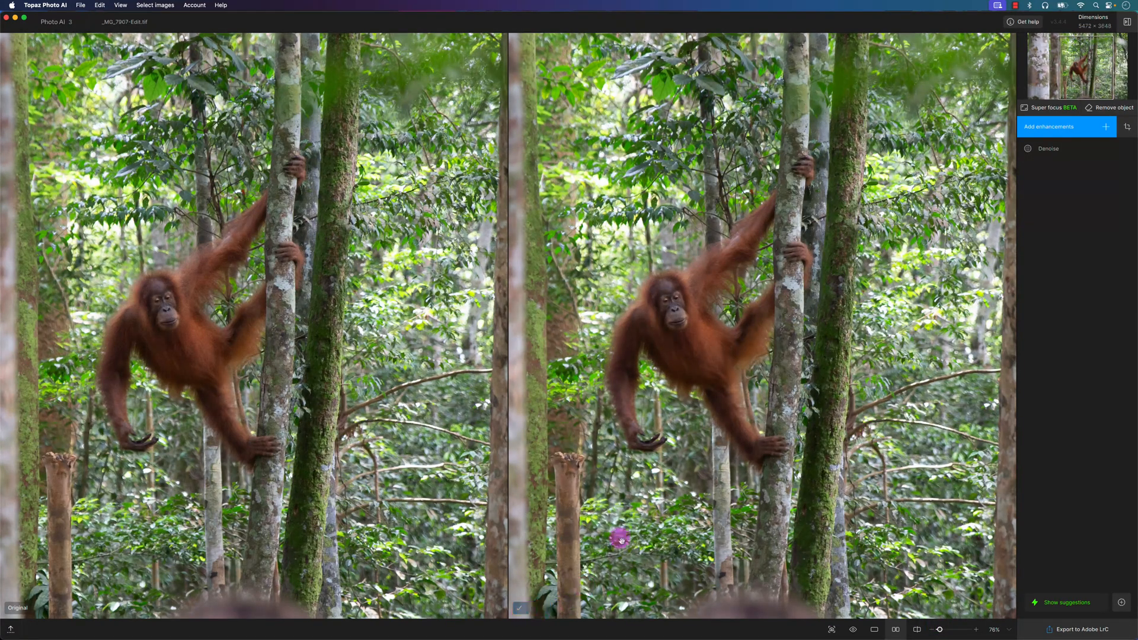
{"action": "mouse_move", "coordinate": [733, 336]}
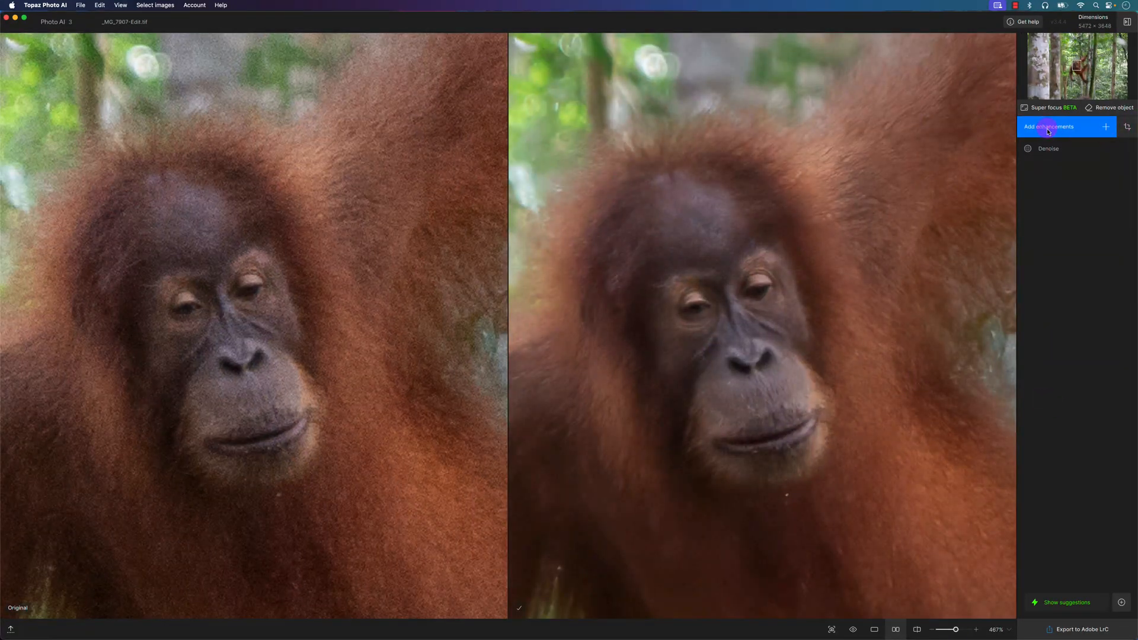
Add the Sharpen enhancement and lower its strength to about 10
{"action": "left_click", "coordinate": [1048, 126]}
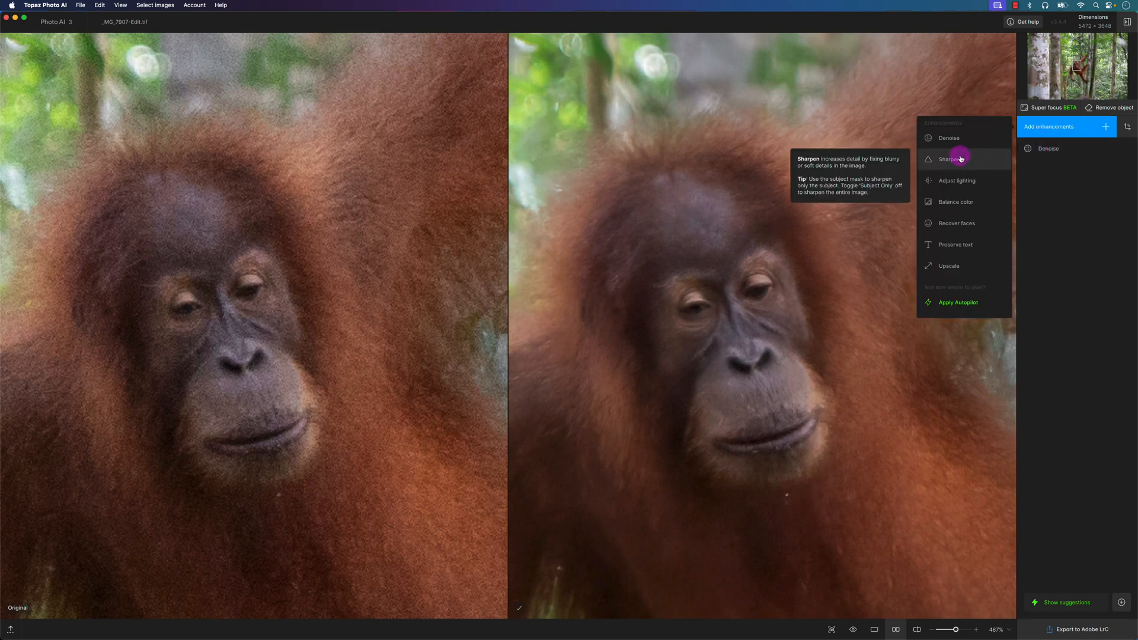
{"action": "left_click", "coordinate": [949, 158]}
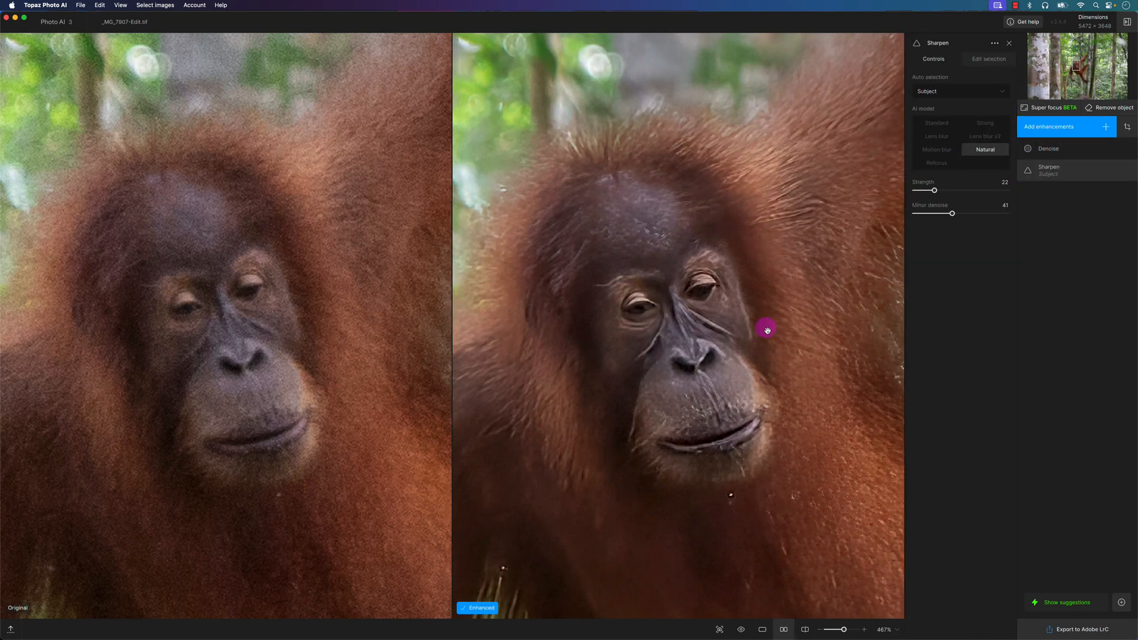
{"action": "mouse_move", "coordinate": [983, 172]}
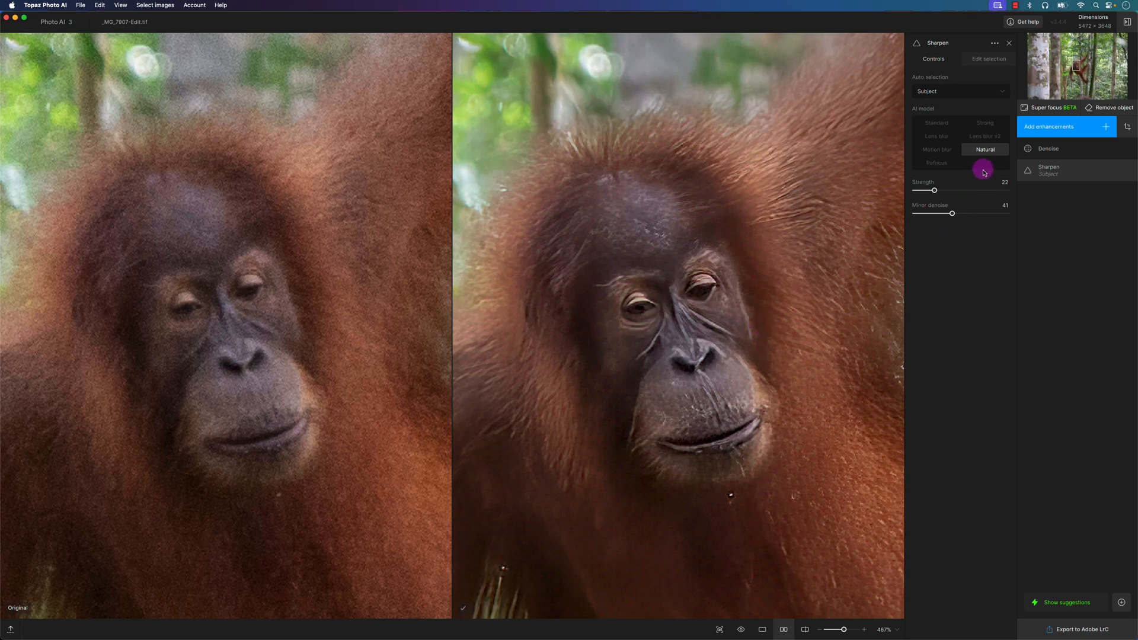
{"action": "mouse_move", "coordinate": [982, 176]}
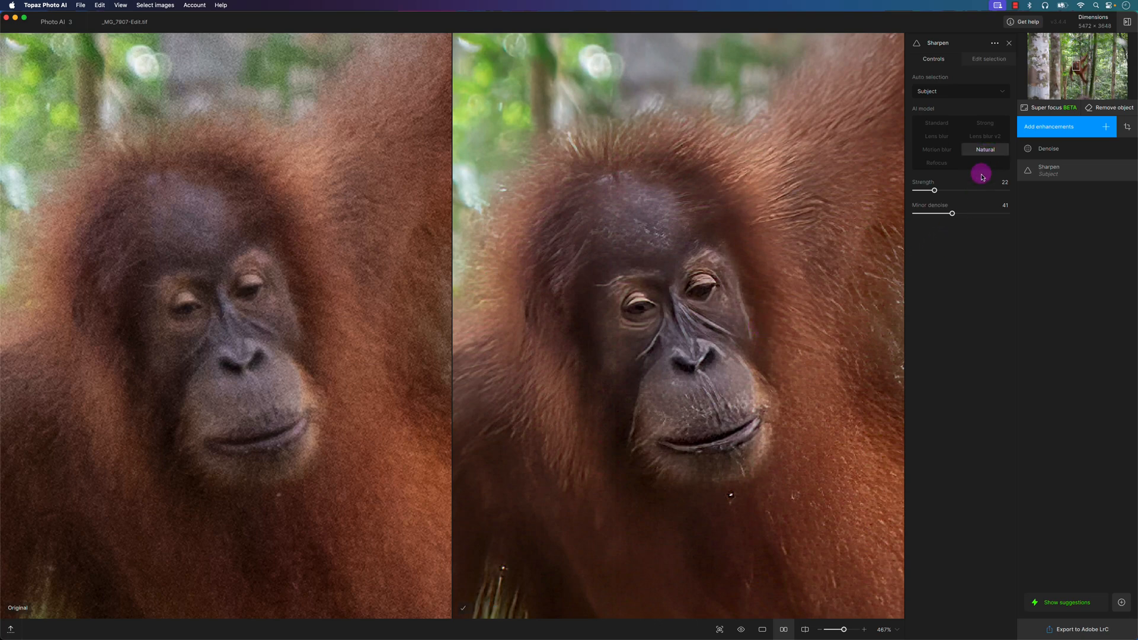
{"action": "mouse_move", "coordinate": [675, 397]}
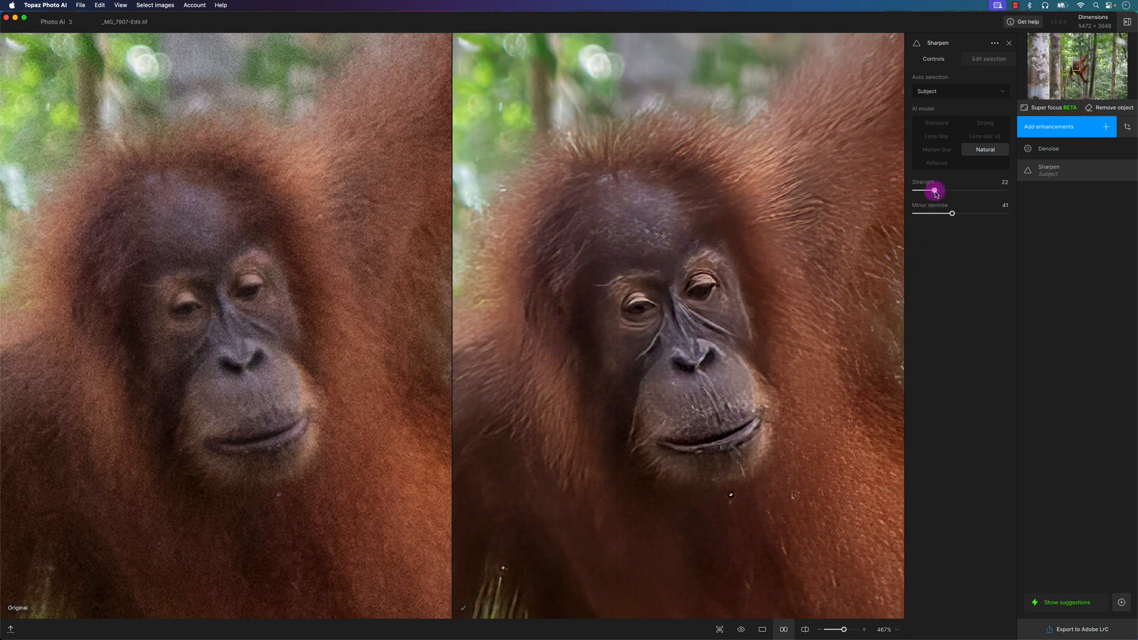
{"action": "left_click_drag", "start_coordinate": [934, 192], "coordinate": [923, 192]}
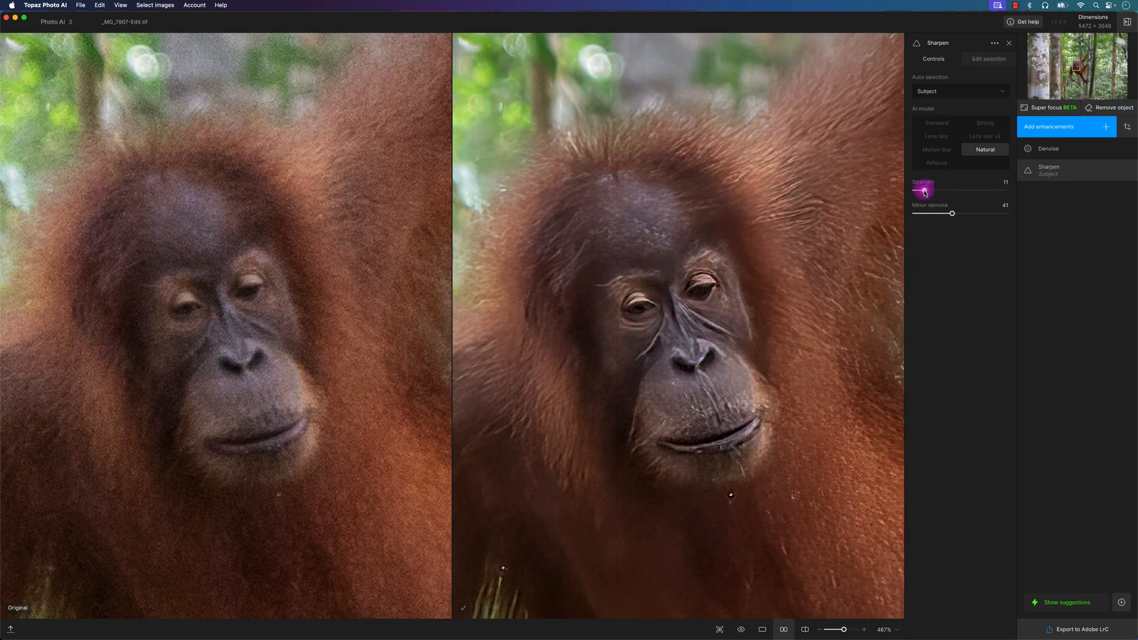
{"action": "left_click_drag", "start_coordinate": [924, 190], "coordinate": [921, 190]}
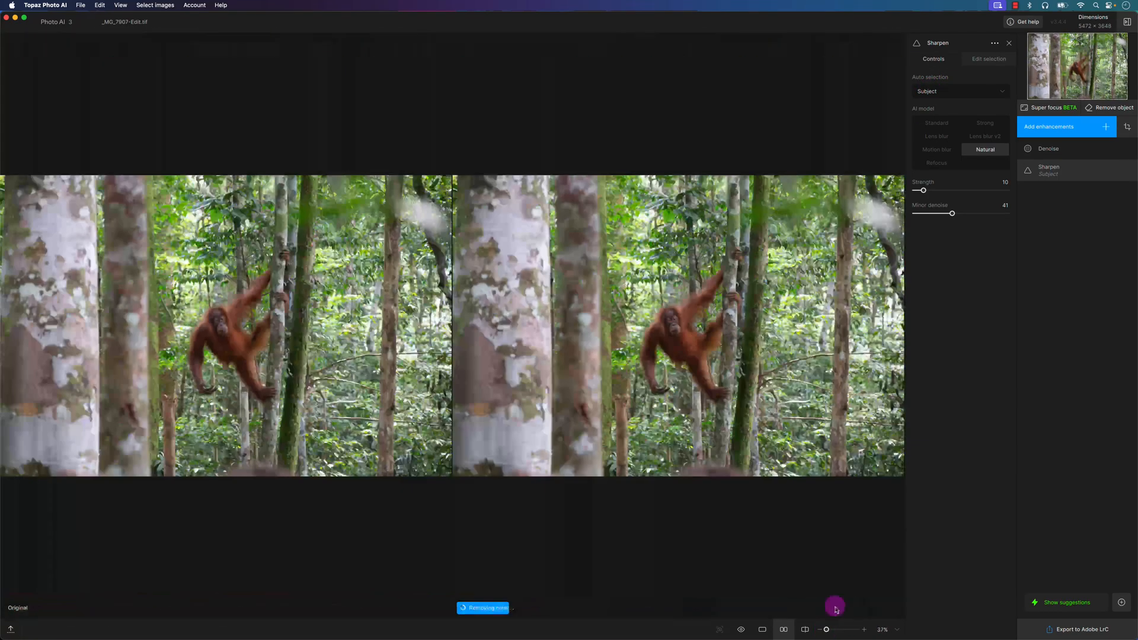
Zoom the comparison out to about 108% to show the whole orangutan
{"action": "left_click_drag", "start_coordinate": [826, 630], "coordinate": [831, 629]}
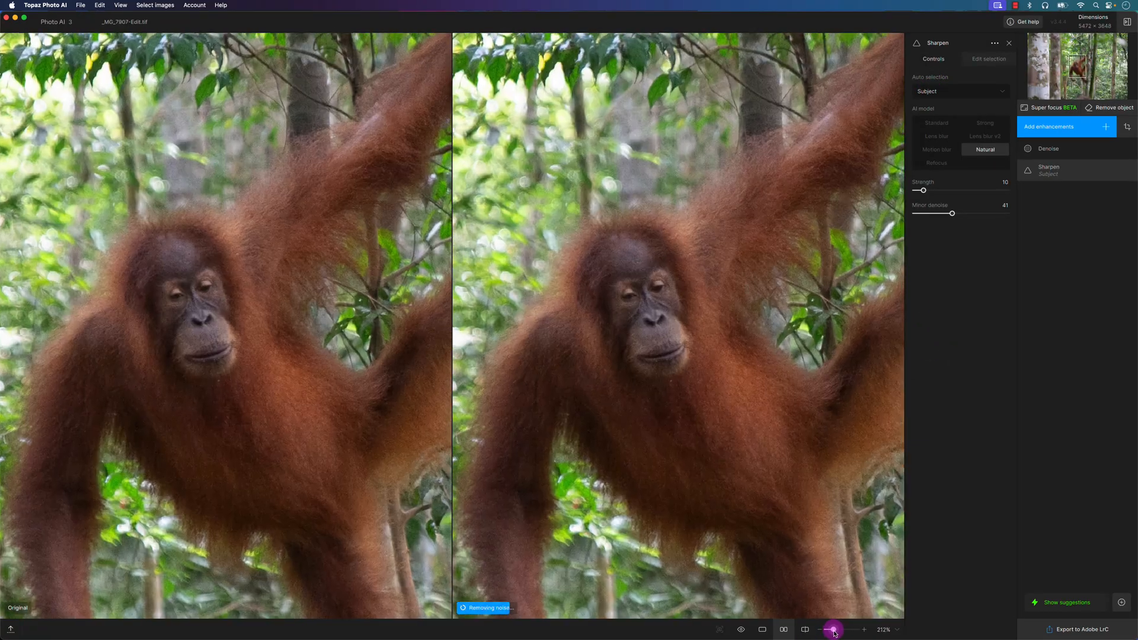
{"action": "left_click_drag", "start_coordinate": [834, 629], "coordinate": [824, 629]}
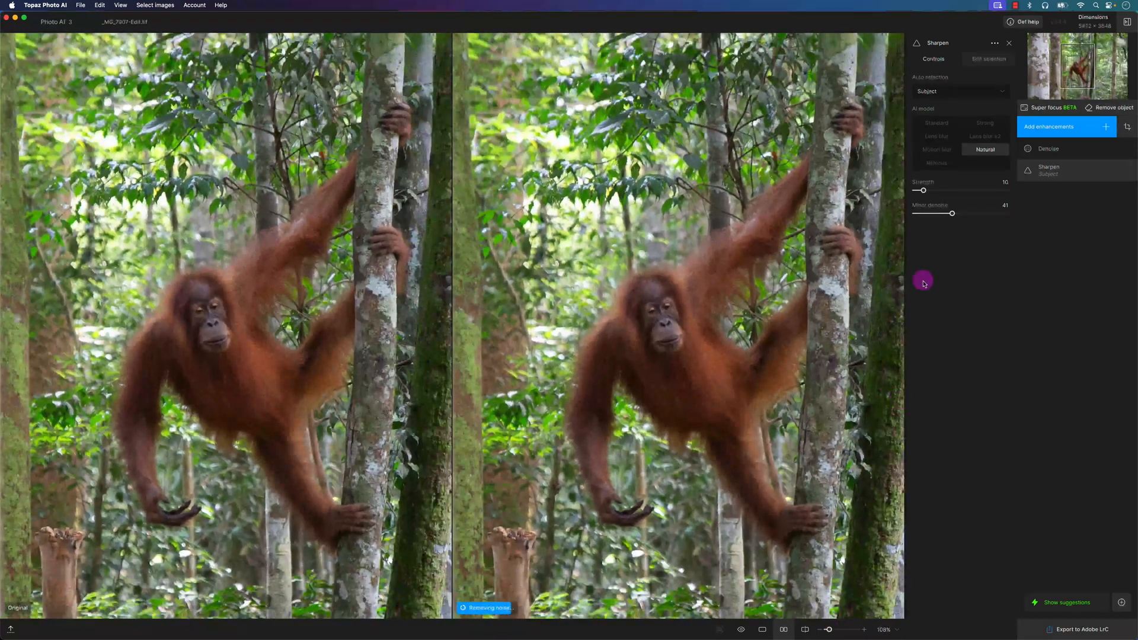
{"action": "left_click", "coordinate": [960, 90]}
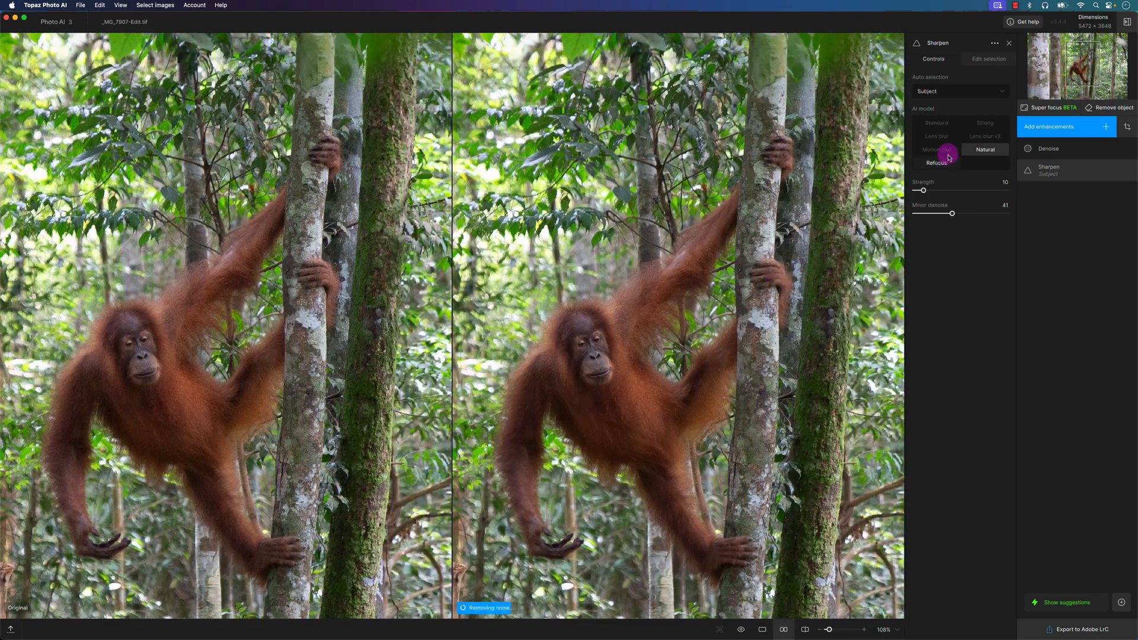
Paint both of the orangutan's hands on the tree into the sharpening mask
{"action": "left_click", "coordinate": [988, 59]}
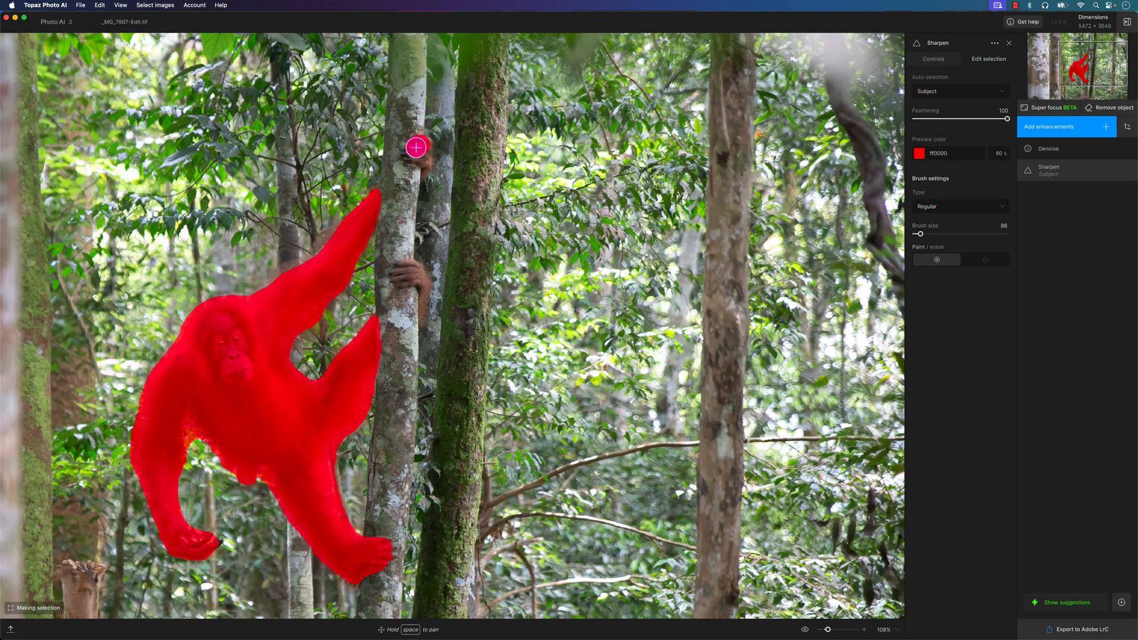
{"action": "left_click_drag", "start_coordinate": [416, 148], "coordinate": [402, 264]}
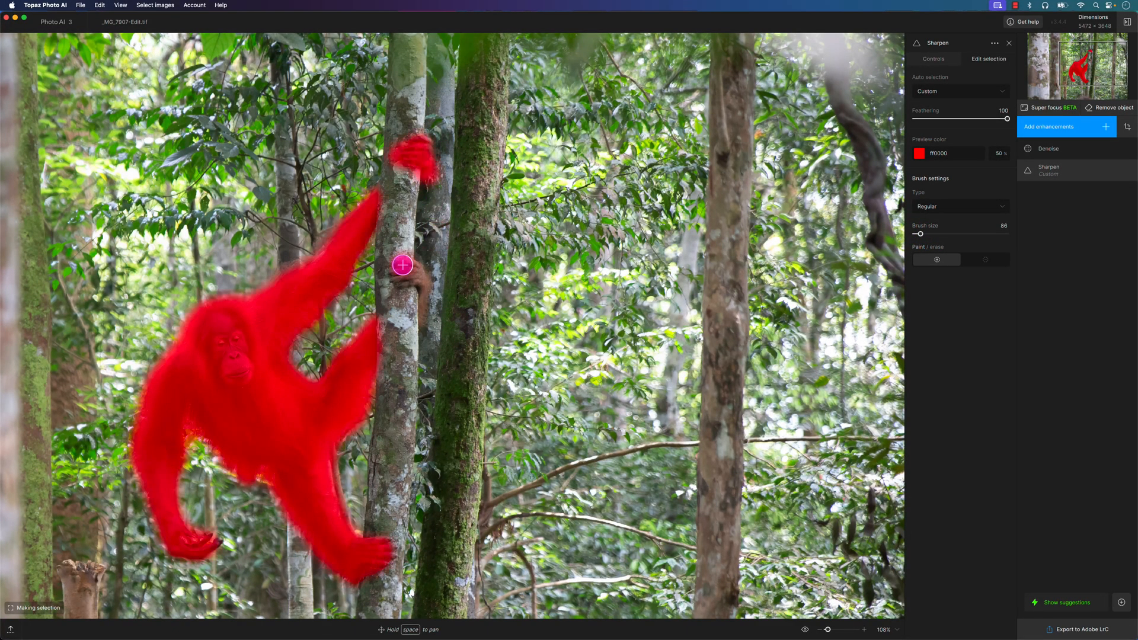
{"action": "left_click_drag", "start_coordinate": [402, 265], "coordinate": [420, 303]}
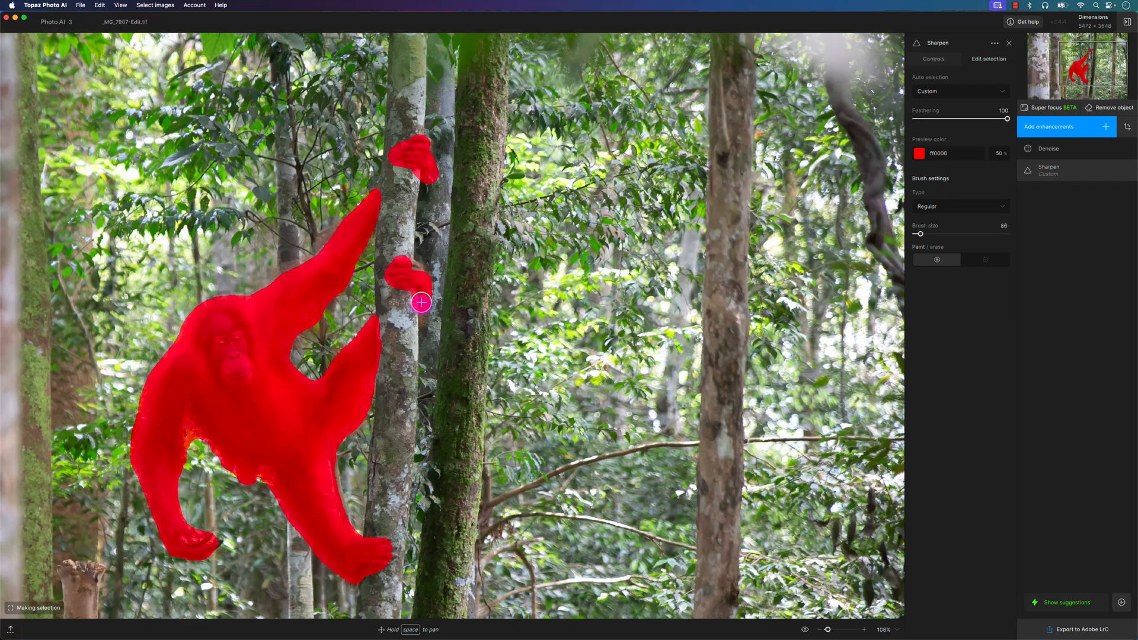
{"action": "left_click_drag", "start_coordinate": [421, 303], "coordinate": [409, 266]}
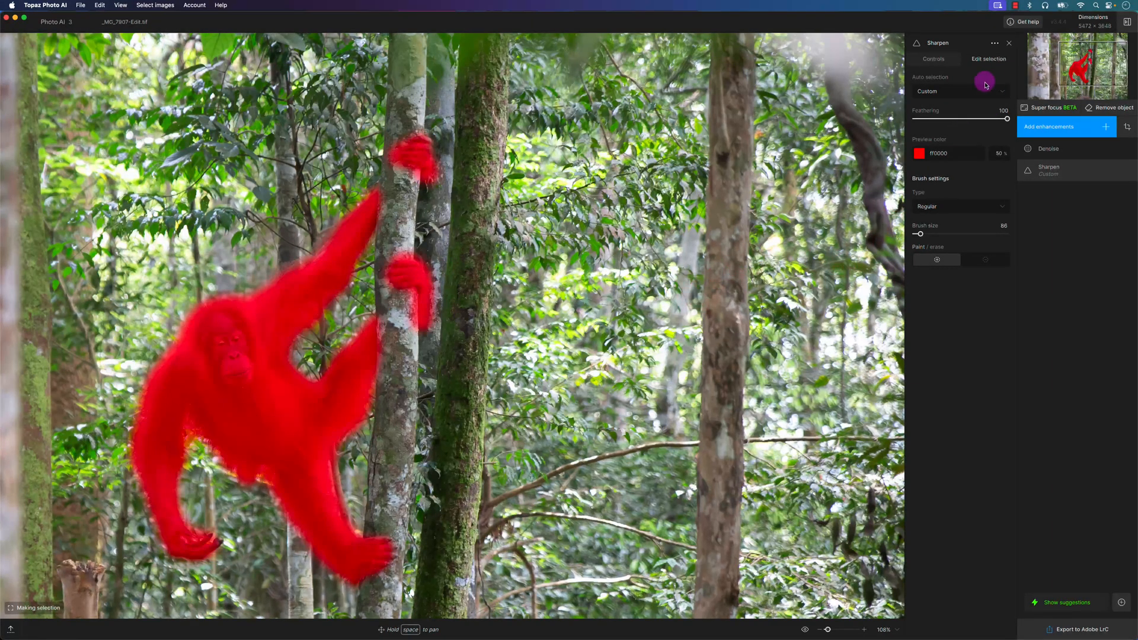
{"action": "left_click", "coordinate": [935, 59]}
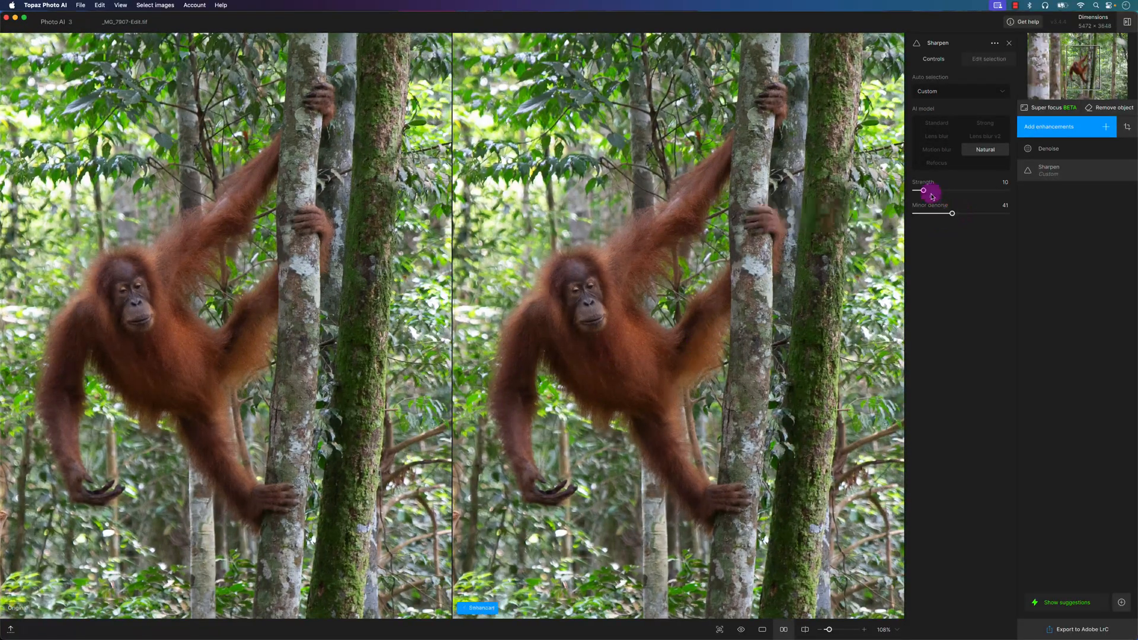
Try the Standard model, then keep Natural sharpening at strength 8
{"action": "left_click_drag", "start_coordinate": [924, 190], "coordinate": [922, 190]}
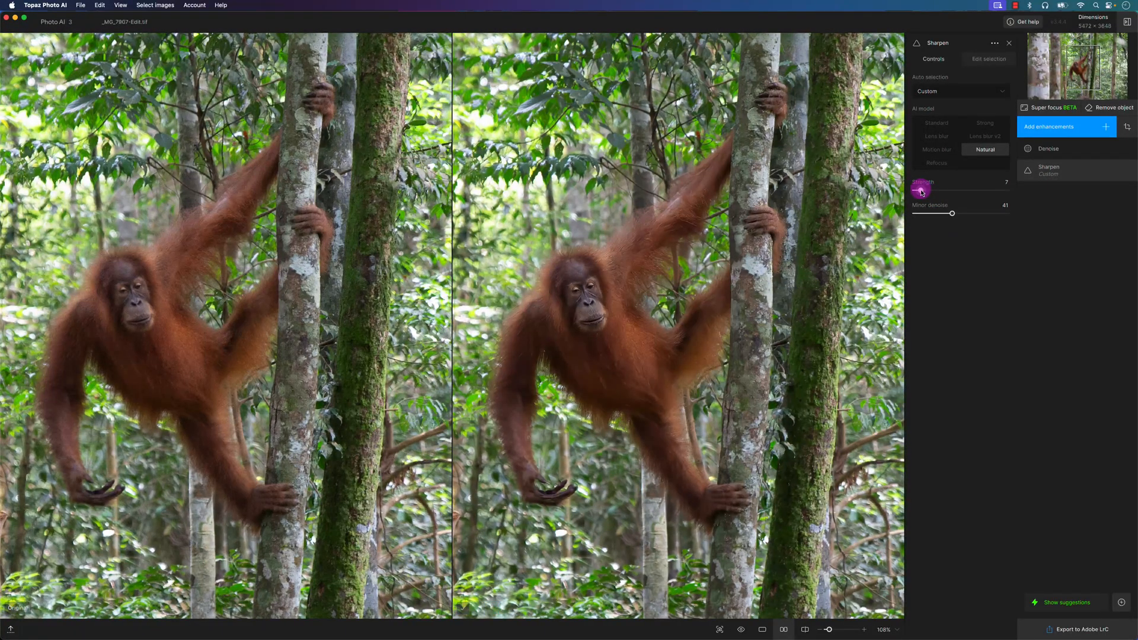
{"action": "left_click_drag", "start_coordinate": [920, 191], "coordinate": [918, 190]}
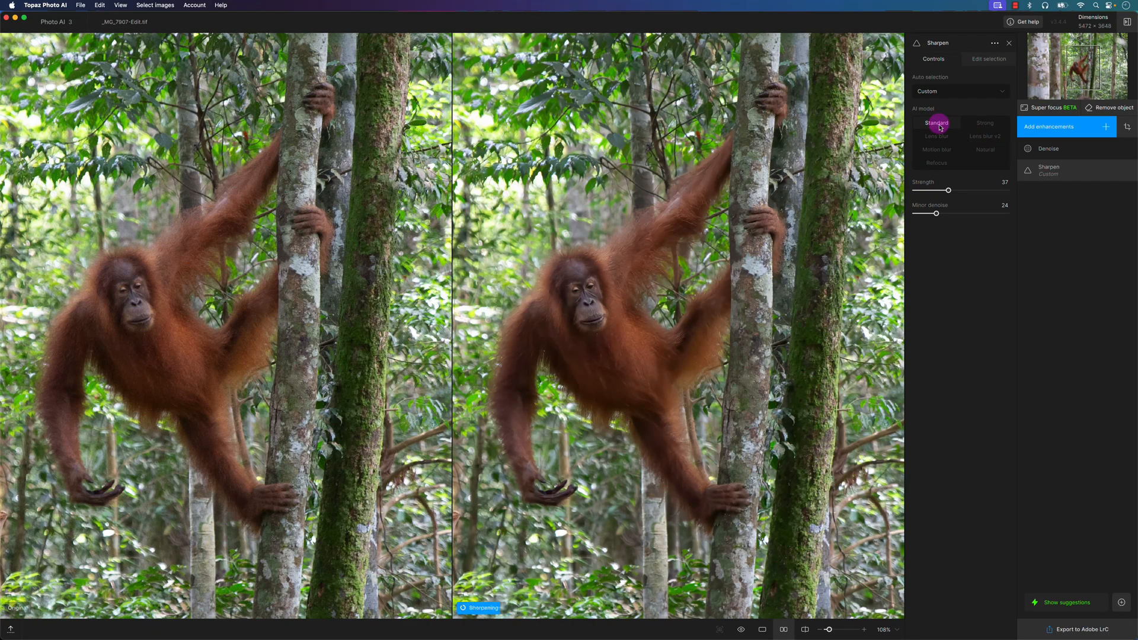
{"action": "left_click", "coordinate": [936, 123]}
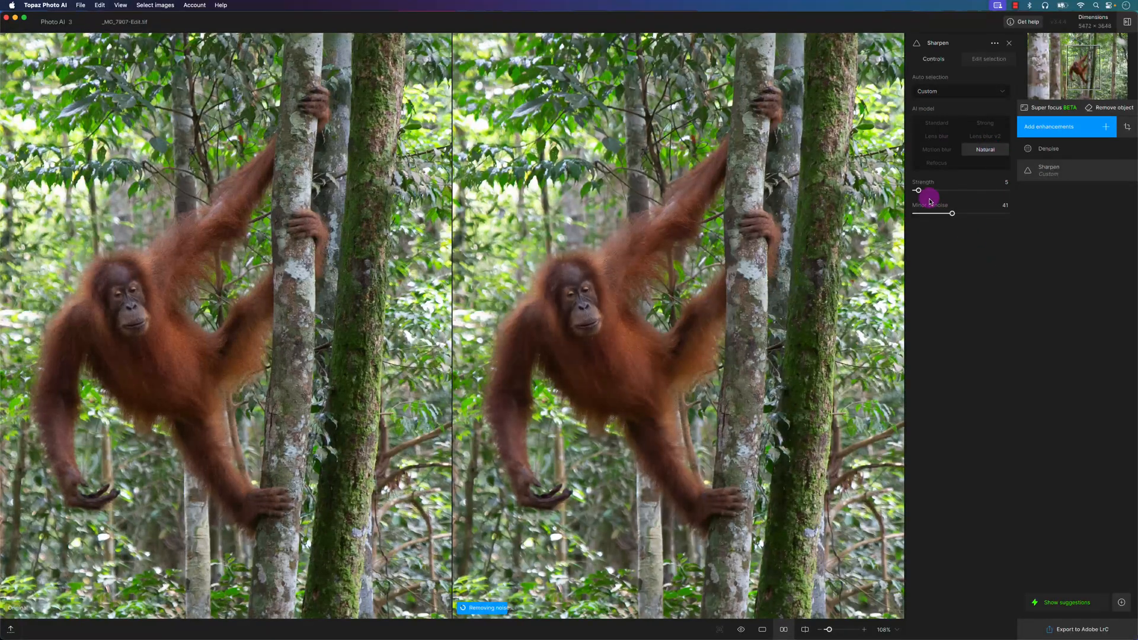
{"action": "left_click_drag", "start_coordinate": [929, 191], "coordinate": [921, 191]}
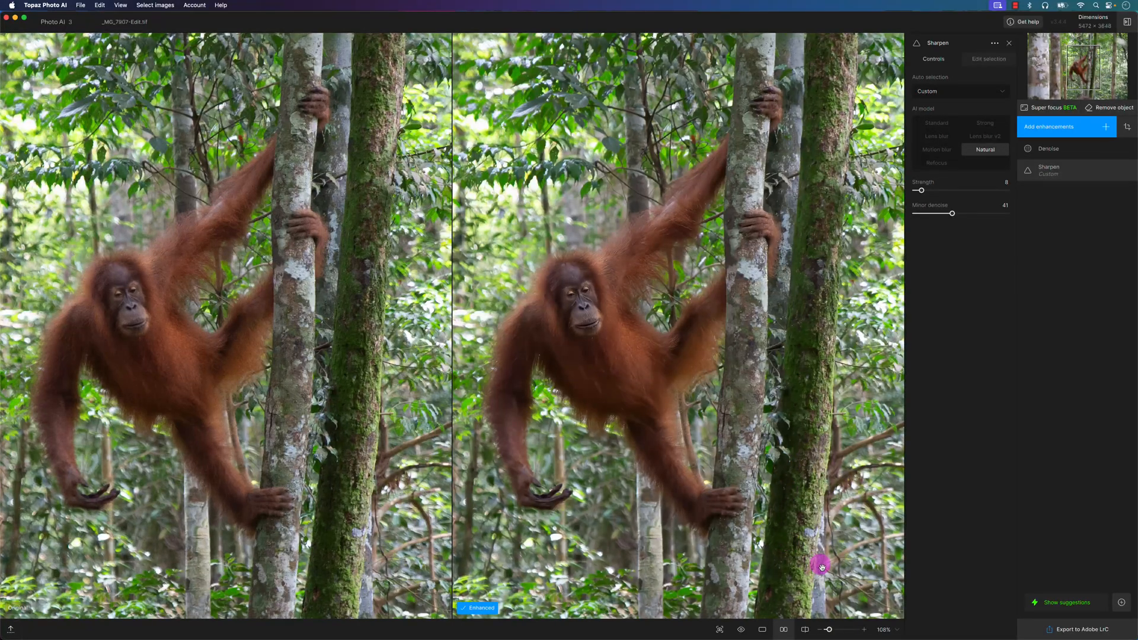
{"action": "left_click_drag", "start_coordinate": [823, 630], "coordinate": [833, 630]}
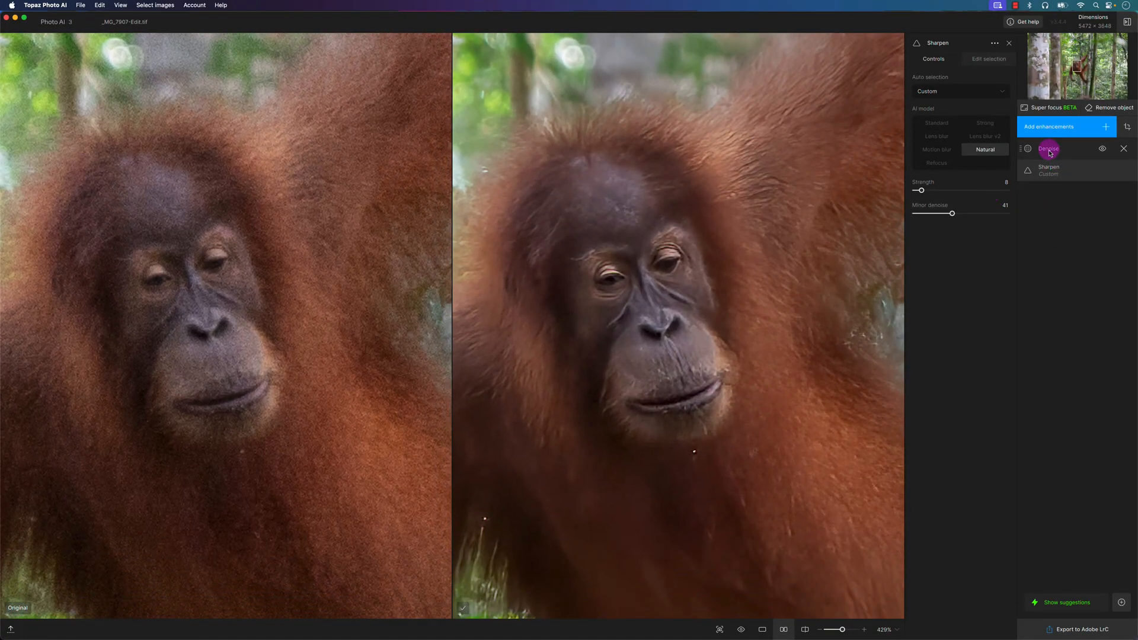
Lower the Denoise strength from 35 to about 25
{"action": "left_click", "coordinate": [1048, 148]}
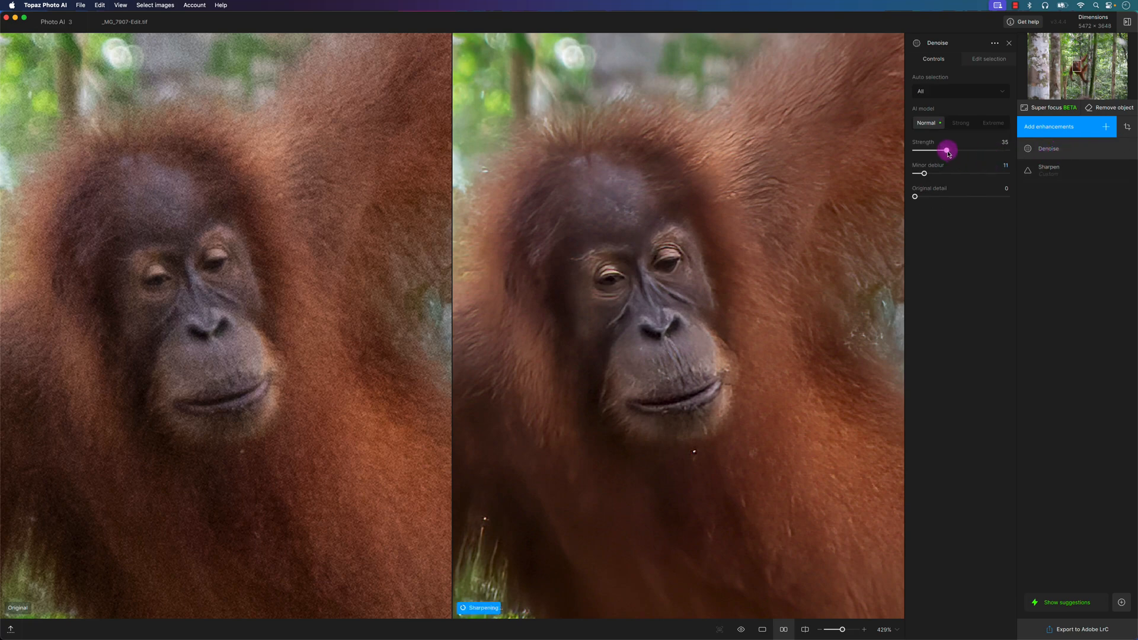
{"action": "left_click_drag", "start_coordinate": [948, 150], "coordinate": [937, 150]}
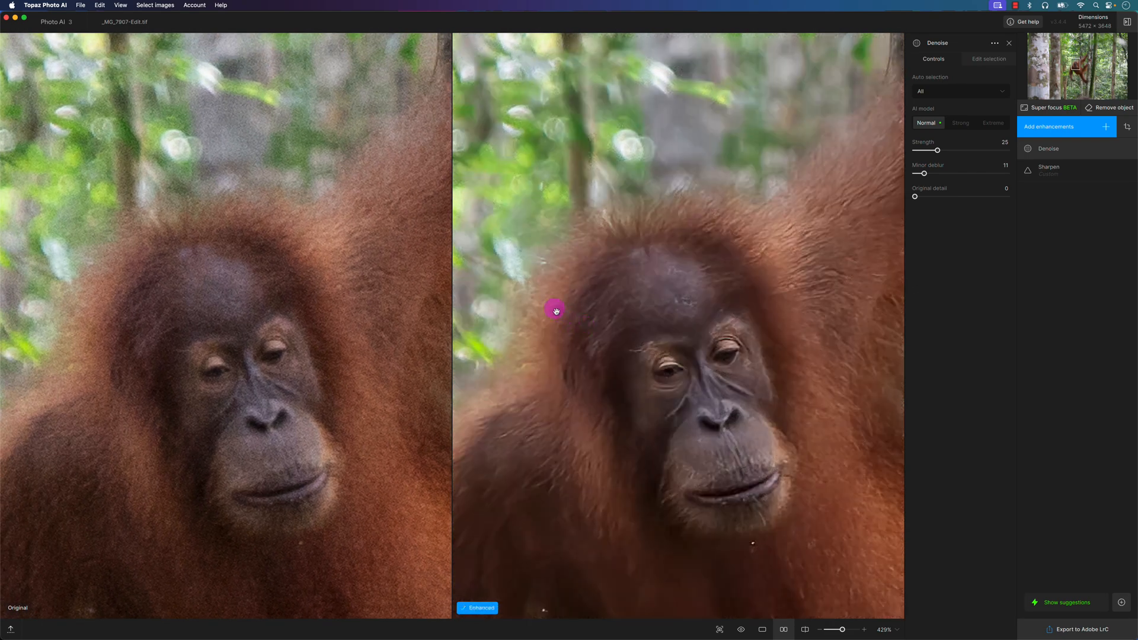
{"action": "mouse_move", "coordinate": [854, 161]}
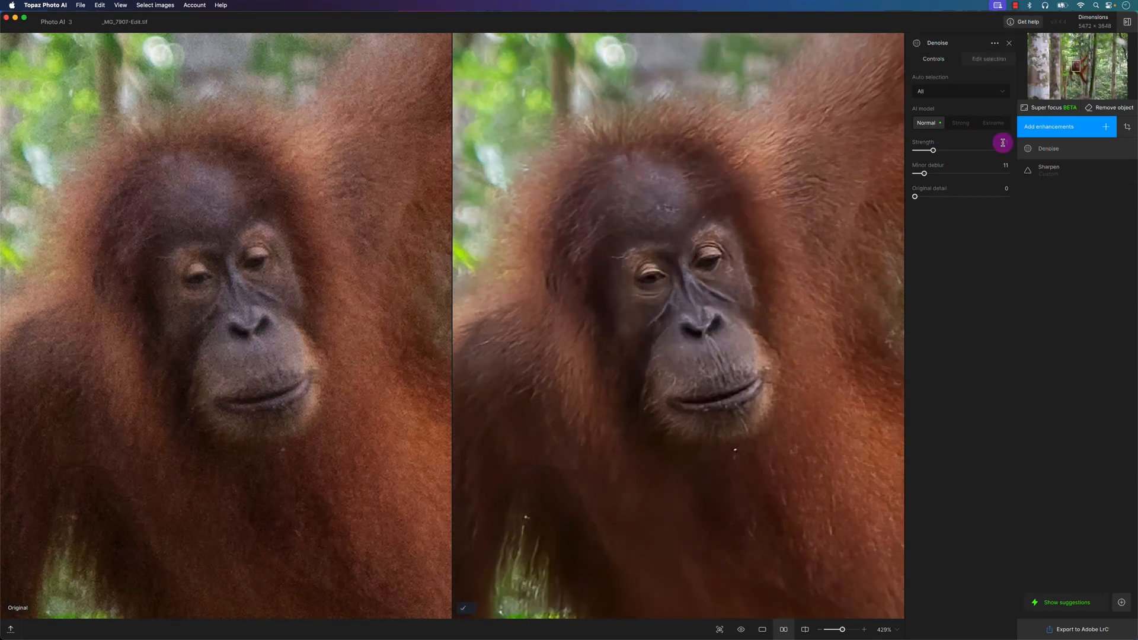
Nudge the Sharpen strength up briefly, then return it to 8
{"action": "left_click", "coordinate": [1047, 169]}
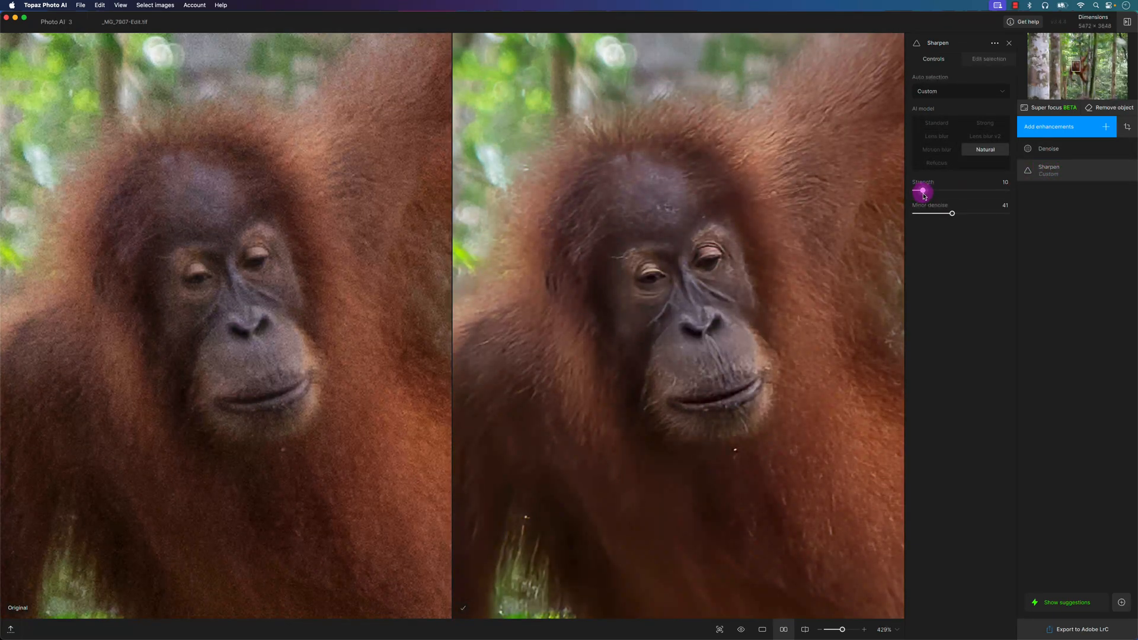
{"action": "left_click_drag", "start_coordinate": [921, 190], "coordinate": [926, 190]}
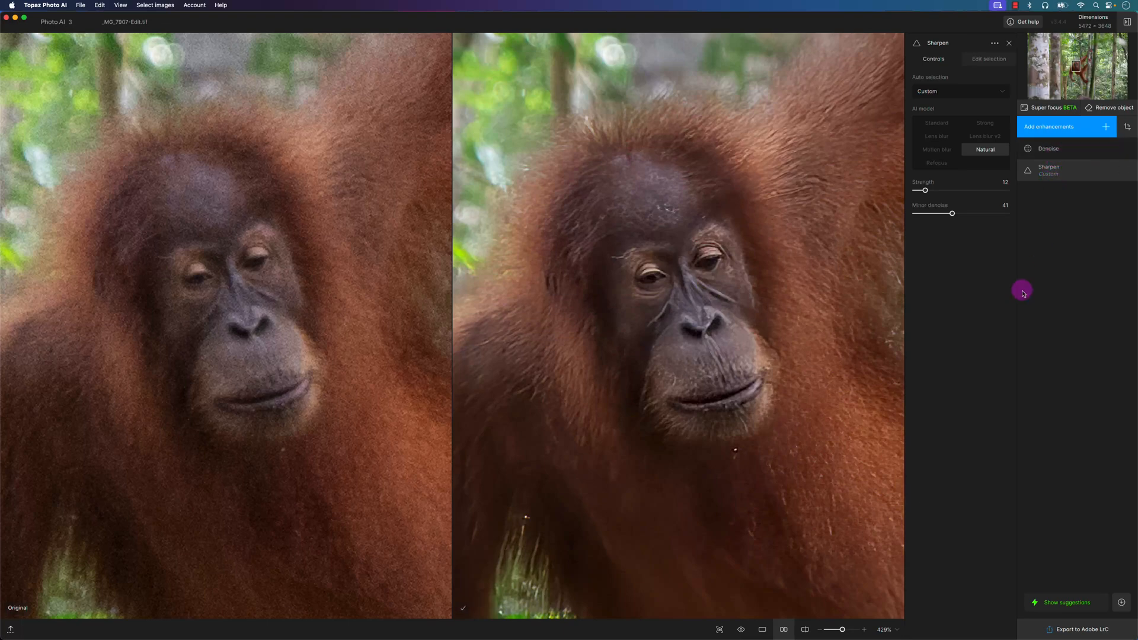
{"action": "mouse_move", "coordinate": [826, 588]}
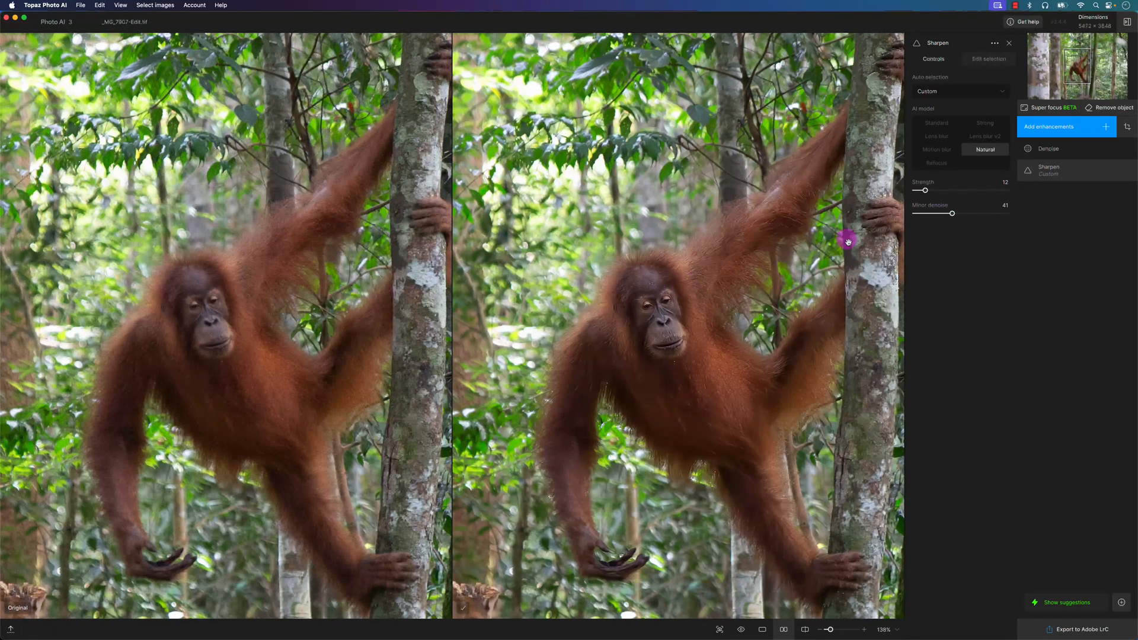
{"action": "left_click_drag", "start_coordinate": [924, 190], "coordinate": [922, 190]}
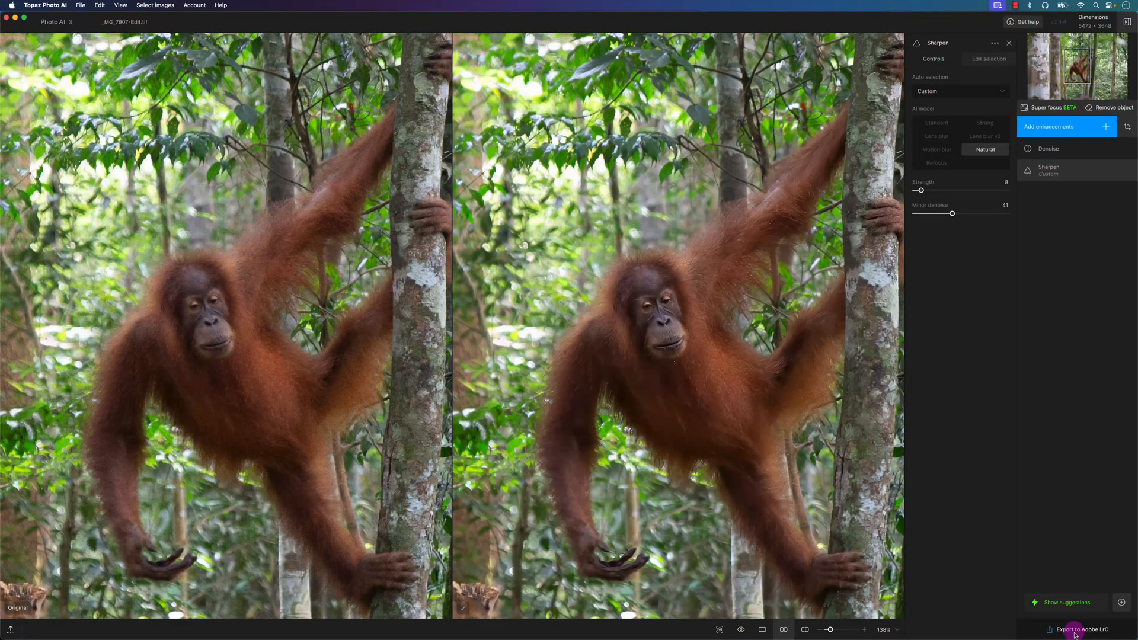
Export the enhanced TIFF back to Adobe Lightroom Classic
{"action": "left_click", "coordinate": [1080, 629]}
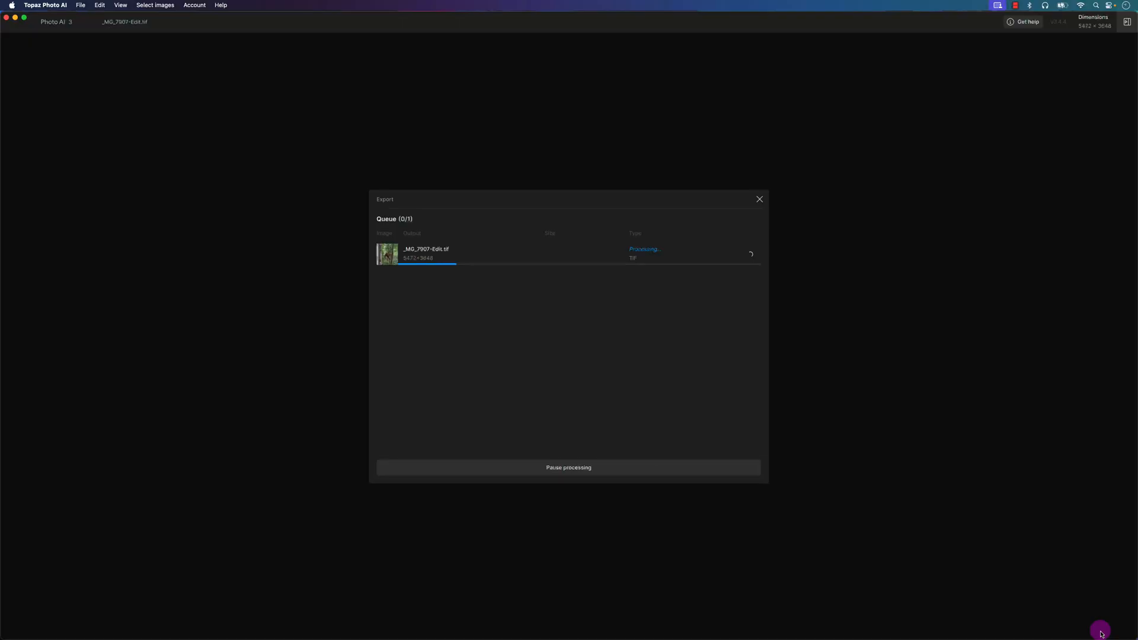
{"action": "mouse_move", "coordinate": [667, 343]}
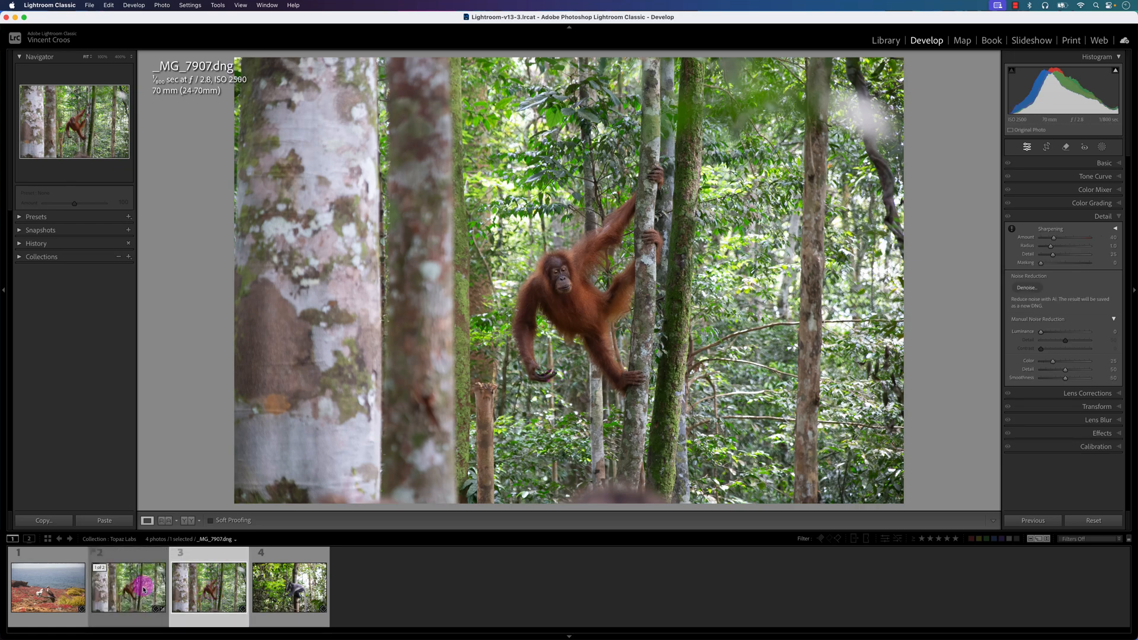
Compare _MG_7907-Edit.tif side by side with the original DNG as the reference photo
{"action": "left_click", "coordinate": [208, 586]}
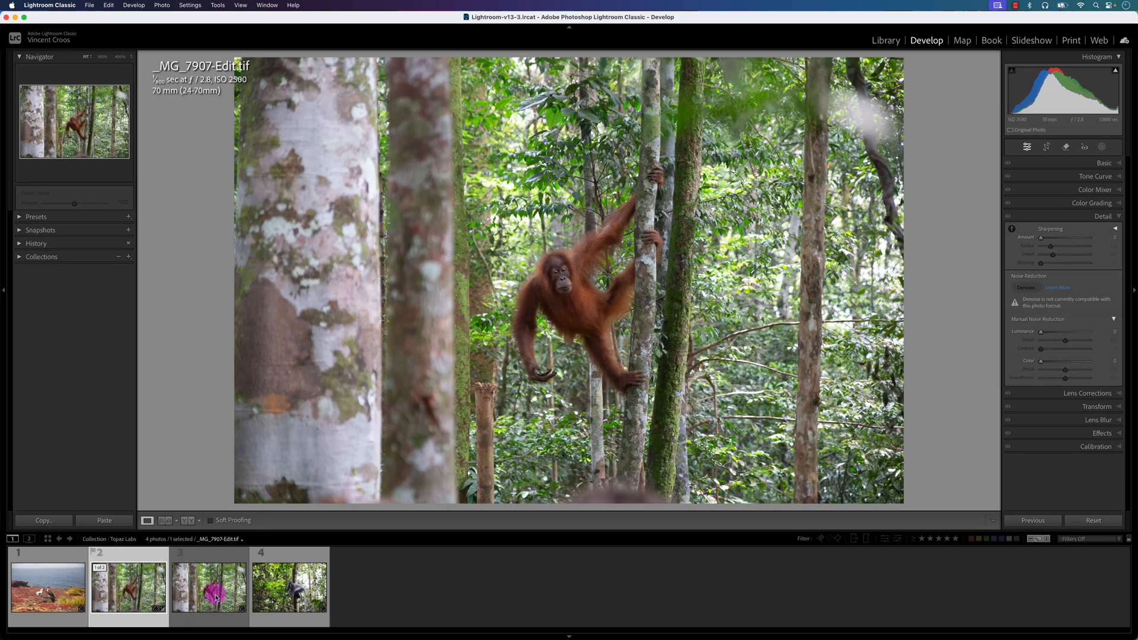
{"action": "left_click", "coordinate": [165, 521]}
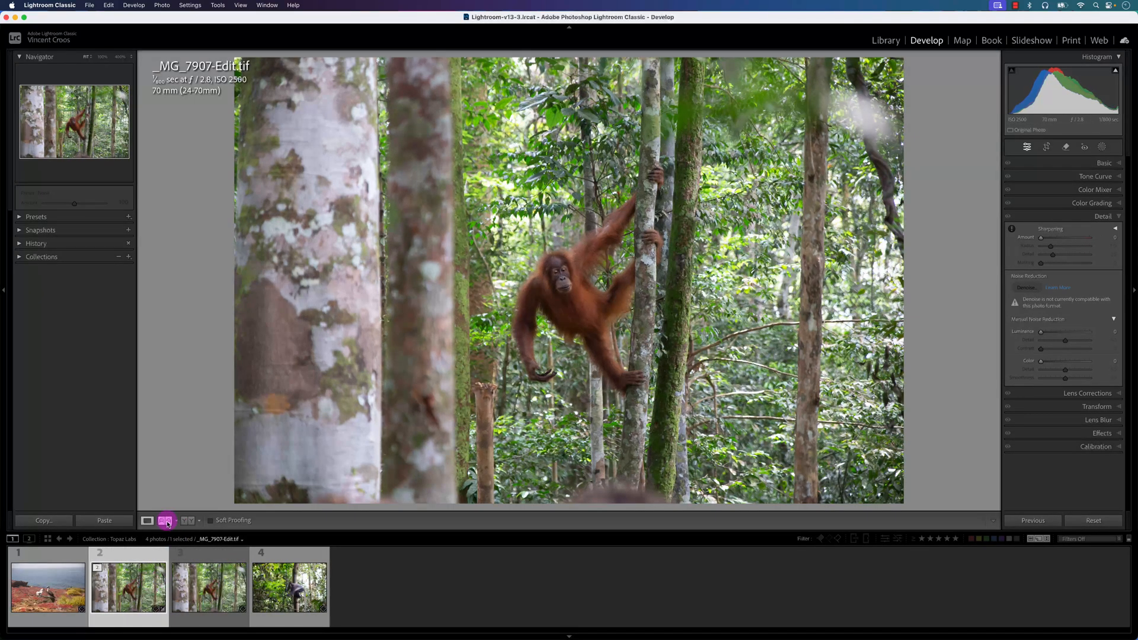
{"action": "left_click", "coordinate": [165, 520]}
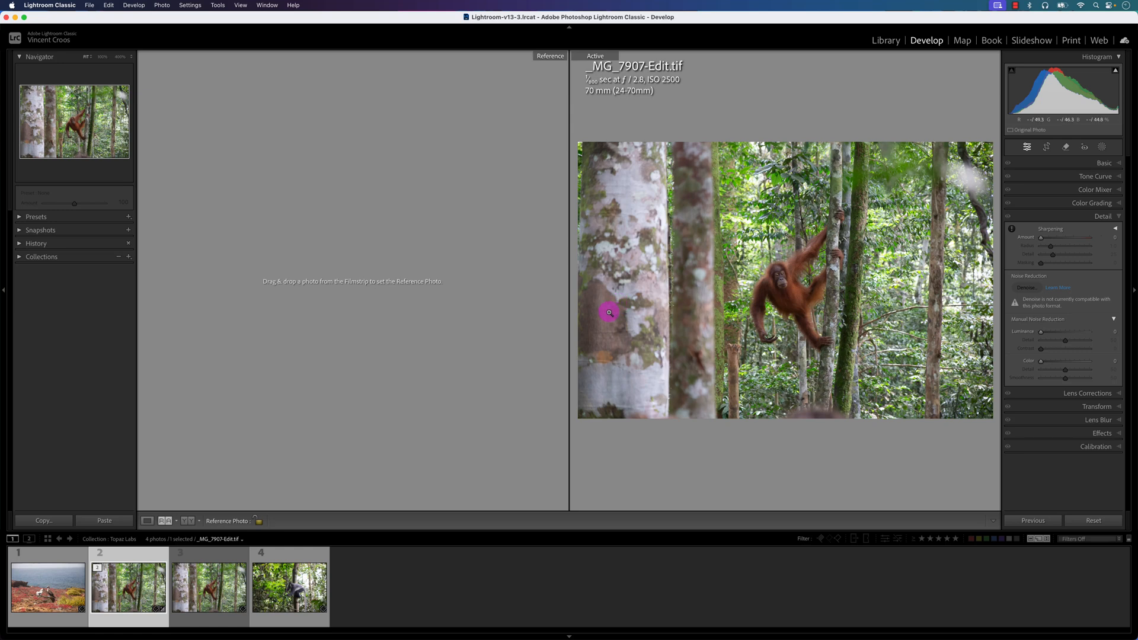
{"action": "mouse_move", "coordinate": [269, 420]}
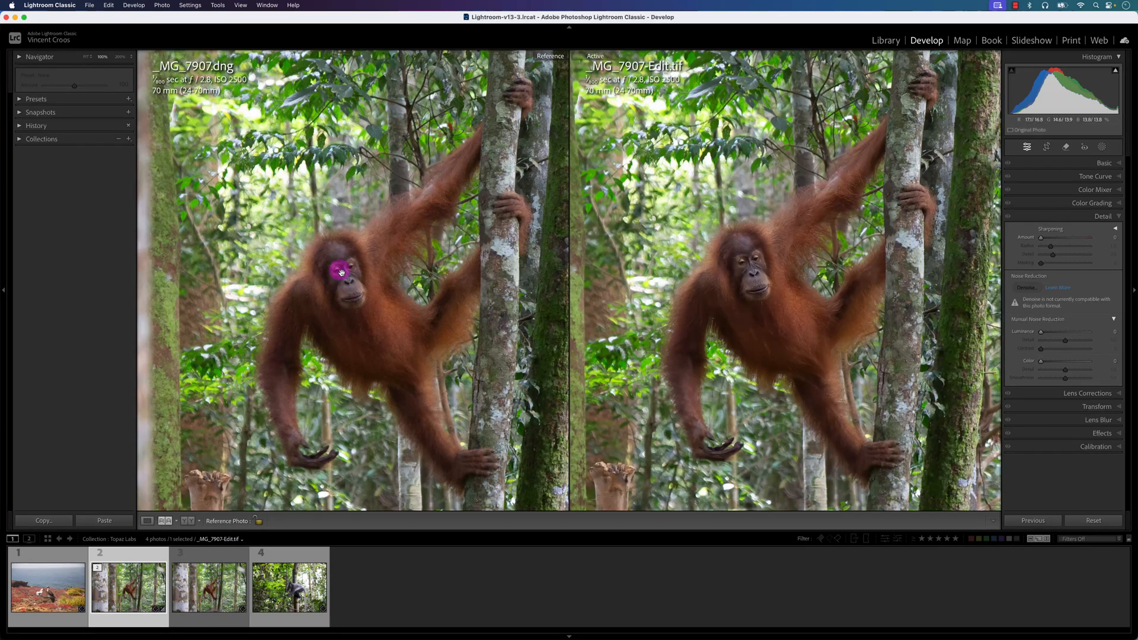
{"action": "mouse_move", "coordinate": [350, 296]}
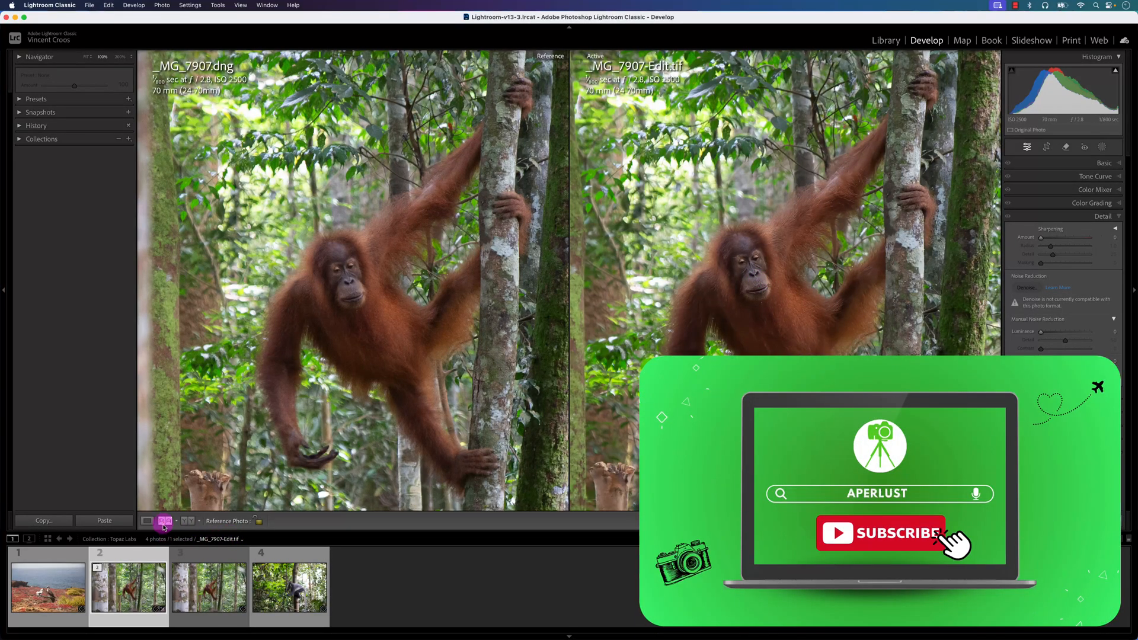
{"action": "left_click", "coordinate": [146, 520]}
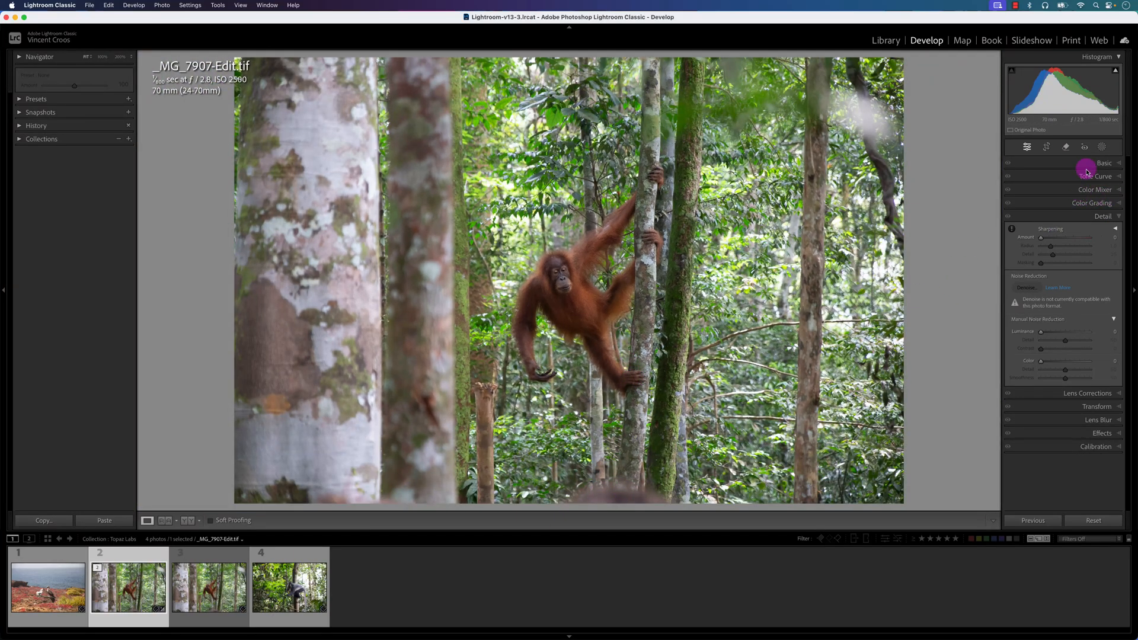
Crop the Topaz TIFF to a 16 x 9 aspect and position the frame over the scene
{"action": "left_click", "coordinate": [1047, 146]}
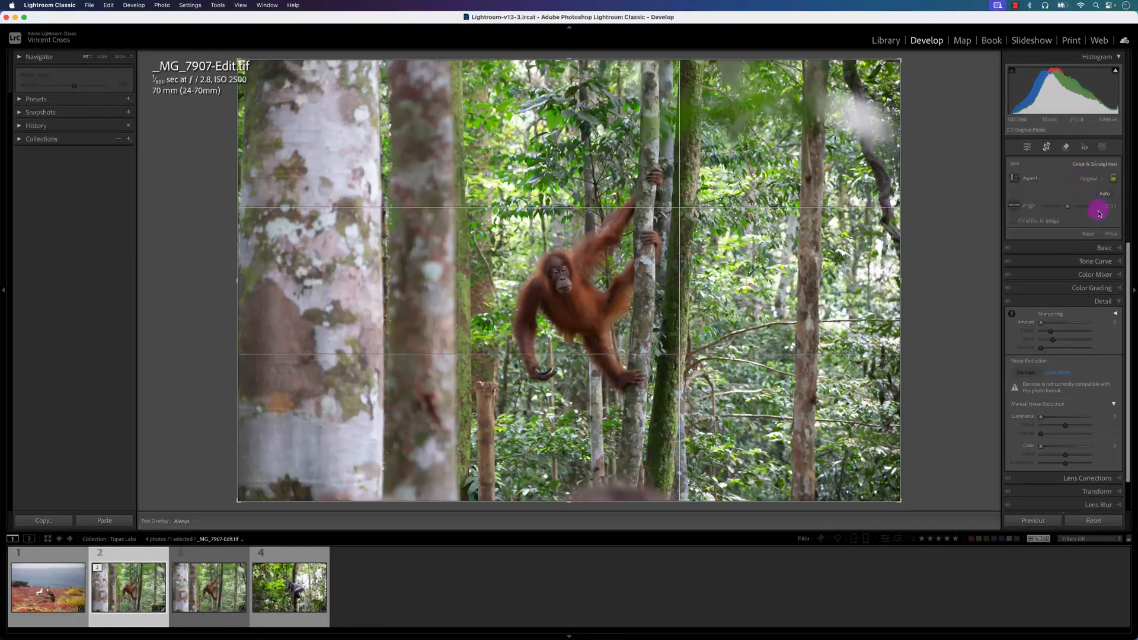
{"action": "left_click", "coordinate": [1092, 178]}
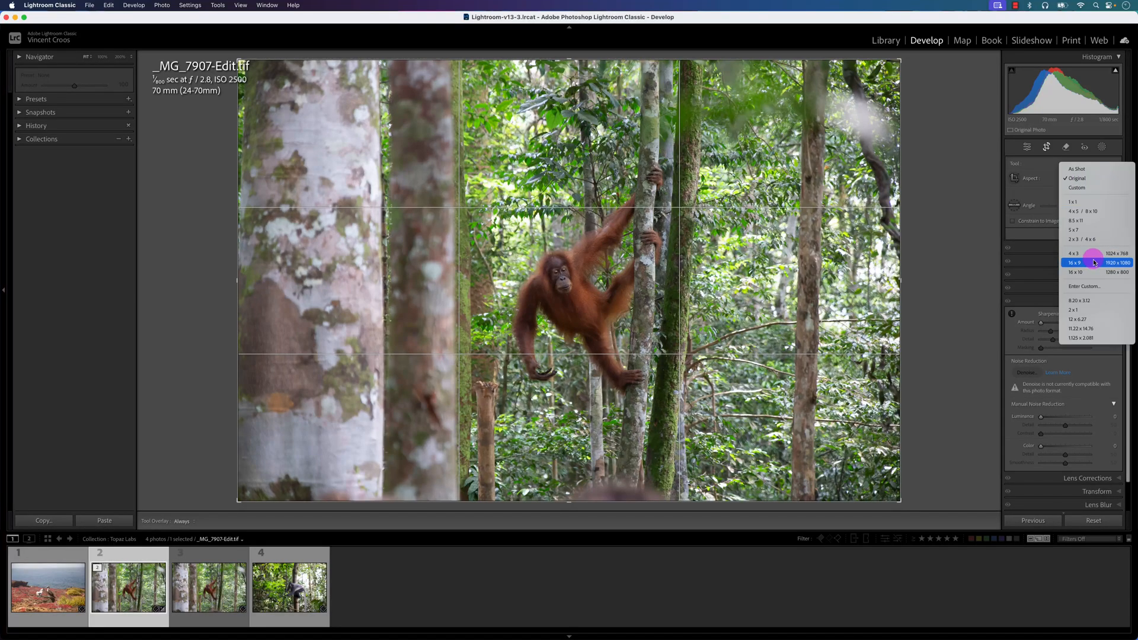
{"action": "left_click", "coordinate": [1077, 263]}
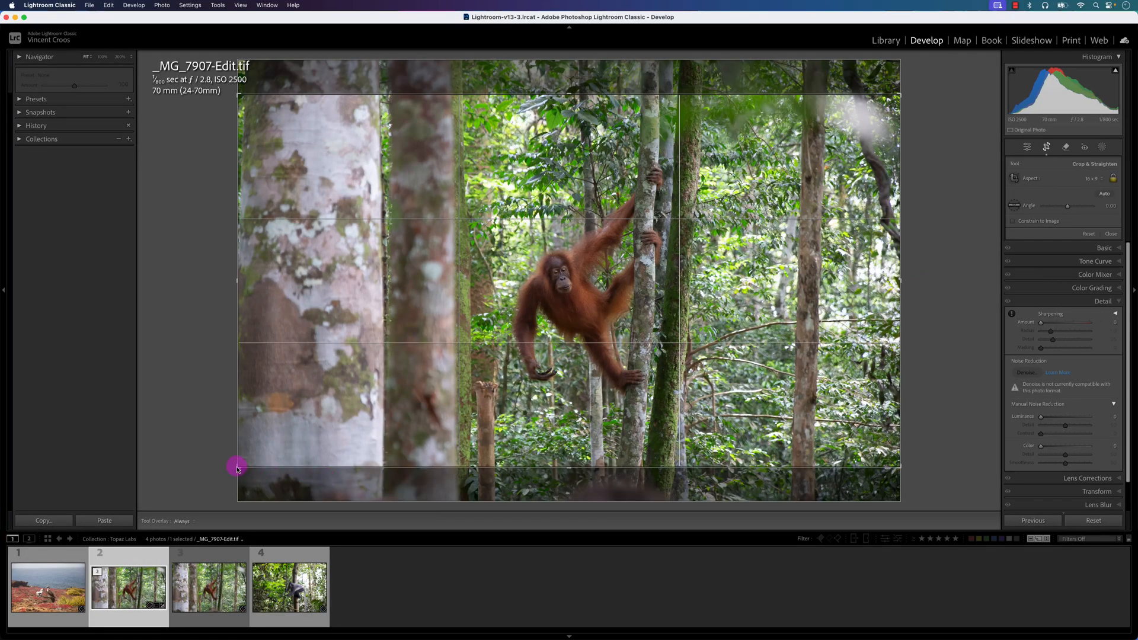
{"action": "left_click_drag", "start_coordinate": [236, 467], "coordinate": [303, 441]}
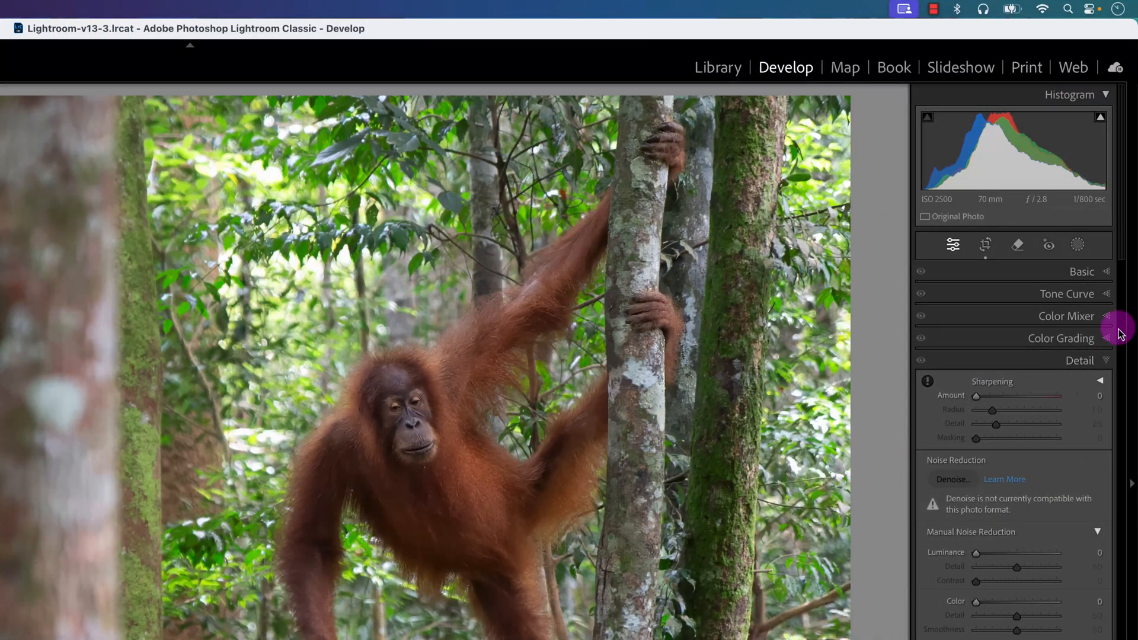
Heal the spot below the orangutan's mouth using the Remove tool in Heal mode
{"action": "left_click", "coordinate": [1077, 245]}
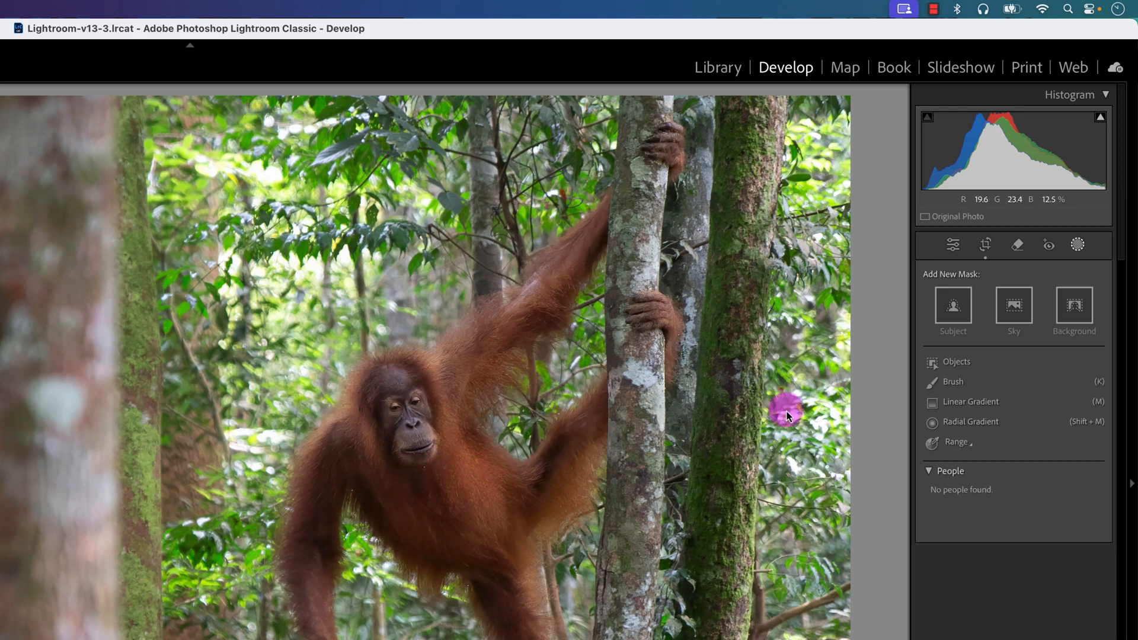
{"action": "left_click", "coordinate": [1016, 245]}
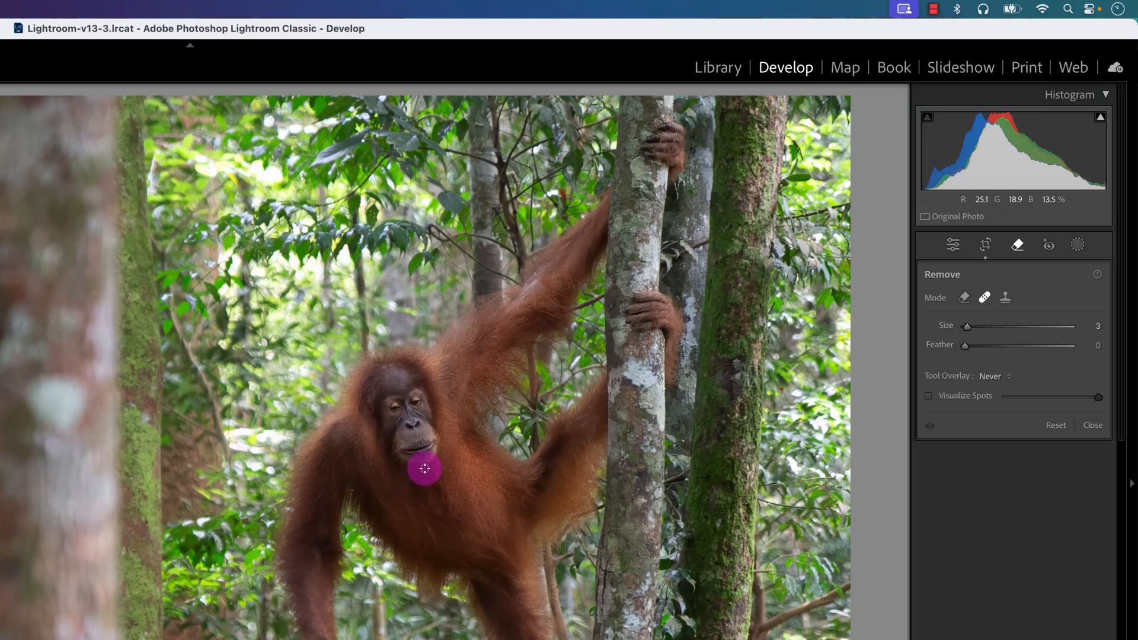
{"action": "left_click", "coordinate": [967, 326]}
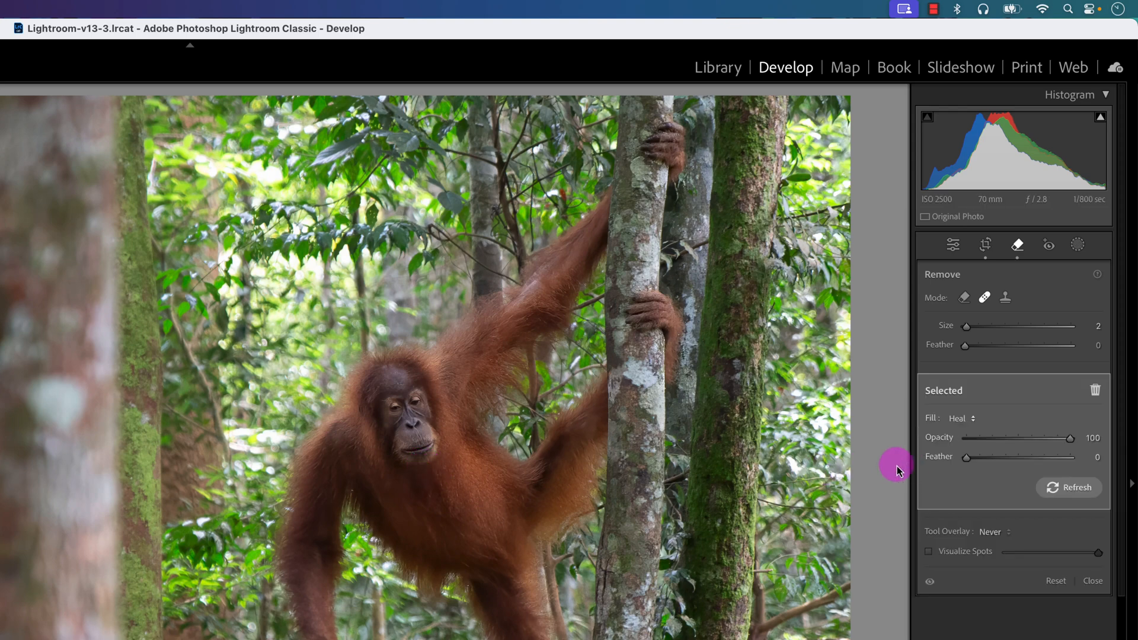
{"action": "mouse_move", "coordinate": [1031, 332]}
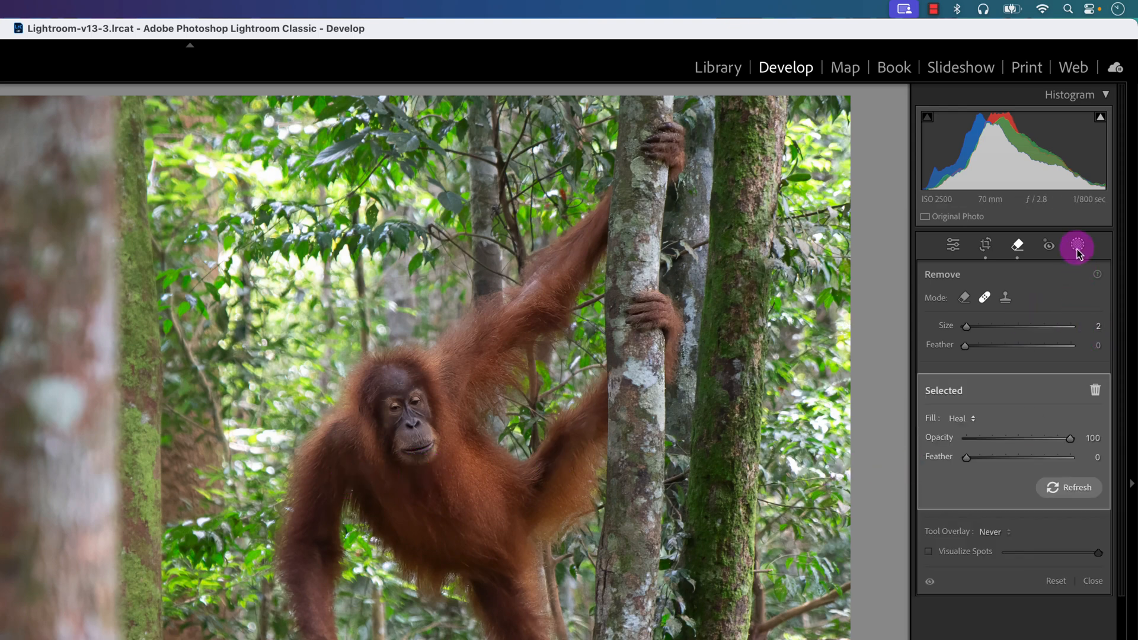
Draw a radial gradient mask ellipse over the orangutan
{"action": "left_click", "coordinate": [1076, 245]}
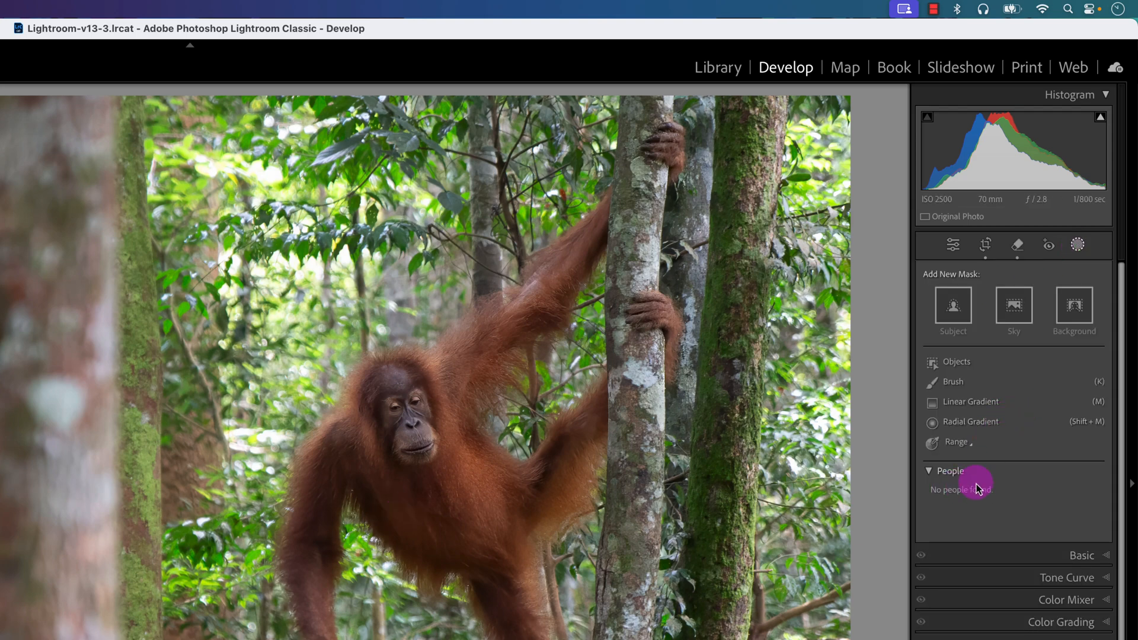
{"action": "left_click", "coordinate": [970, 422]}
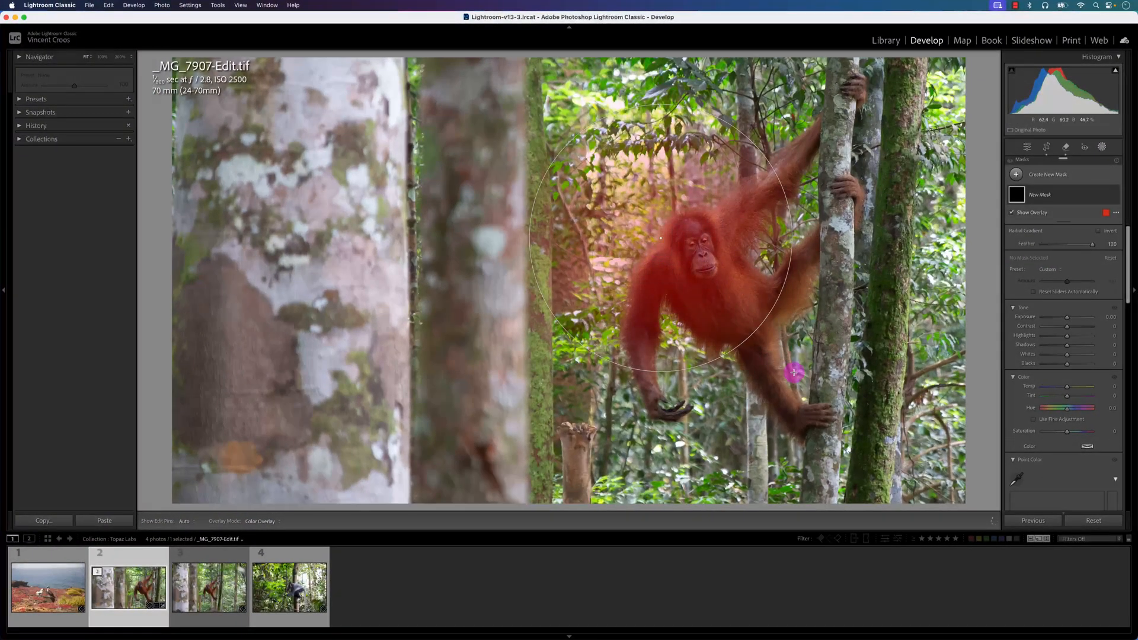
{"action": "left_click_drag", "start_coordinate": [794, 372], "coordinate": [709, 288]}
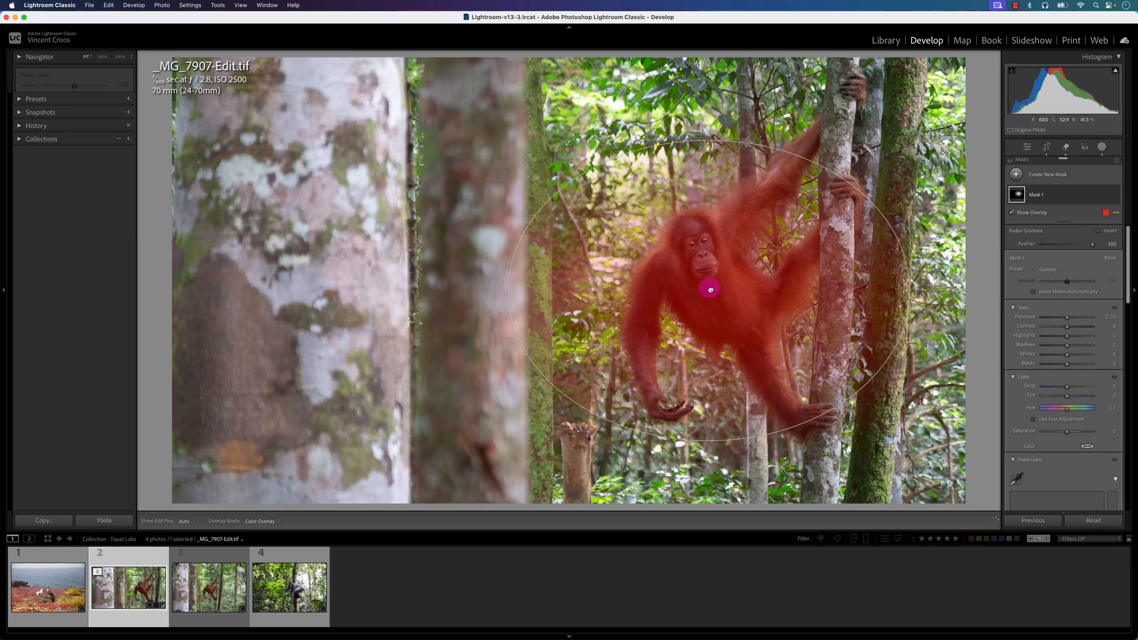
{"action": "left_click_drag", "start_coordinate": [709, 288], "coordinate": [715, 465]}
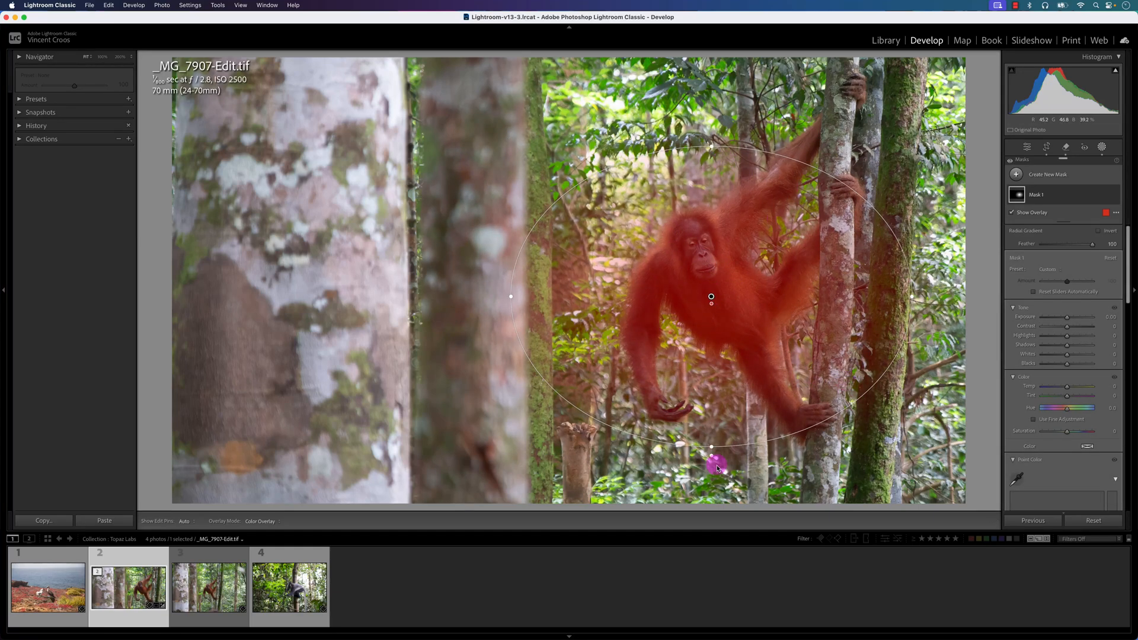
{"action": "left_click_drag", "start_coordinate": [715, 465], "coordinate": [711, 415]}
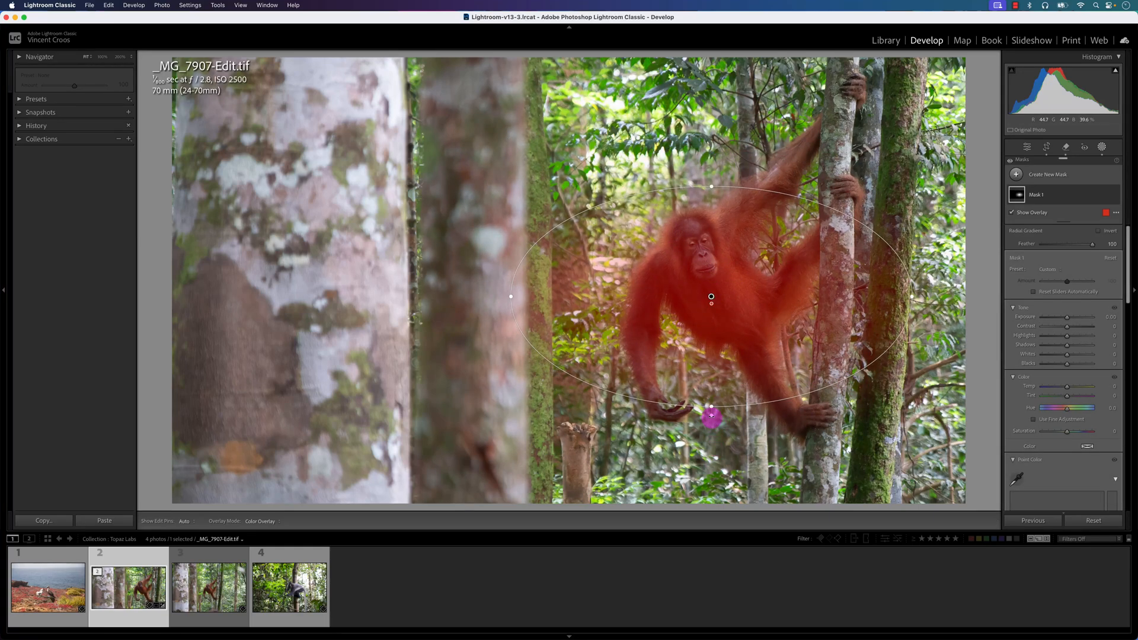
Reshape and tilt the ellipse to cover the trunks and the orangutan's body
{"action": "left_click_drag", "start_coordinate": [711, 417], "coordinate": [779, 400]}
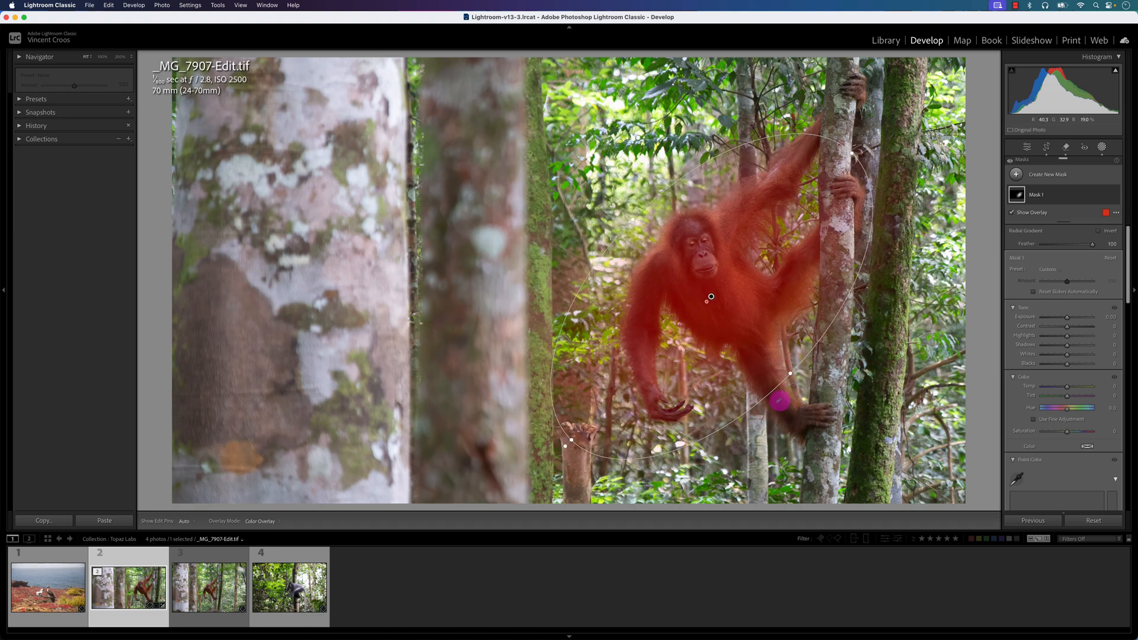
{"action": "left_click_drag", "start_coordinate": [778, 401], "coordinate": [854, 436]}
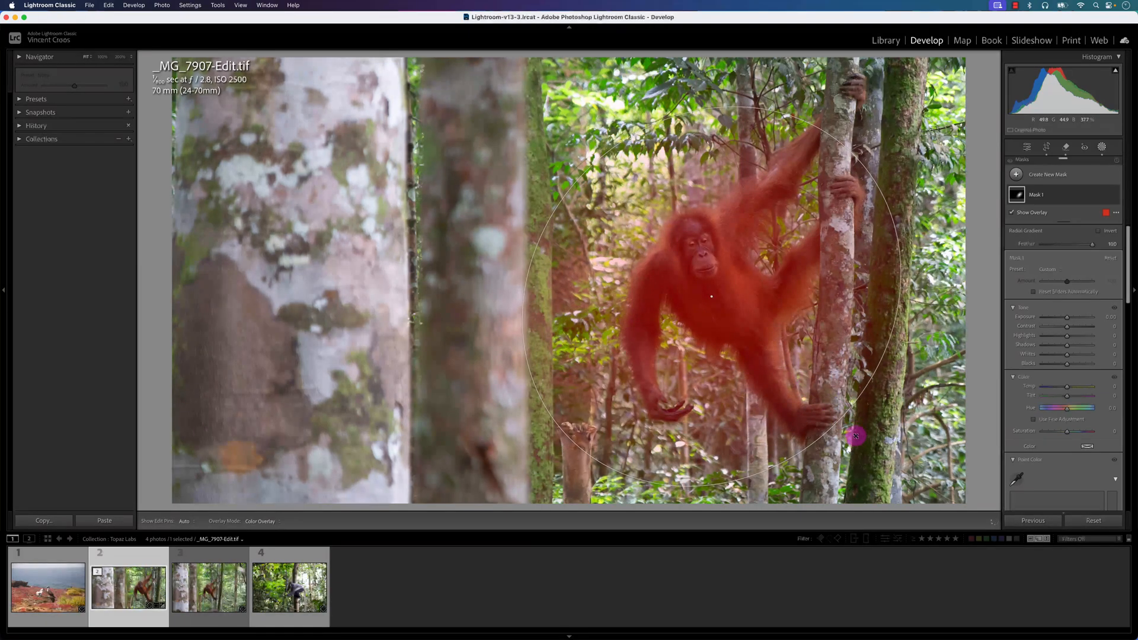
{"action": "left_click_drag", "start_coordinate": [854, 436], "coordinate": [899, 68]}
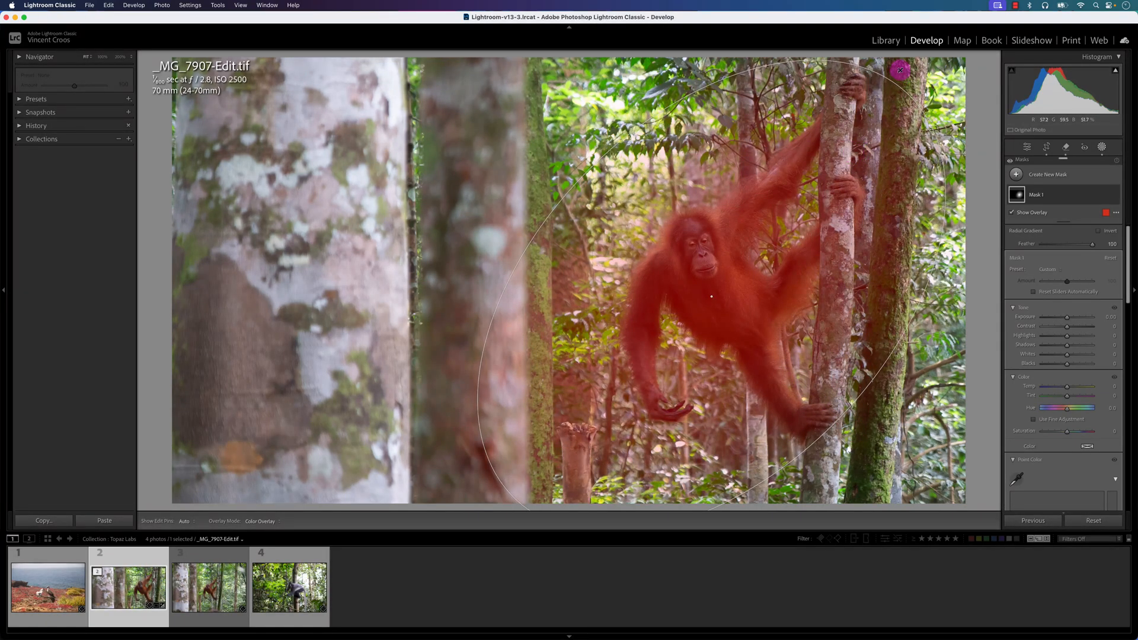
{"action": "left_click_drag", "start_coordinate": [900, 69], "coordinate": [786, 200]}
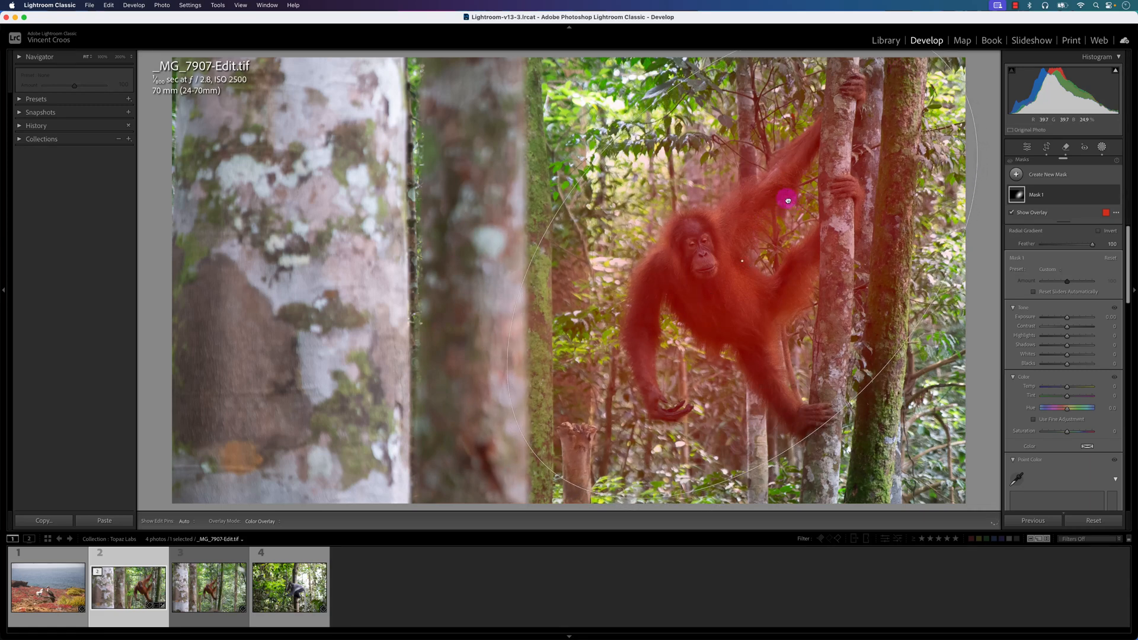
{"action": "left_click_drag", "start_coordinate": [786, 200], "coordinate": [529, 472]}
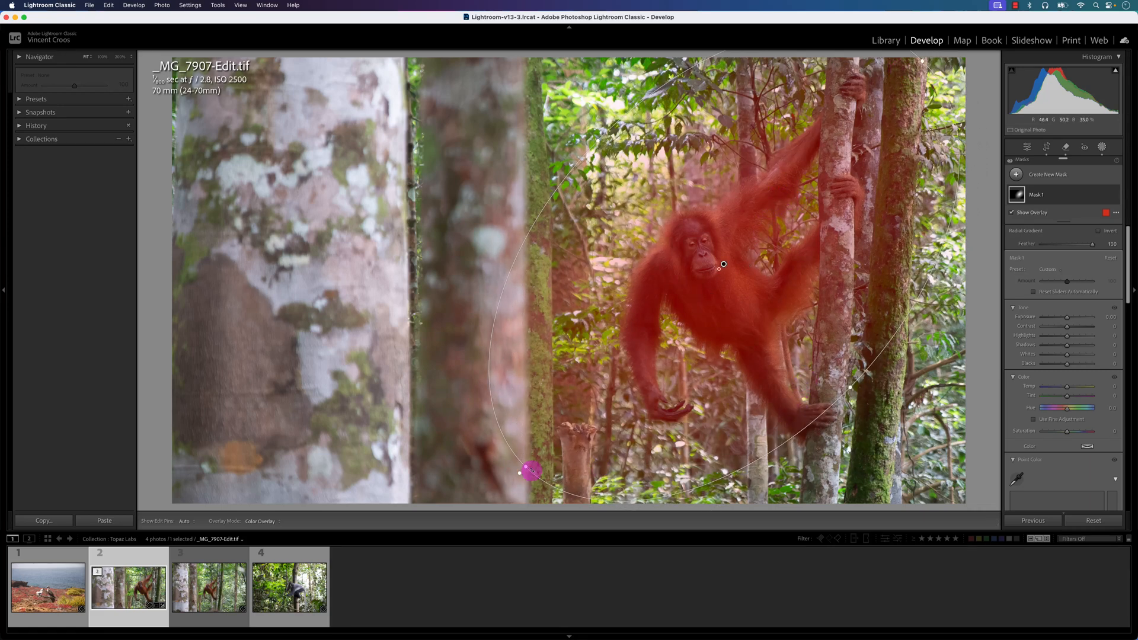
{"action": "left_click_drag", "start_coordinate": [531, 472], "coordinate": [808, 362]}
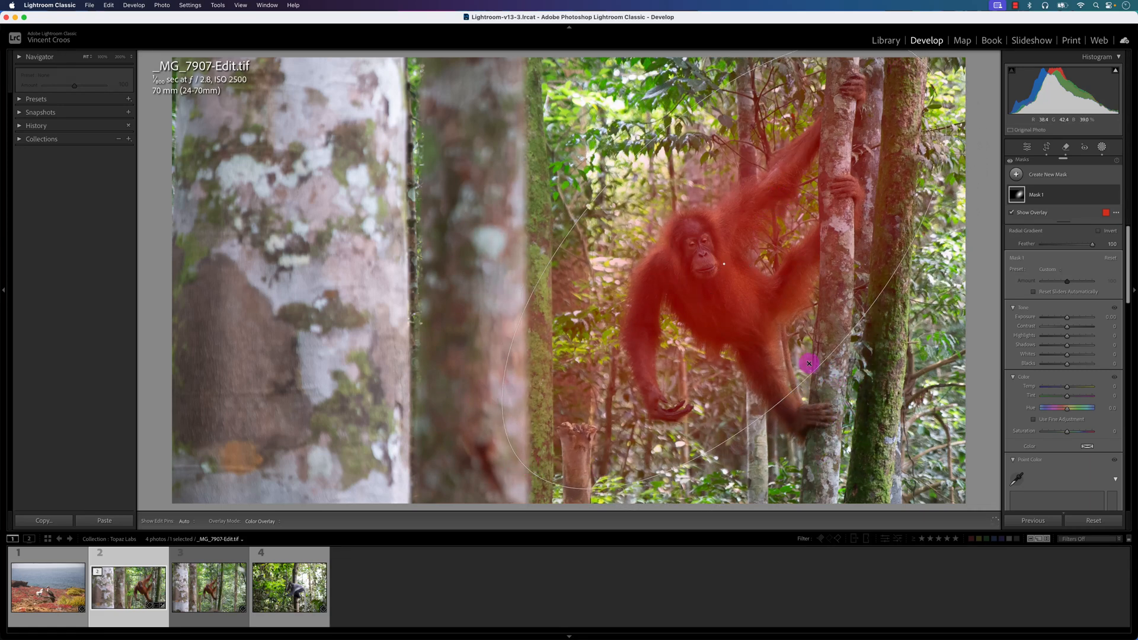
{"action": "left_click_drag", "start_coordinate": [808, 363], "coordinate": [526, 481]}
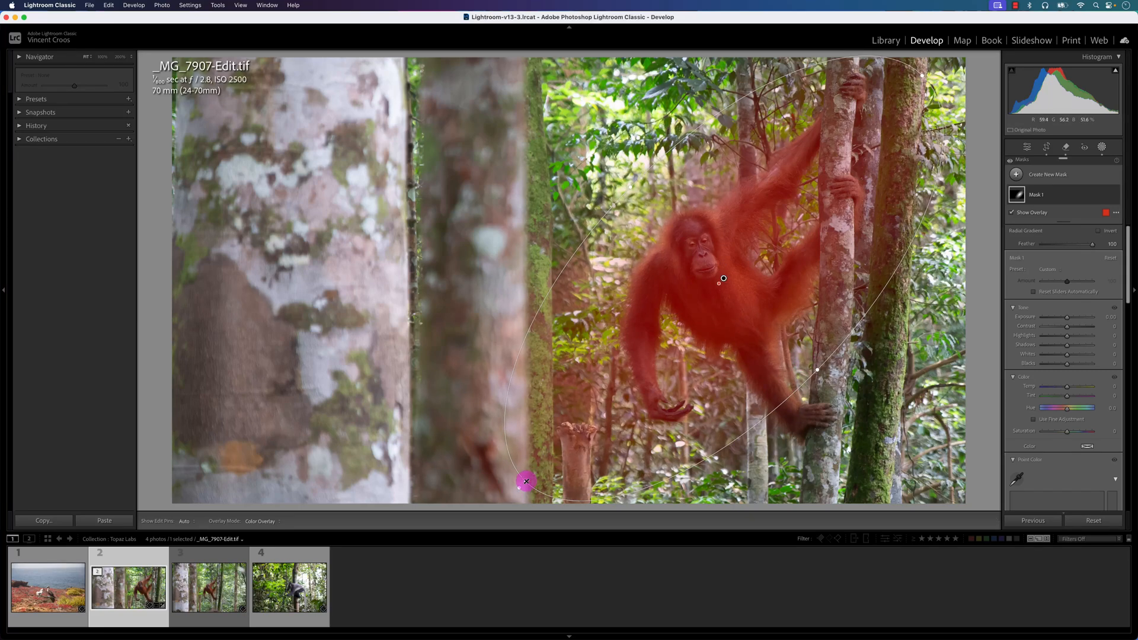
{"action": "left_click_drag", "start_coordinate": [526, 481], "coordinate": [727, 310]}
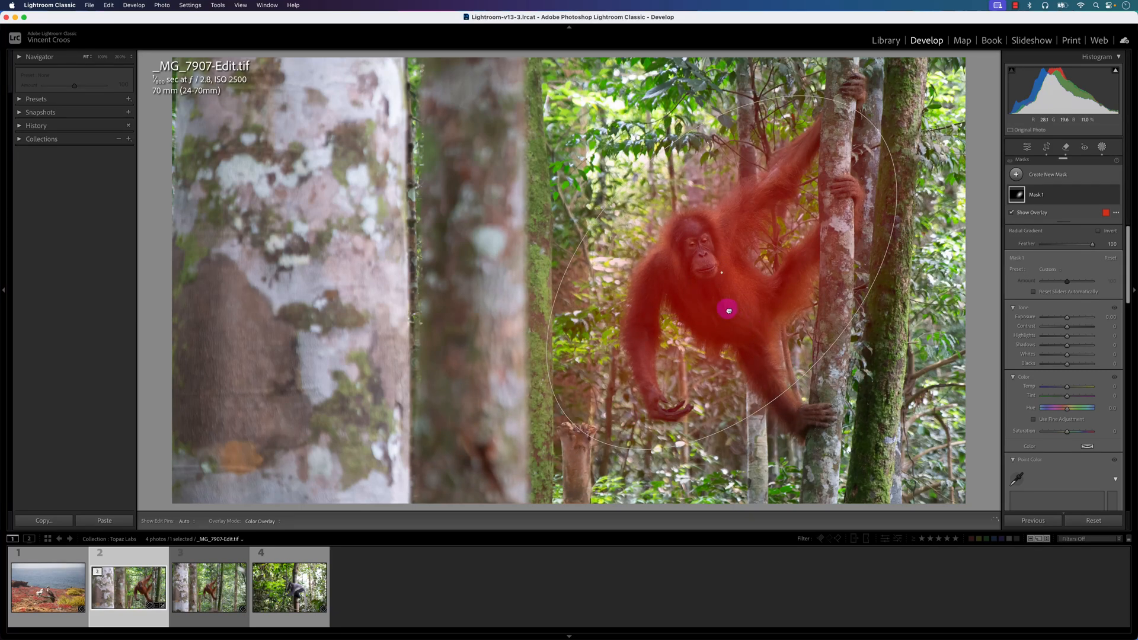
{"action": "left_click_drag", "start_coordinate": [728, 310], "coordinate": [719, 327]}
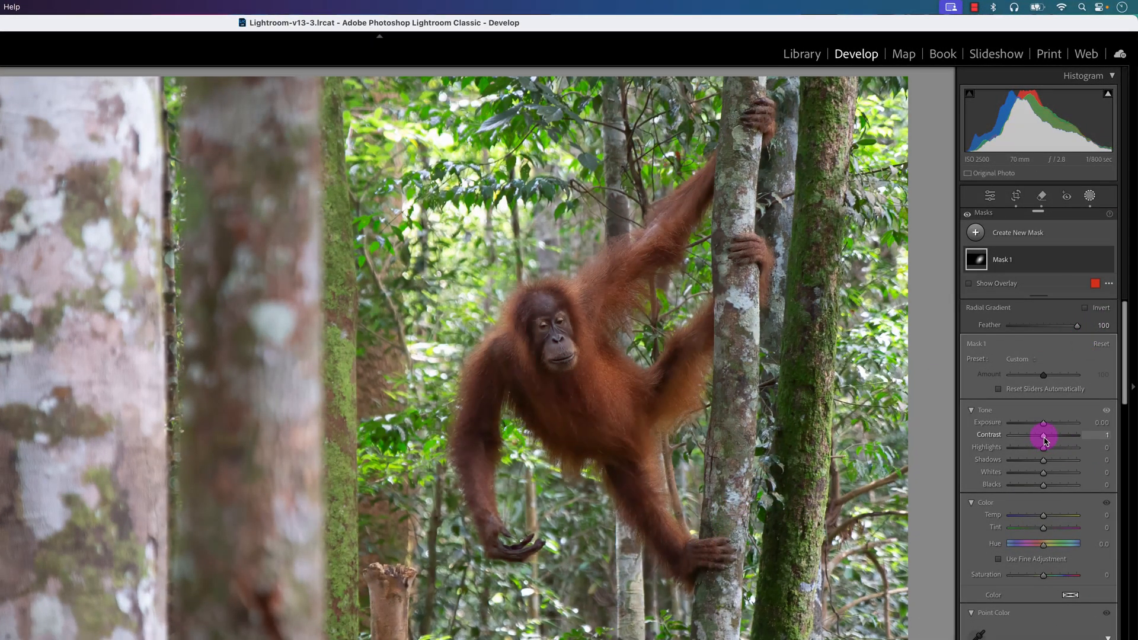
Inside Mask 1, boost saturation and set clarity to 9 and texture to 8
{"action": "left_click_drag", "start_coordinate": [1041, 437], "coordinate": [1053, 437]}
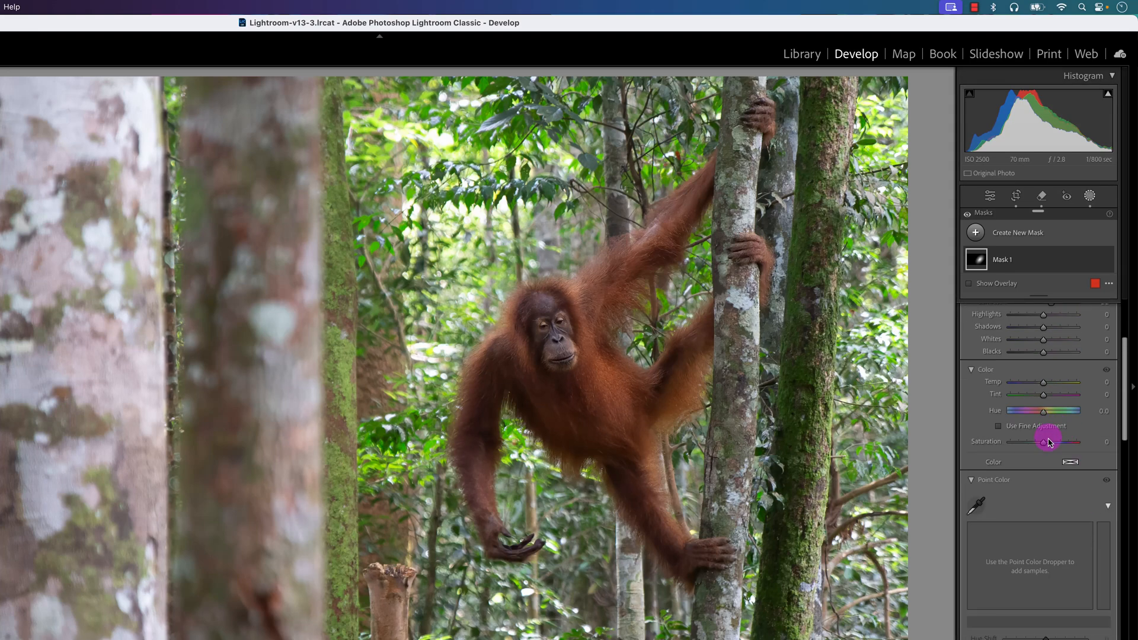
{"action": "left_click_drag", "start_coordinate": [1044, 441], "coordinate": [1055, 441]}
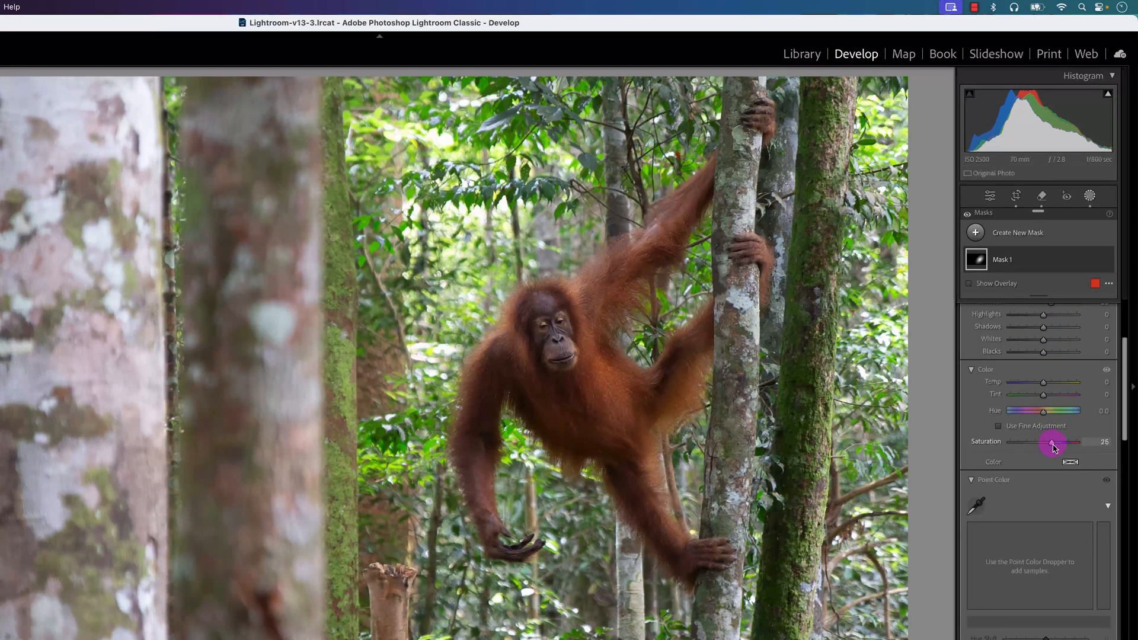
{"action": "left_click_drag", "start_coordinate": [1055, 442], "coordinate": [1048, 443]}
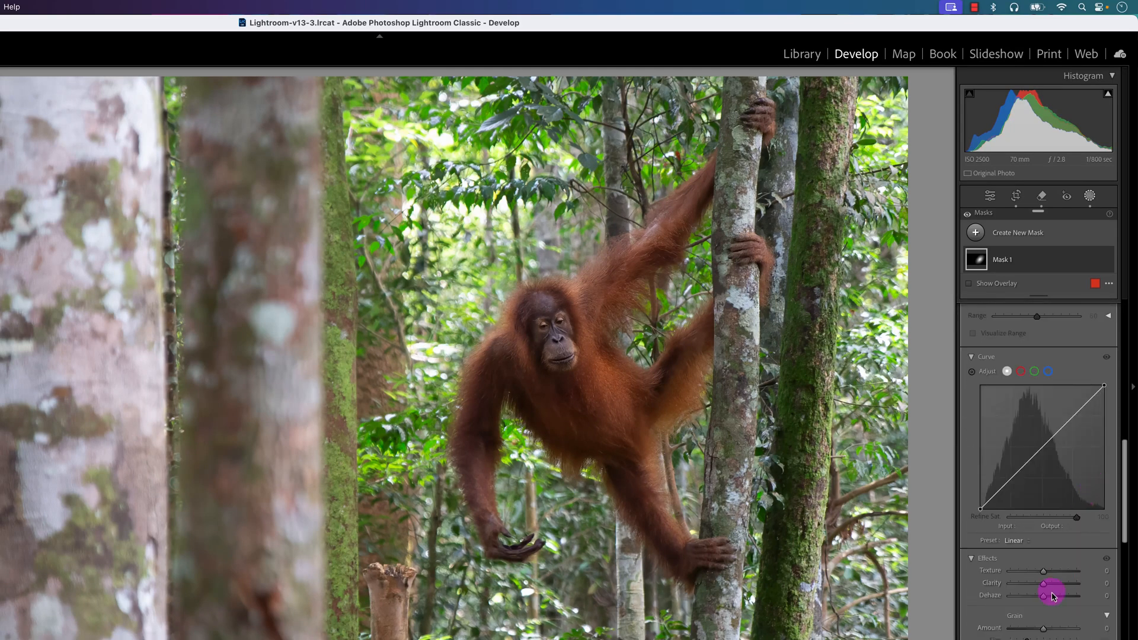
{"action": "left_click_drag", "start_coordinate": [1053, 582], "coordinate": [1061, 582]}
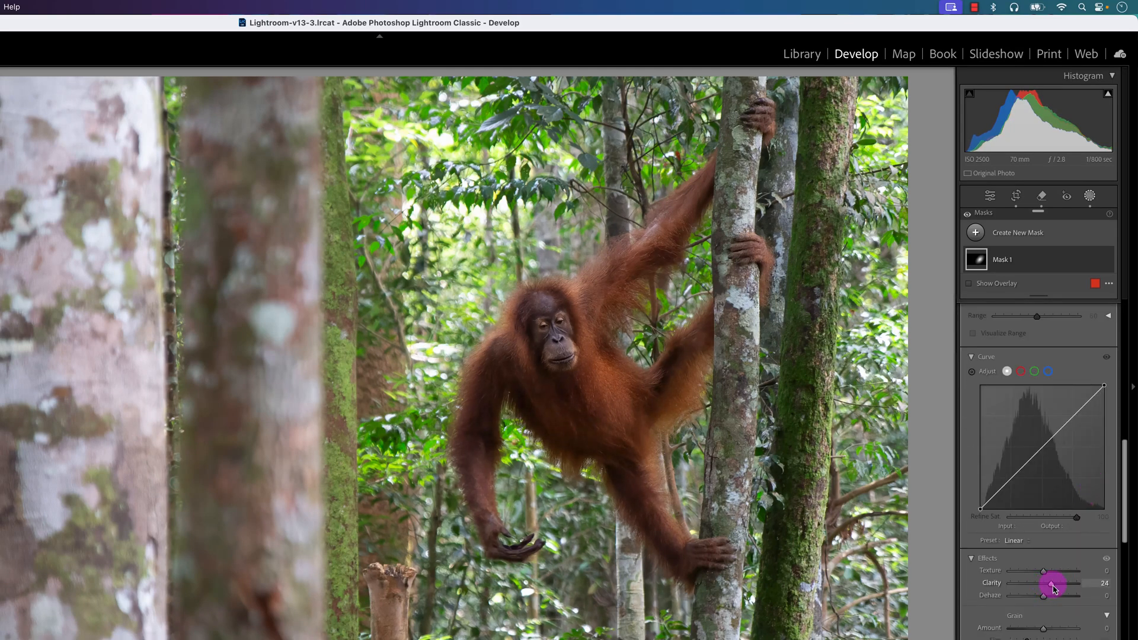
{"action": "left_click_drag", "start_coordinate": [1053, 584], "coordinate": [1044, 584]}
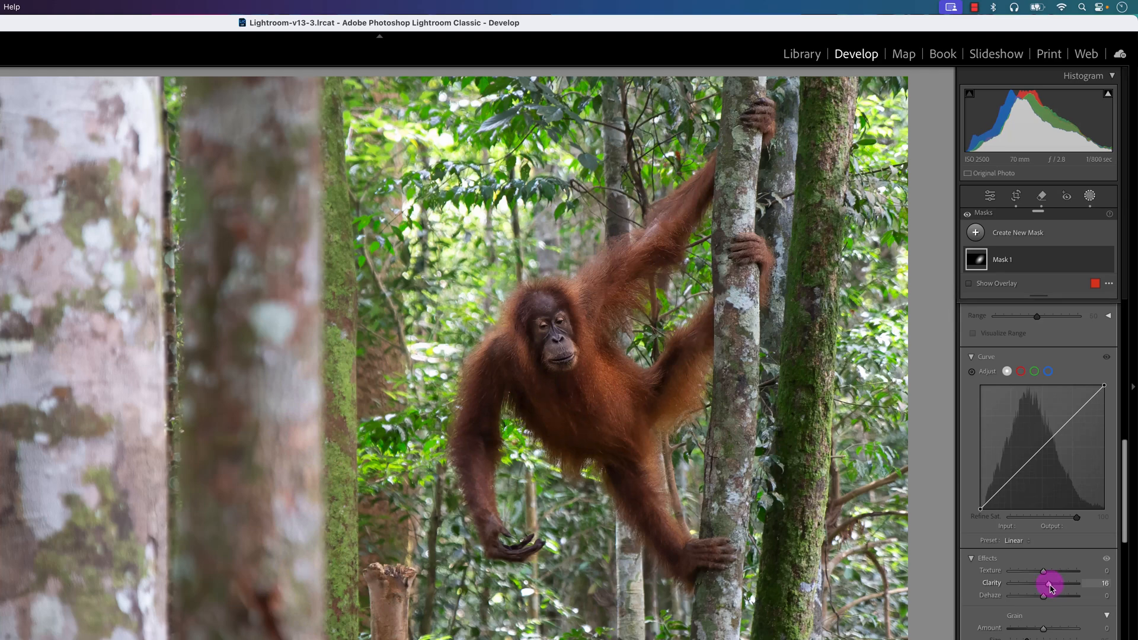
{"action": "left_click_drag", "start_coordinate": [1048, 583], "coordinate": [1044, 583]}
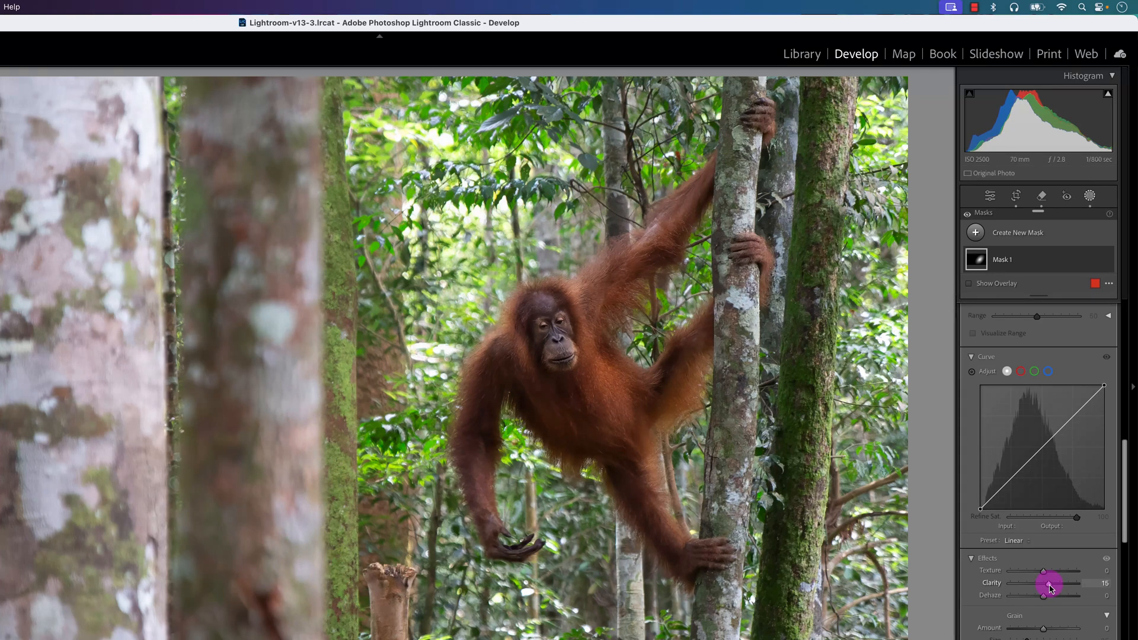
{"action": "left_click_drag", "start_coordinate": [1060, 582], "coordinate": [994, 572]}
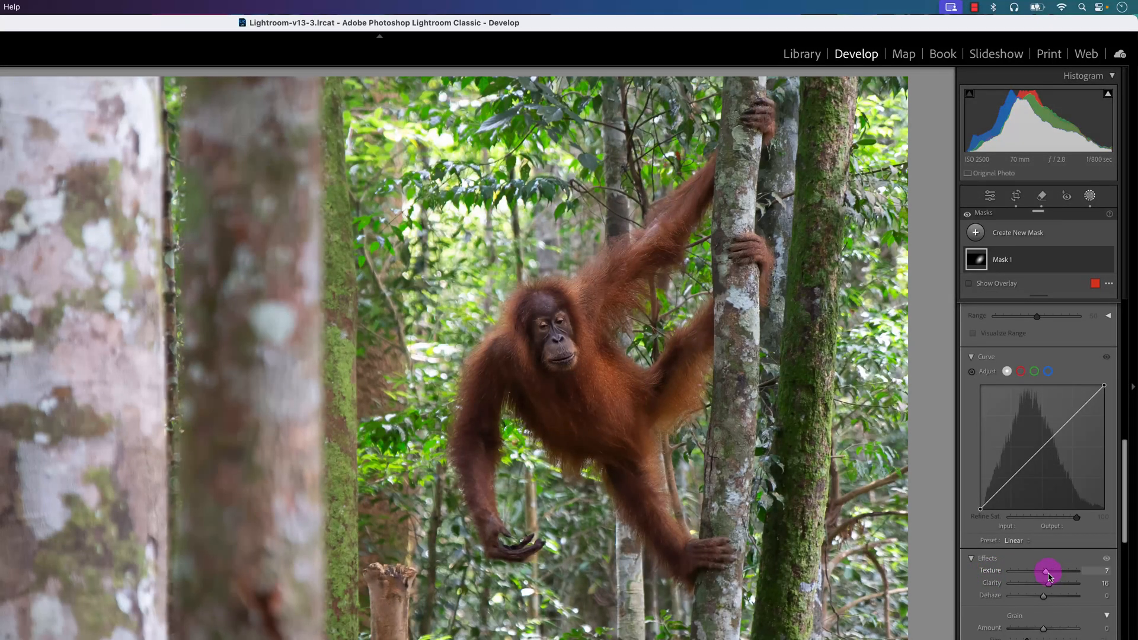
{"action": "left_click_drag", "start_coordinate": [1057, 582], "coordinate": [1041, 583]}
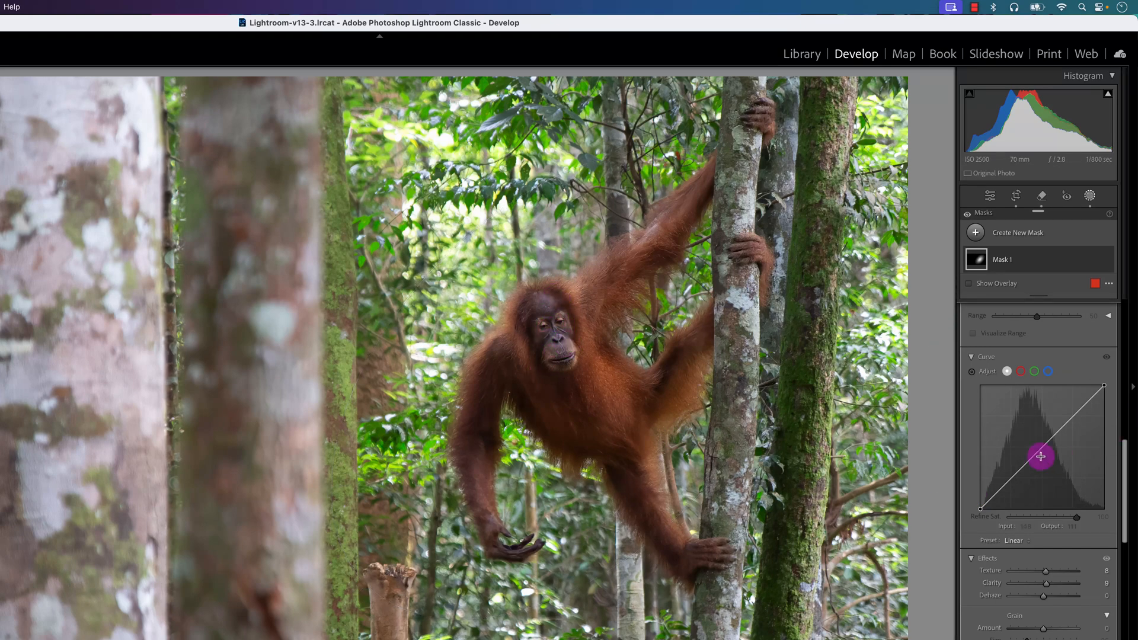
Add a midtone point to the mask's curve and lift it to brighten the orangutan
{"action": "left_click_drag", "start_coordinate": [1039, 456], "coordinate": [1039, 448]}
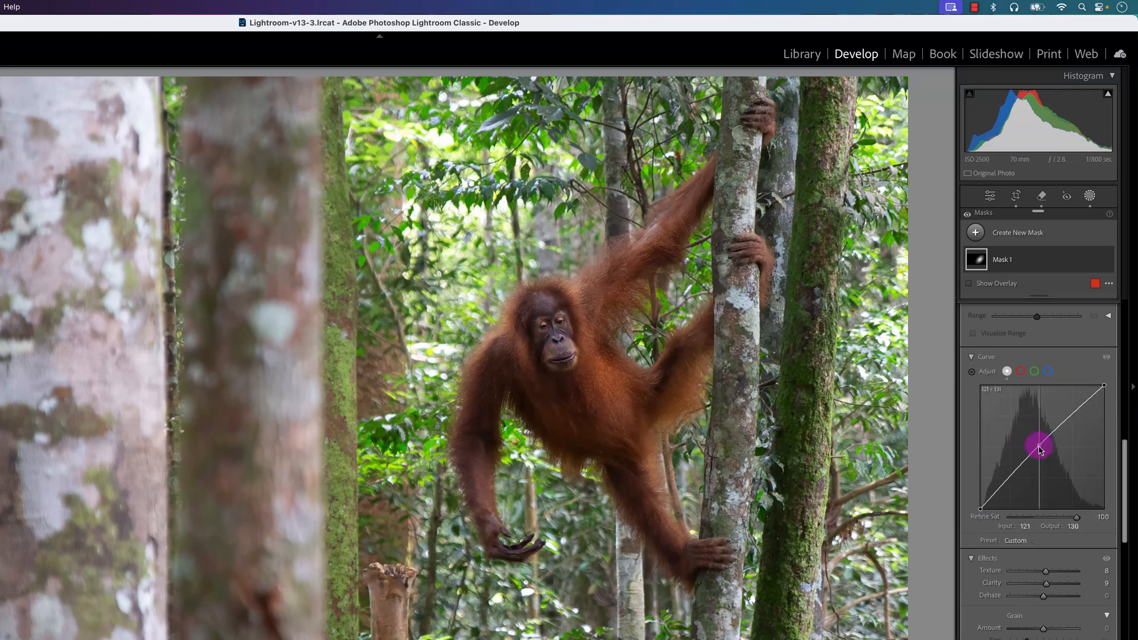
{"action": "left_click_drag", "start_coordinate": [1038, 449], "coordinate": [1034, 442]}
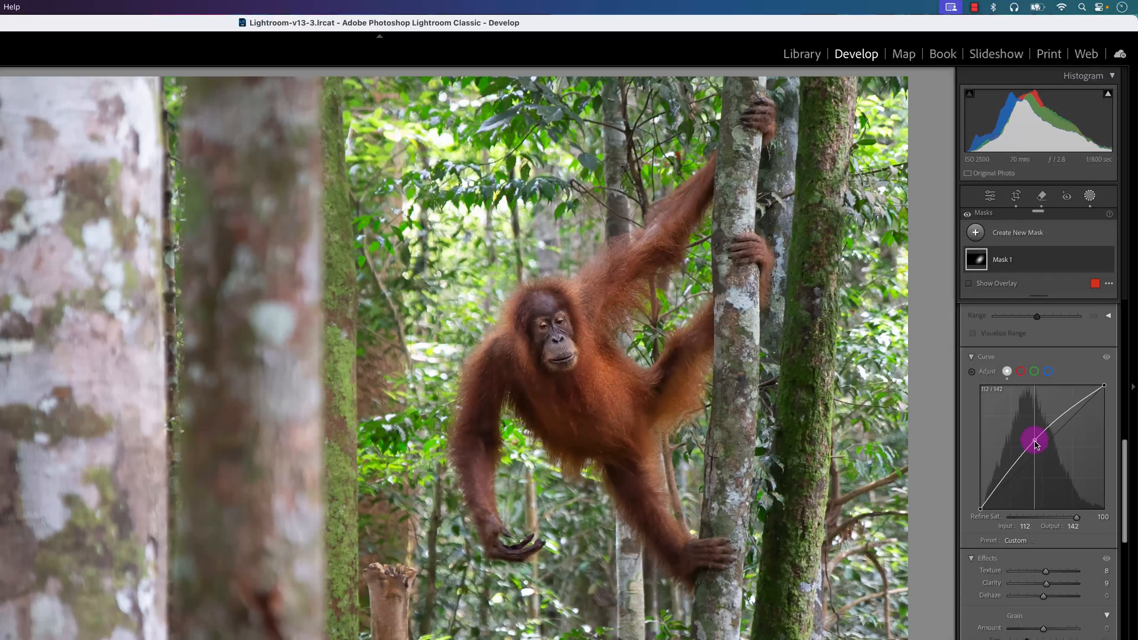
{"action": "left_click_drag", "start_coordinate": [1037, 446], "coordinate": [1035, 440]}
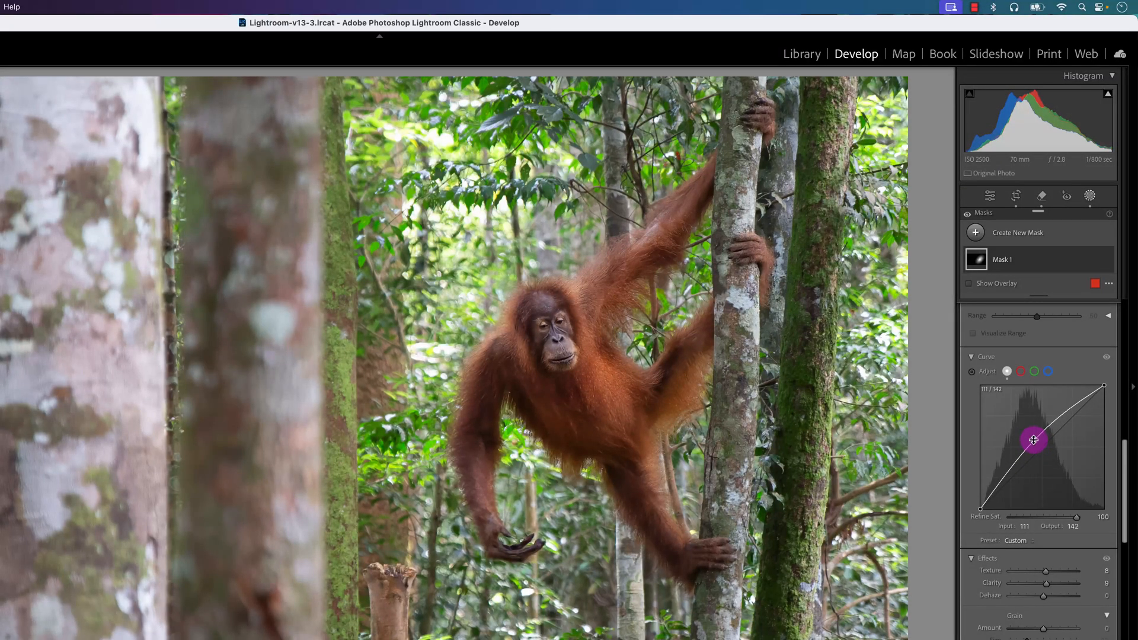
{"action": "left_click_drag", "start_coordinate": [1034, 439], "coordinate": [1035, 442]}
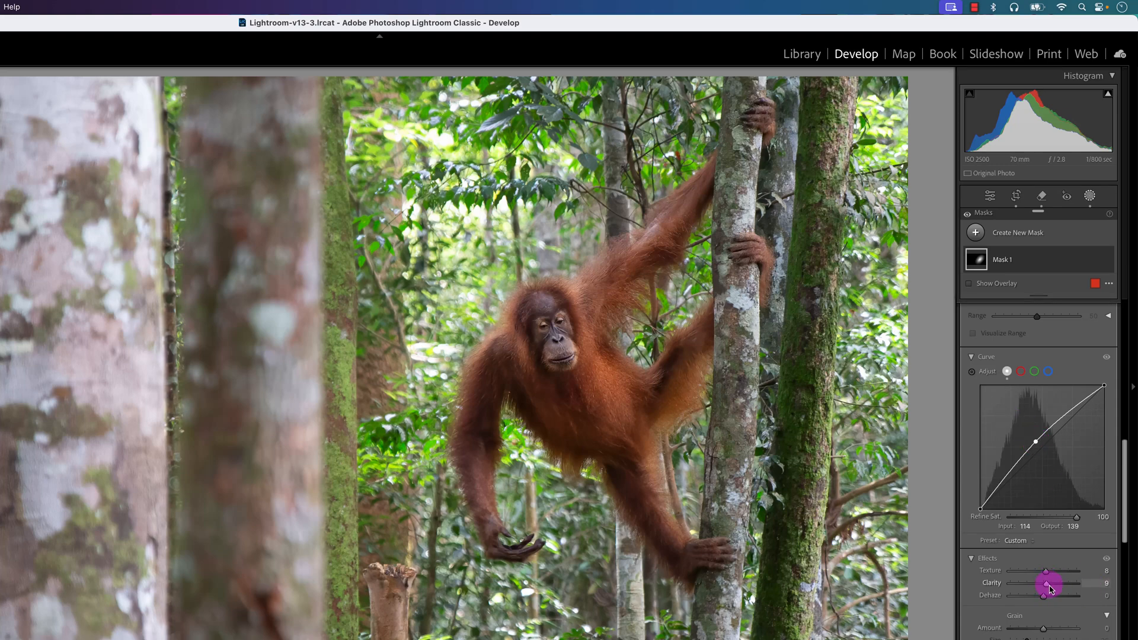
{"action": "left_click_drag", "start_coordinate": [1048, 585], "coordinate": [1037, 444]}
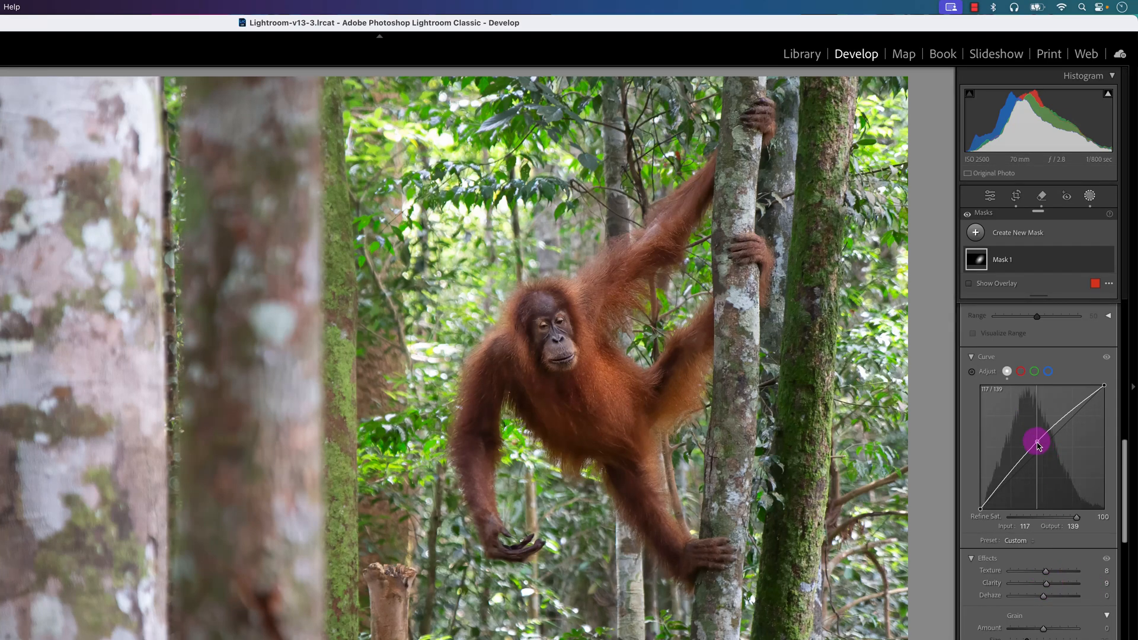
{"action": "left_click_drag", "start_coordinate": [1036, 443], "coordinate": [1035, 440]}
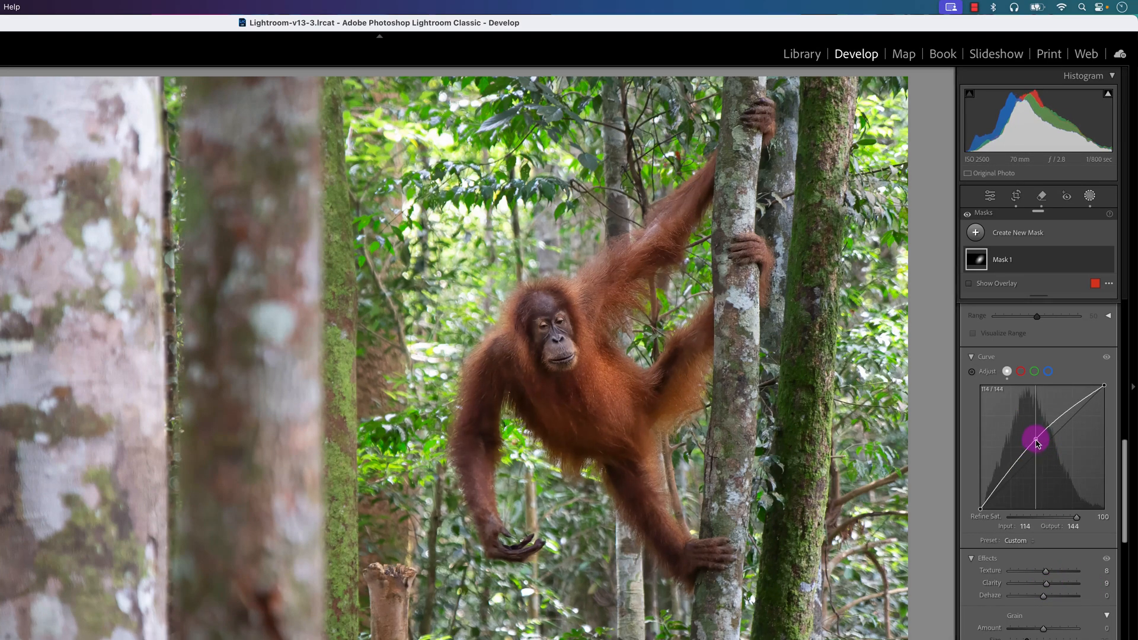
{"action": "left_click_drag", "start_coordinate": [1037, 441], "coordinate": [1033, 435]}
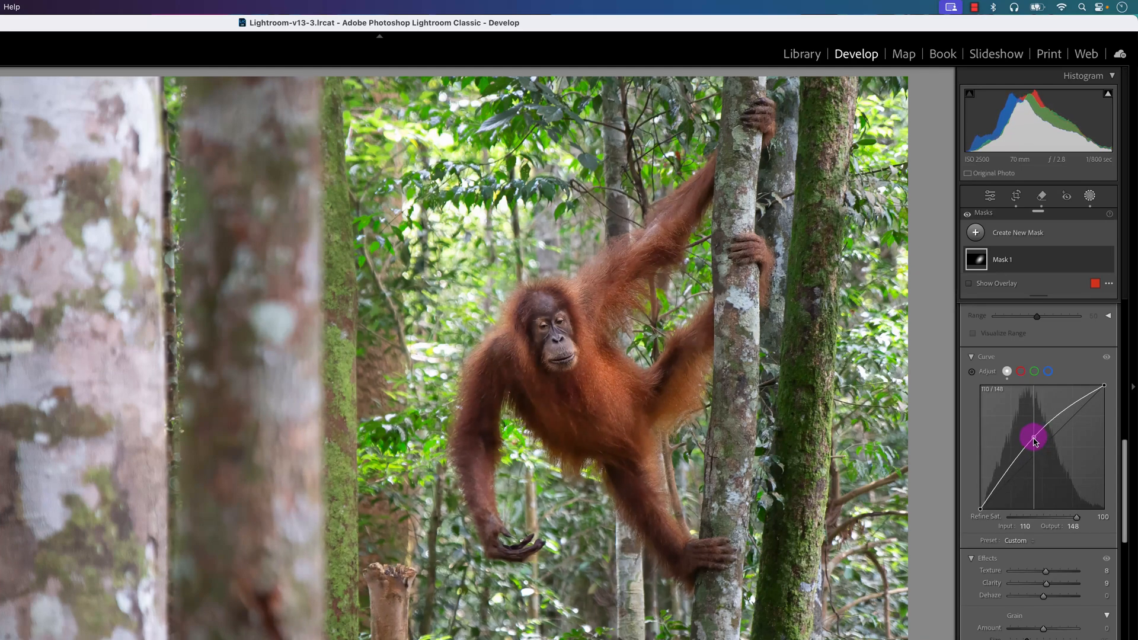
{"action": "left_click_drag", "start_coordinate": [1034, 439], "coordinate": [1038, 444]}
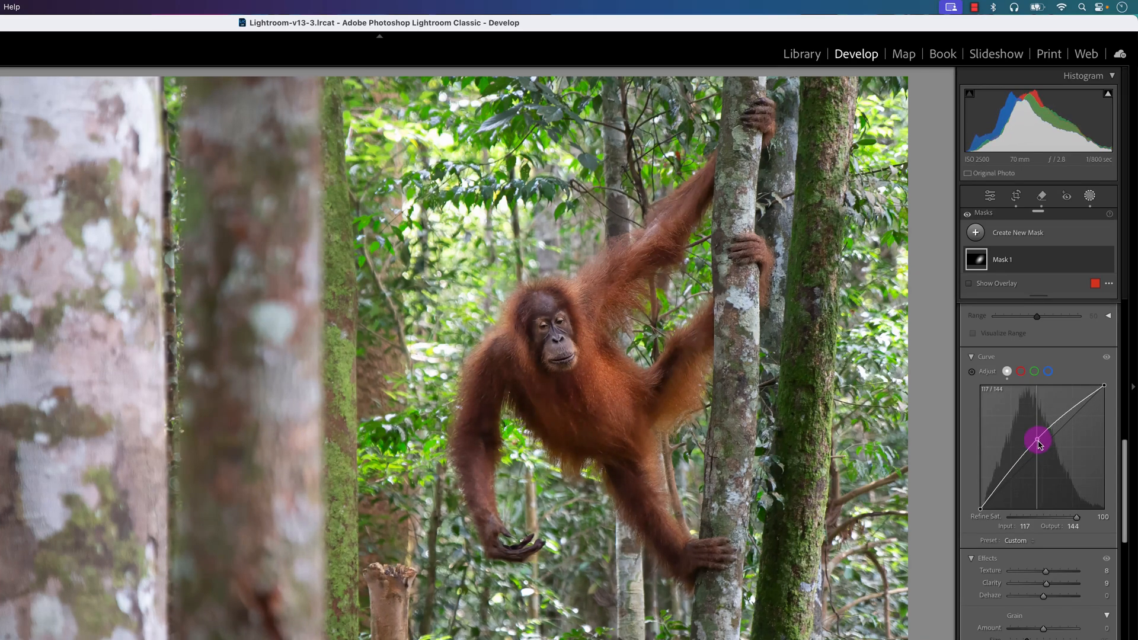
Add shadow and highlight points to the mask curve, deepening the shadows for contrast
{"action": "left_click_drag", "start_coordinate": [1038, 441], "coordinate": [1020, 458]}
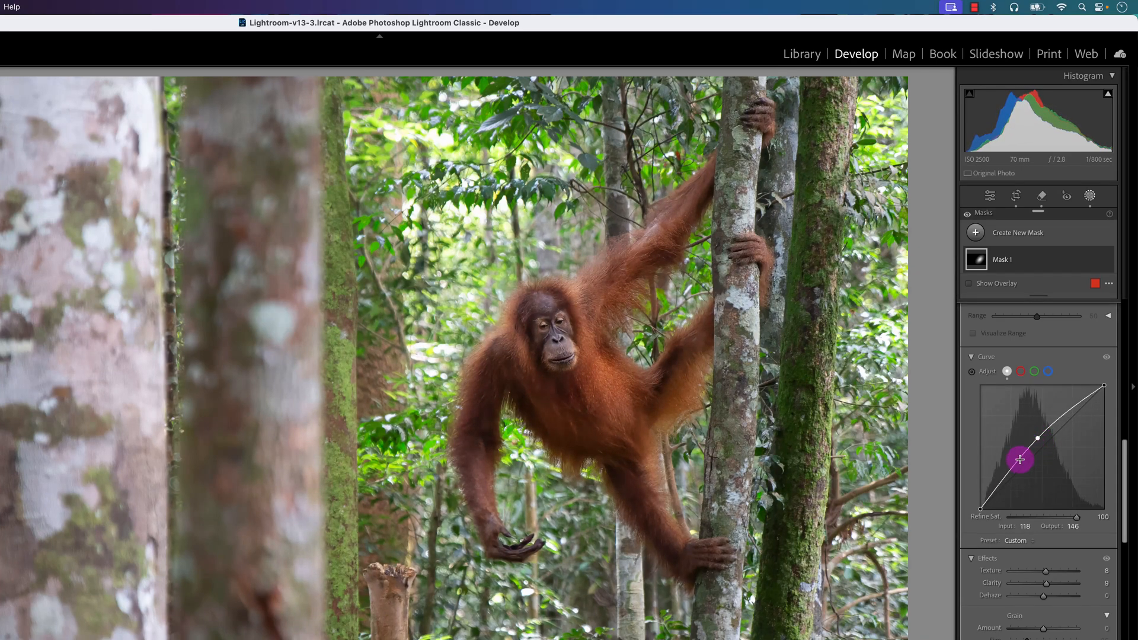
{"action": "left_click_drag", "start_coordinate": [1019, 458], "coordinate": [1022, 463]}
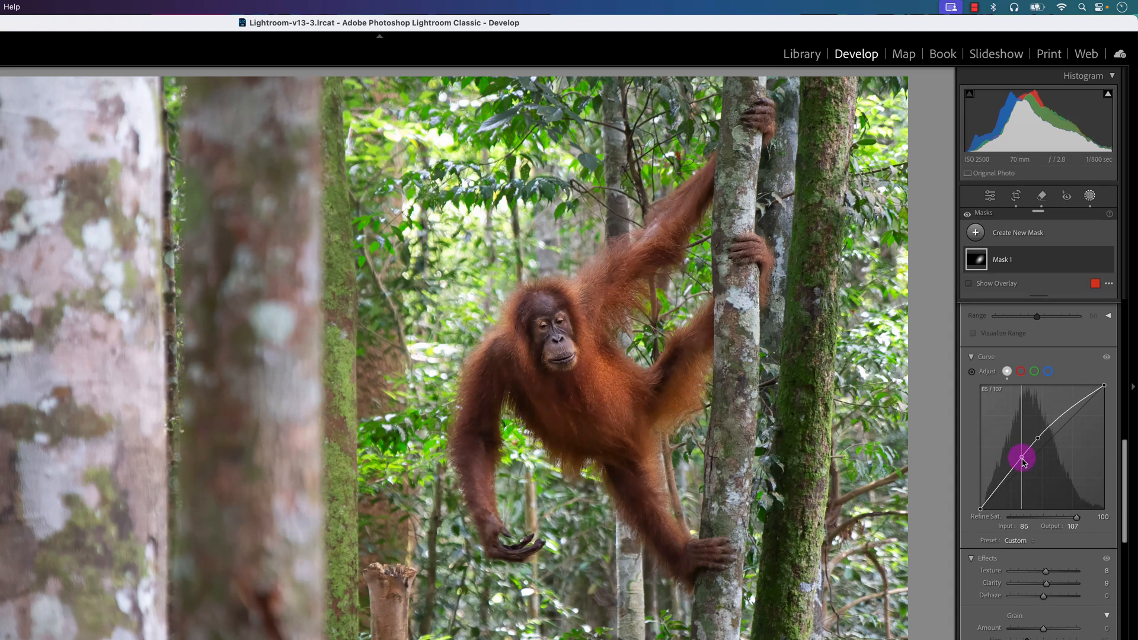
{"action": "left_click_drag", "start_coordinate": [1021, 459], "coordinate": [1057, 423]}
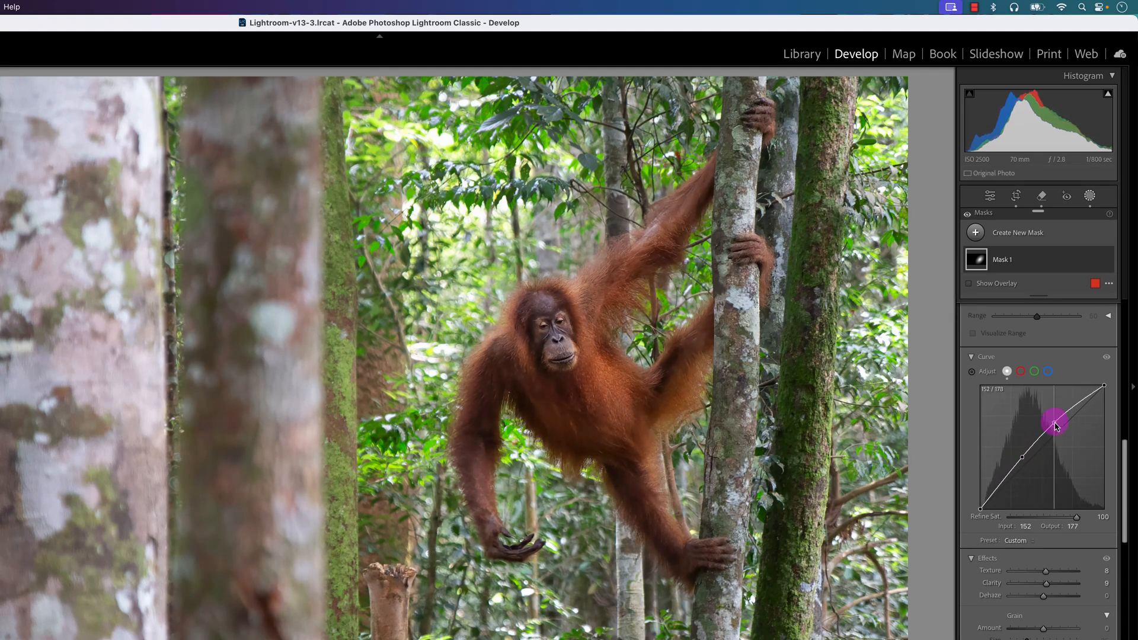
{"action": "left_click_drag", "start_coordinate": [1057, 423], "coordinate": [1068, 407]}
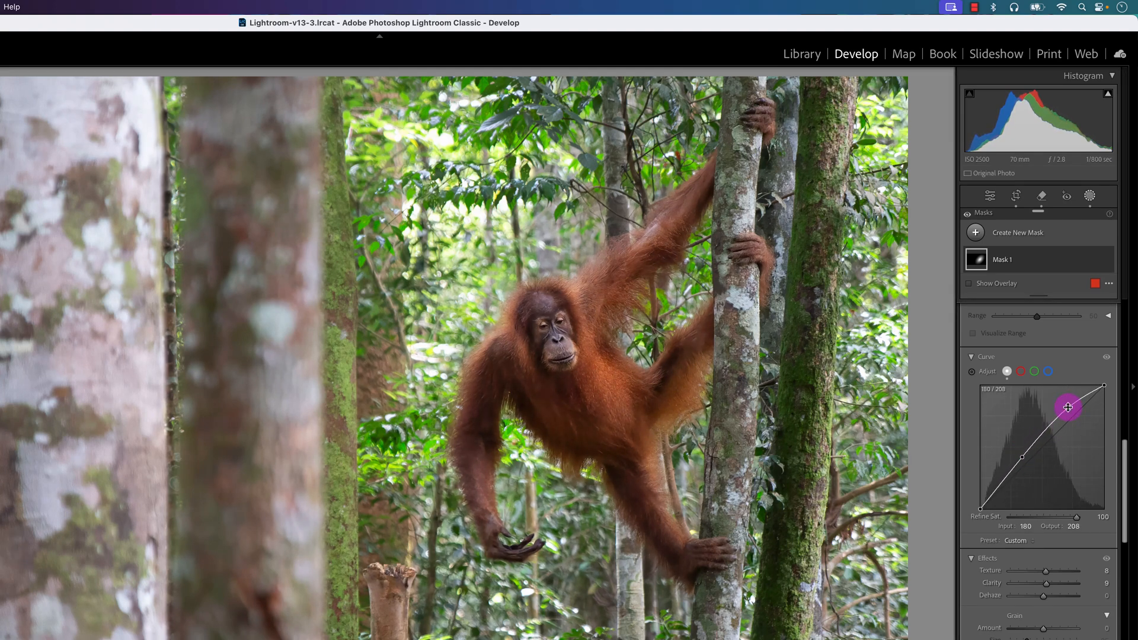
{"action": "left_click_drag", "start_coordinate": [1067, 406], "coordinate": [1028, 459]}
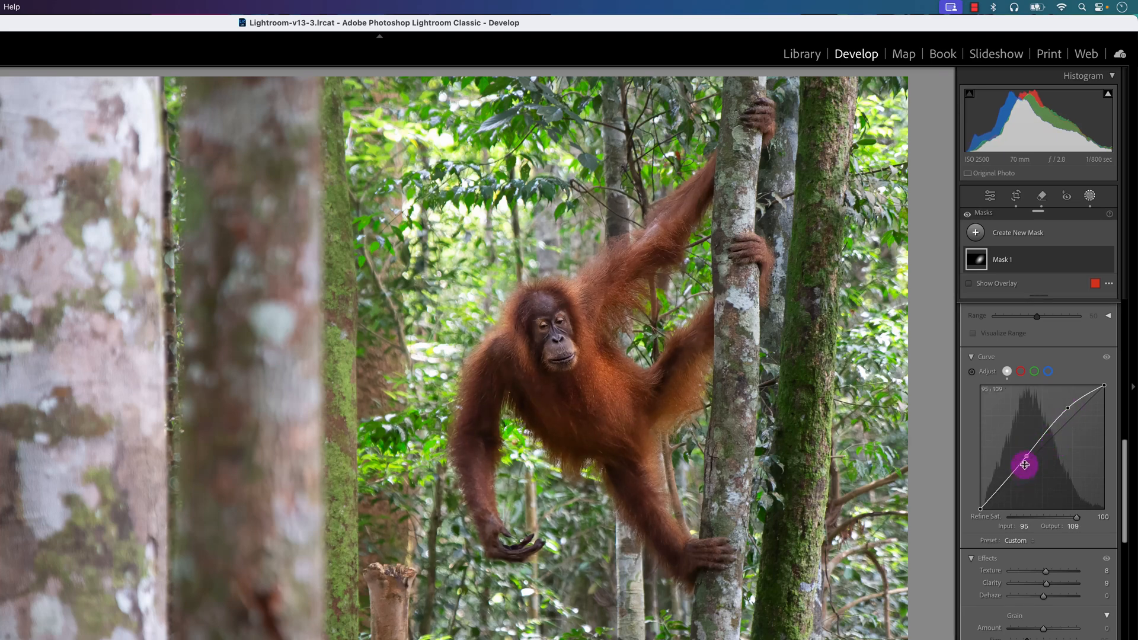
{"action": "left_click_drag", "start_coordinate": [1025, 465], "coordinate": [1020, 468]}
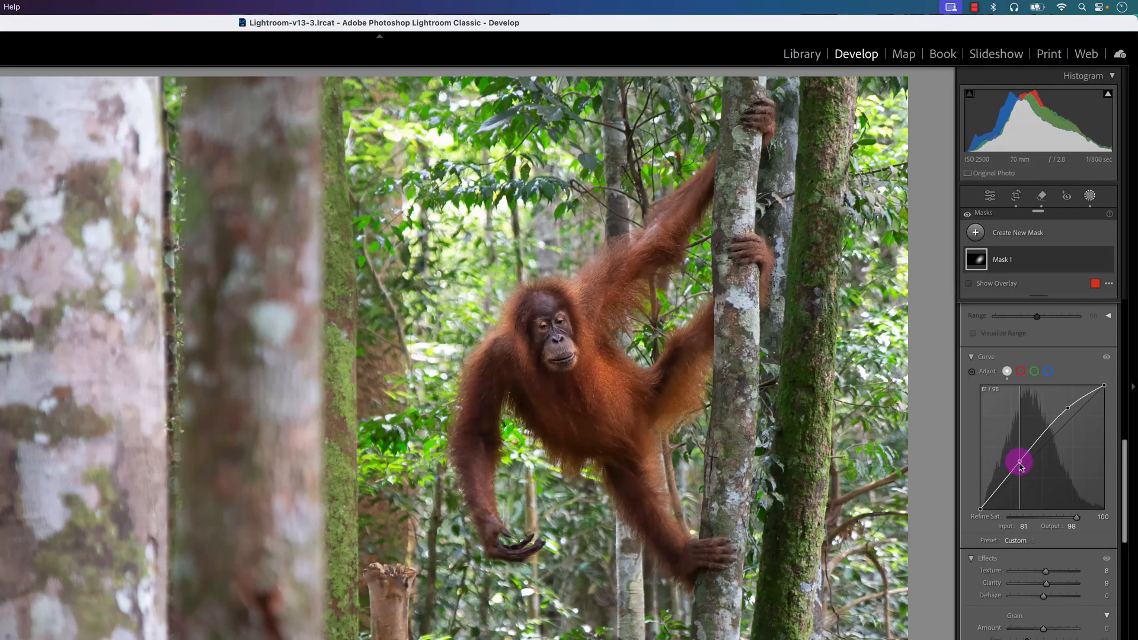
{"action": "left_click_drag", "start_coordinate": [1021, 463], "coordinate": [1018, 469]}
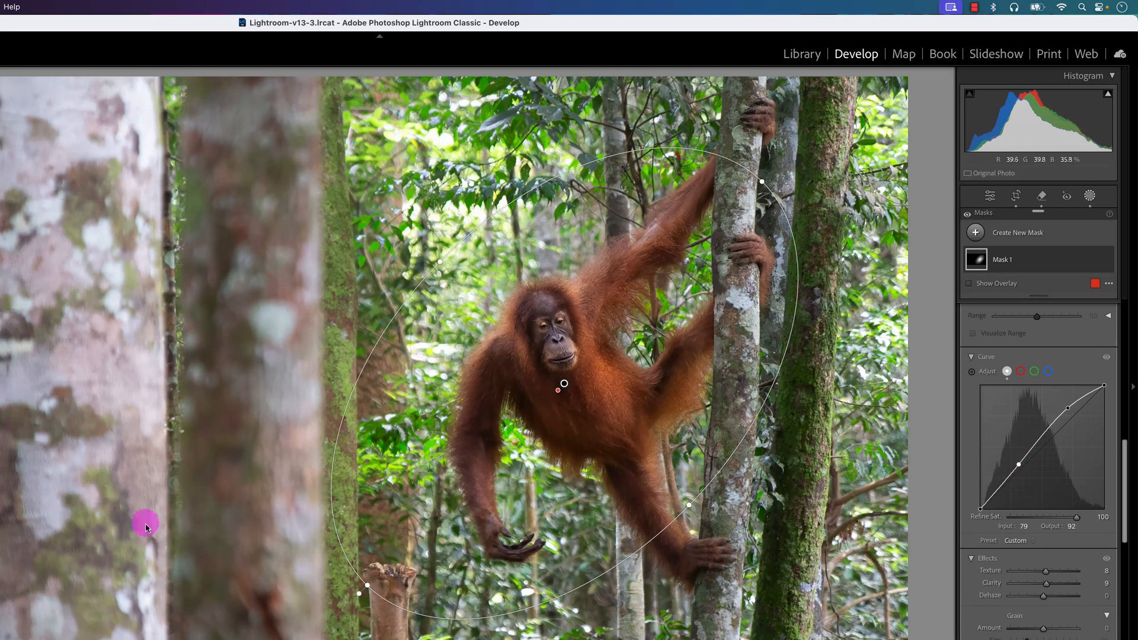
{"action": "mouse_move", "coordinate": [782, 333]}
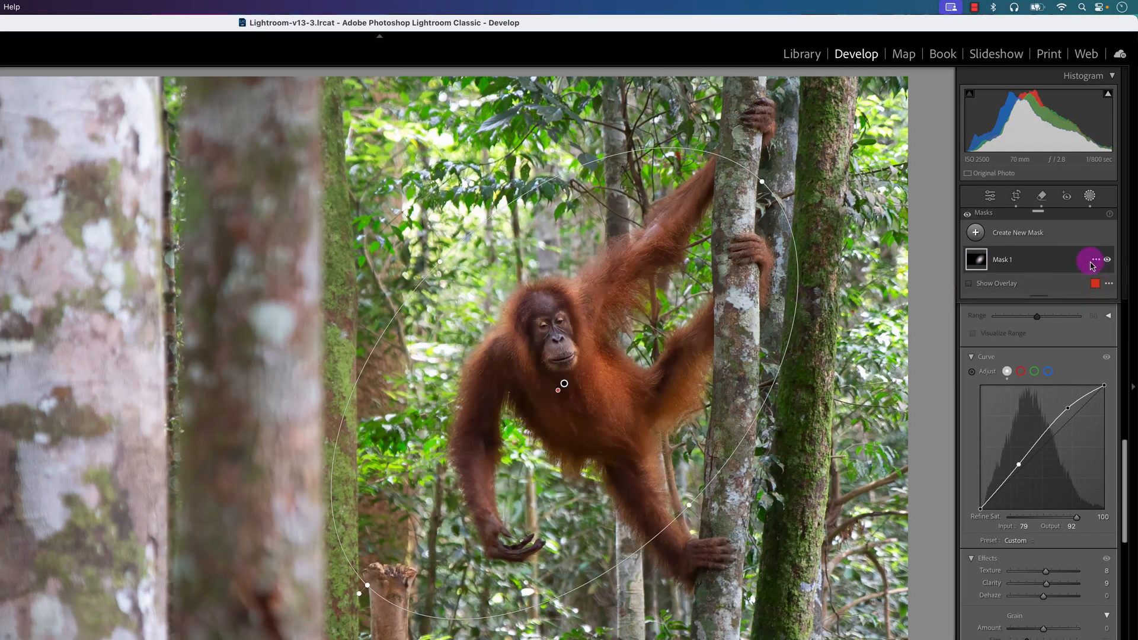
Duplicate and invert Mask 1, setting highlights to -47 and exposure to about -0.8
{"action": "left_click", "coordinate": [1096, 260]}
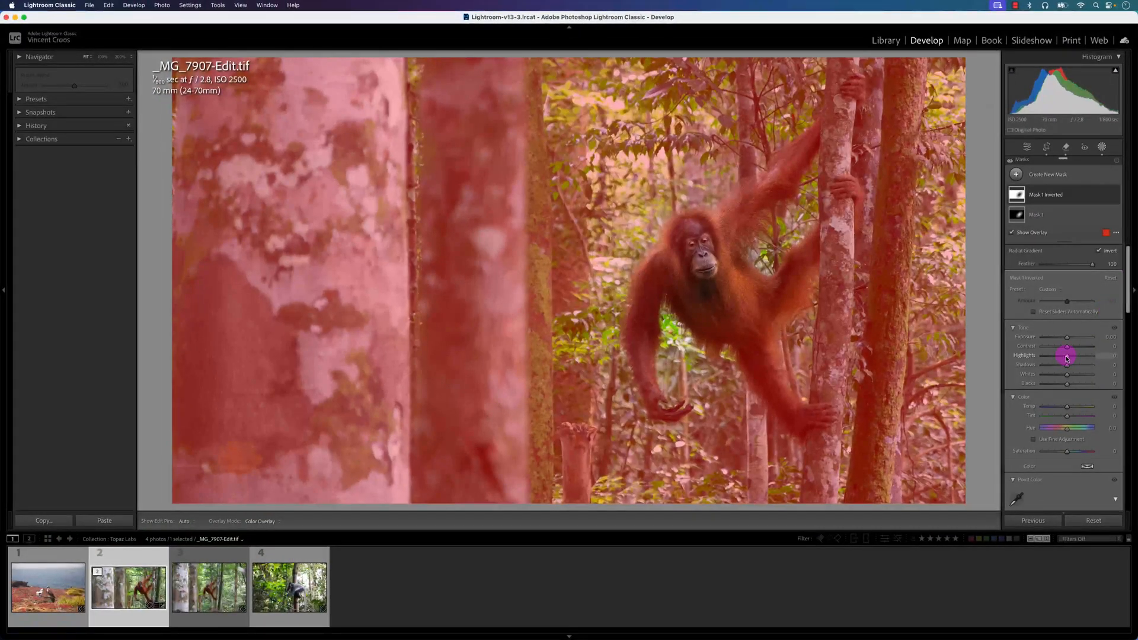
{"action": "left_click_drag", "start_coordinate": [1067, 356], "coordinate": [1056, 356]}
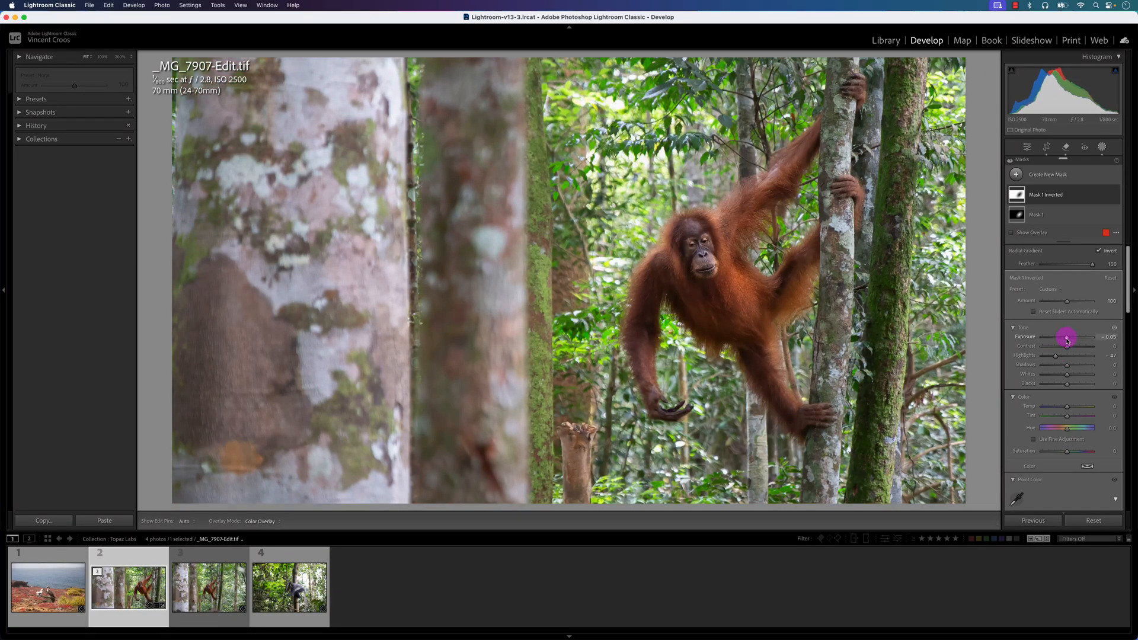
{"action": "left_click_drag", "start_coordinate": [1067, 337], "coordinate": [1063, 336]}
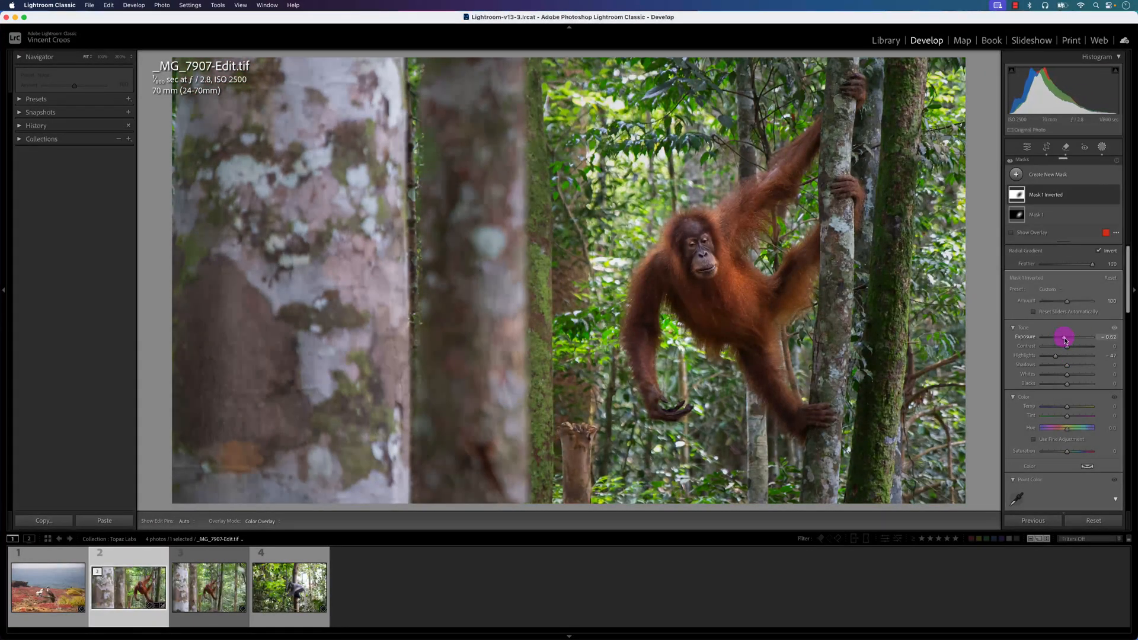
{"action": "left_click_drag", "start_coordinate": [1065, 336], "coordinate": [1073, 336]}
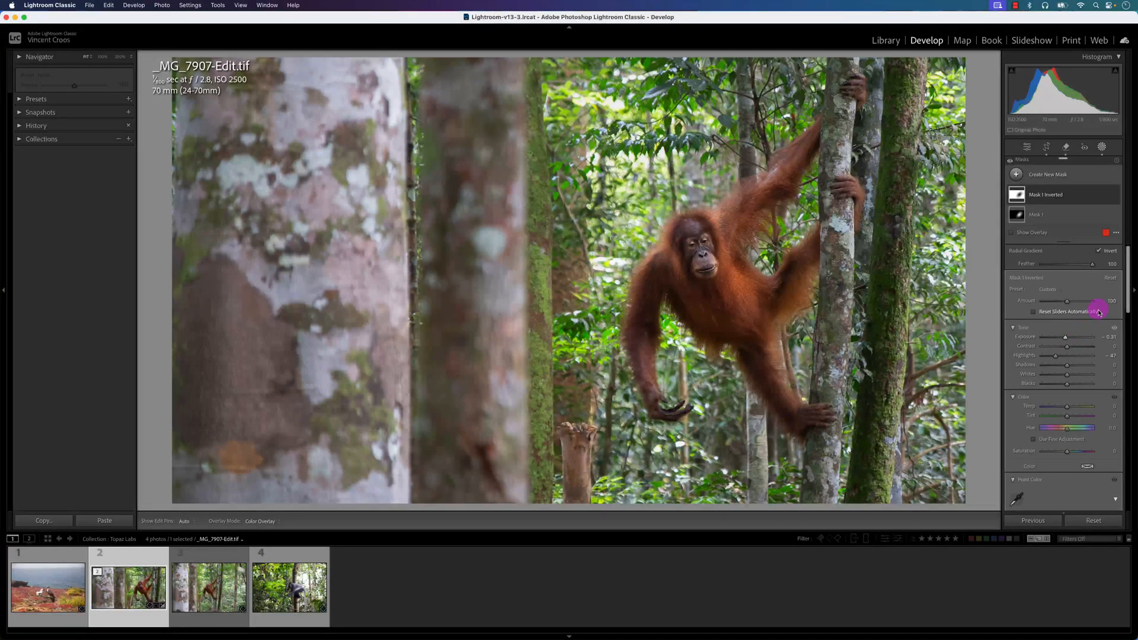
{"action": "left_click", "coordinate": [1027, 148]}
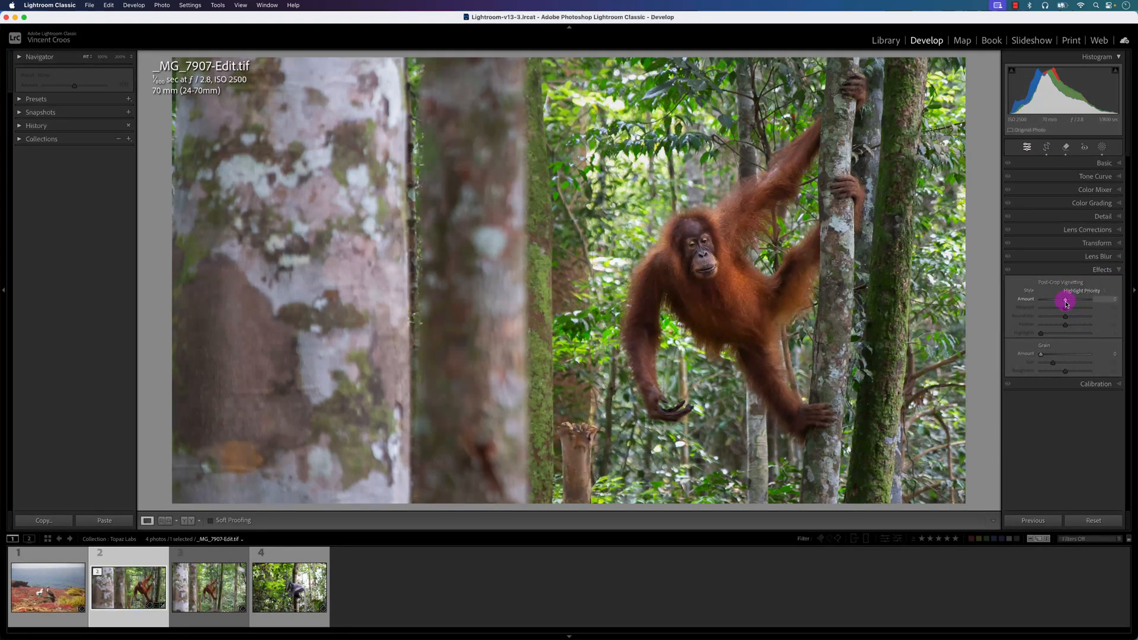
Apply a post-crop vignette of about -33, then display the original _MG_7907.dng
{"action": "left_click_drag", "start_coordinate": [1068, 301], "coordinate": [1061, 301]}
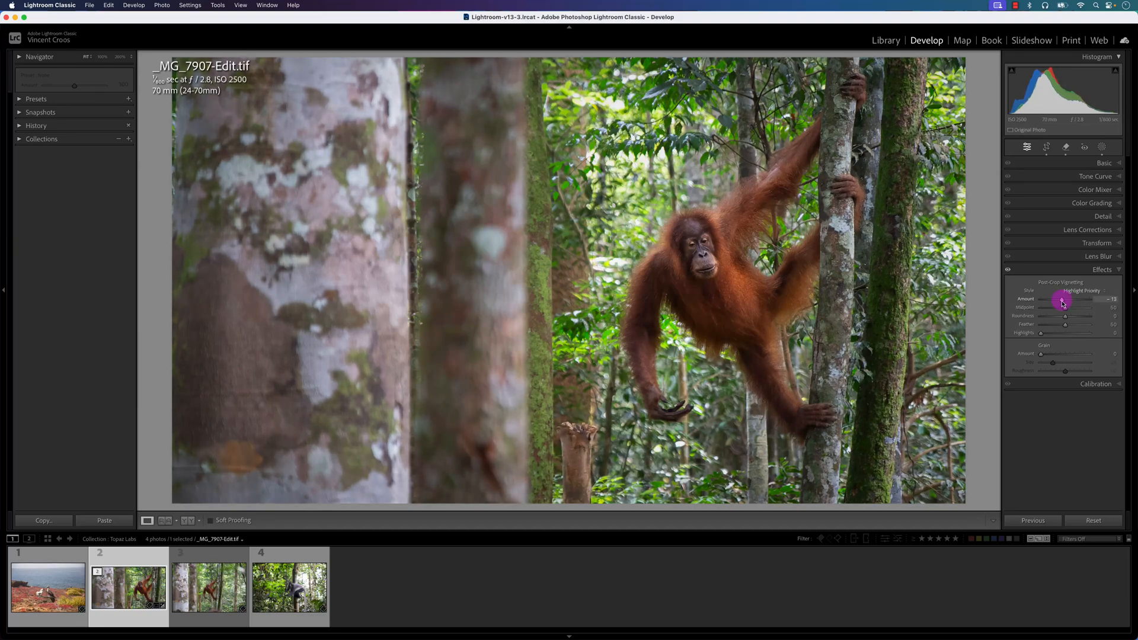
{"action": "left_click_drag", "start_coordinate": [1065, 300], "coordinate": [1058, 299]}
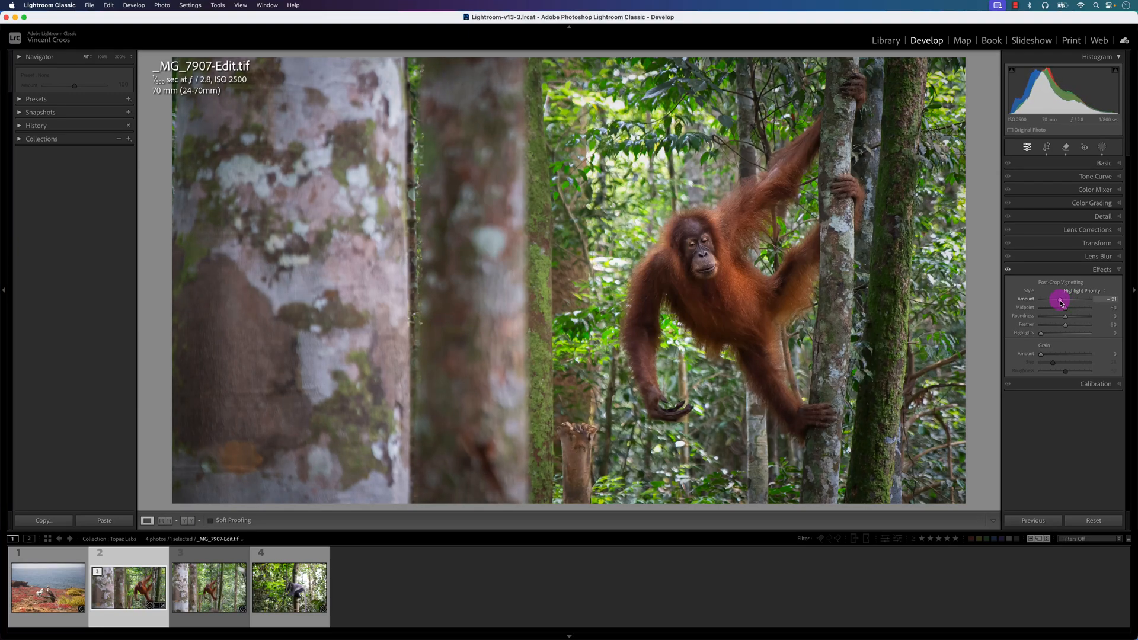
{"action": "left_click_drag", "start_coordinate": [1058, 299], "coordinate": [1054, 299]}
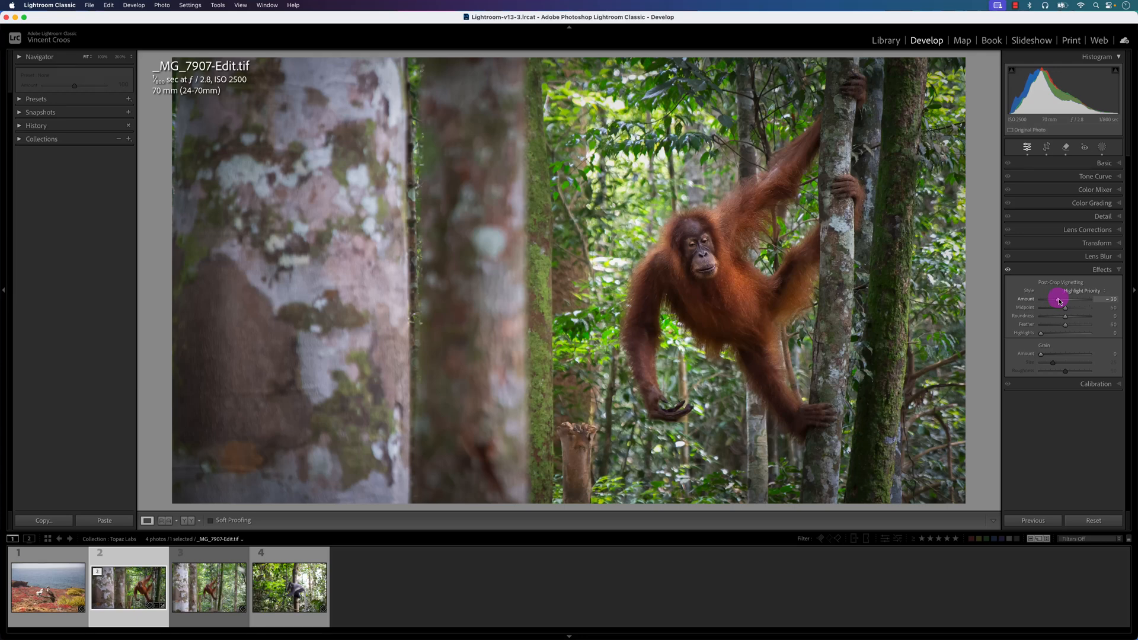
{"action": "left_click_drag", "start_coordinate": [1063, 298], "coordinate": [1061, 298]}
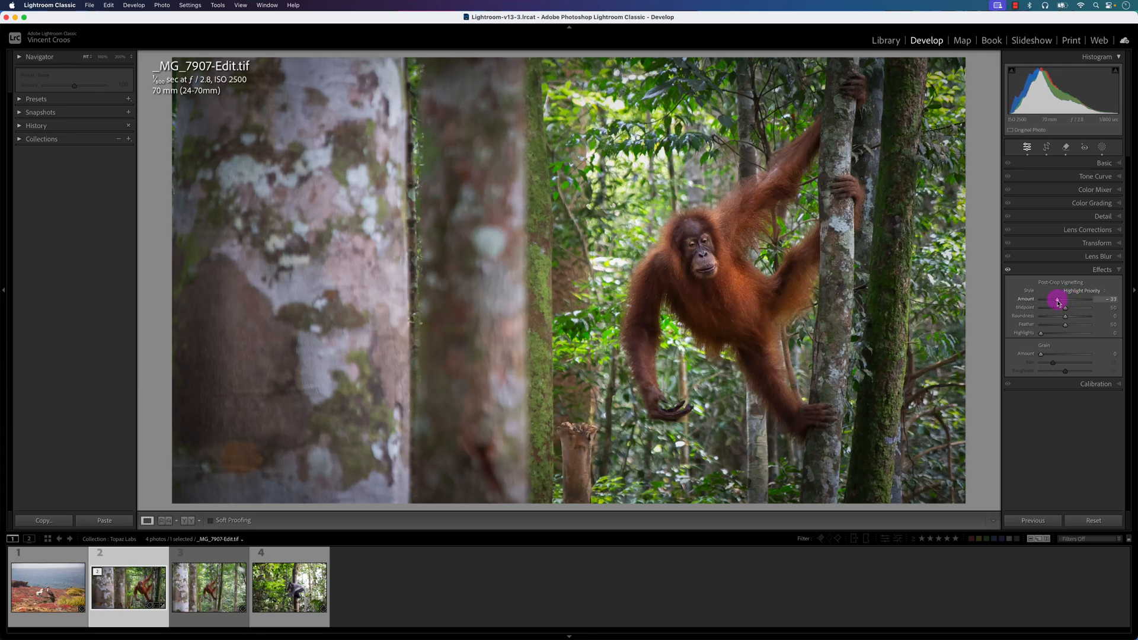
{"action": "left_click", "coordinate": [209, 586]}
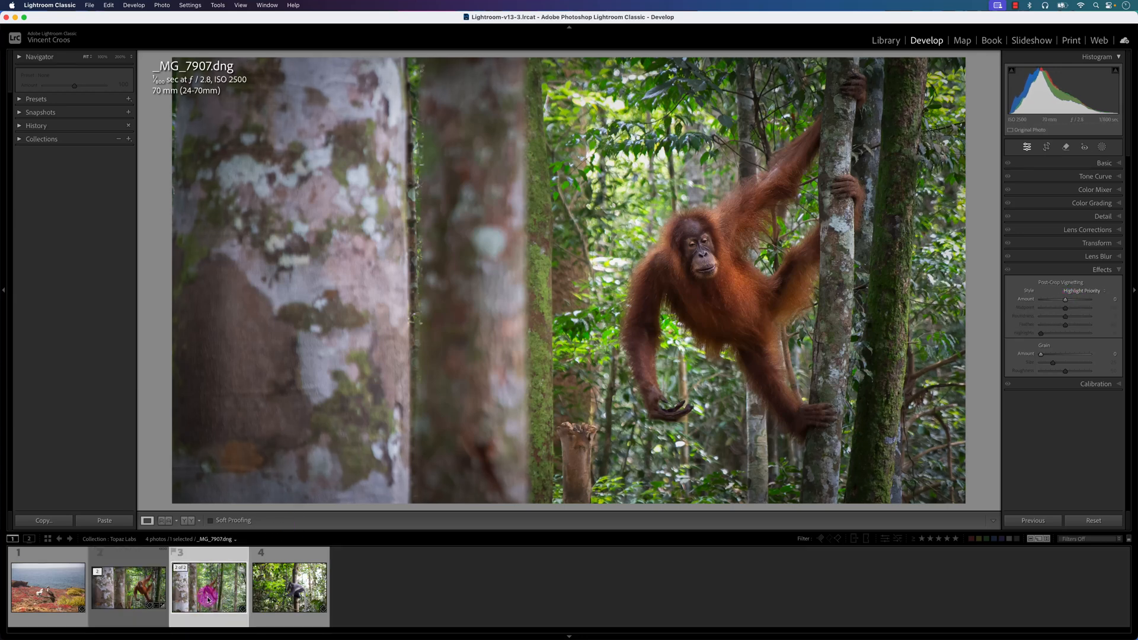